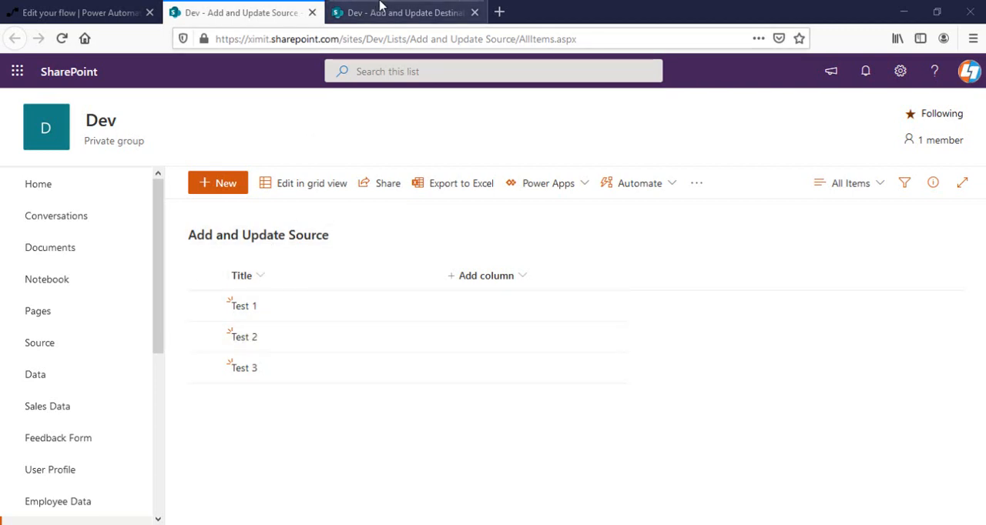
# - Compare the source list's three test items against the empty destination list, then return to Power Automate
pyautogui.click(401, 12)
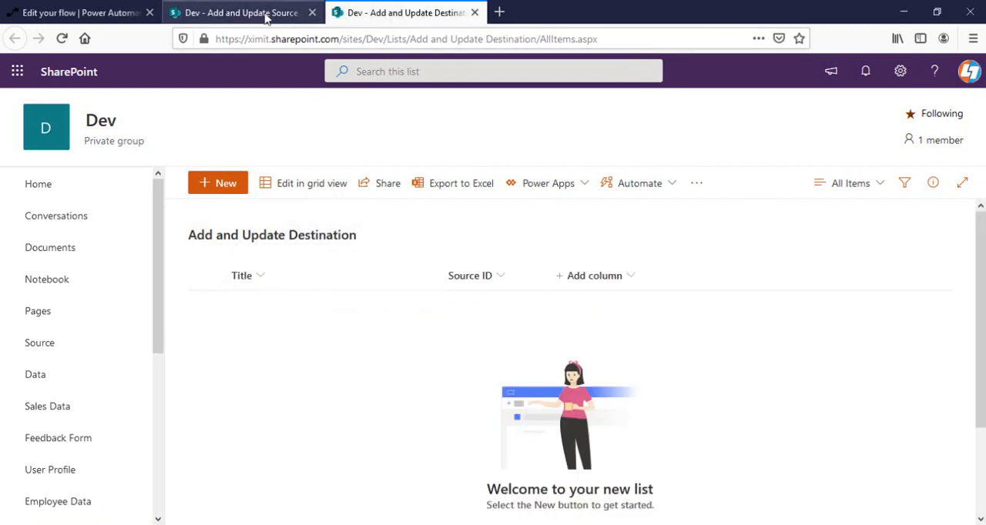
pyautogui.click(243, 13)
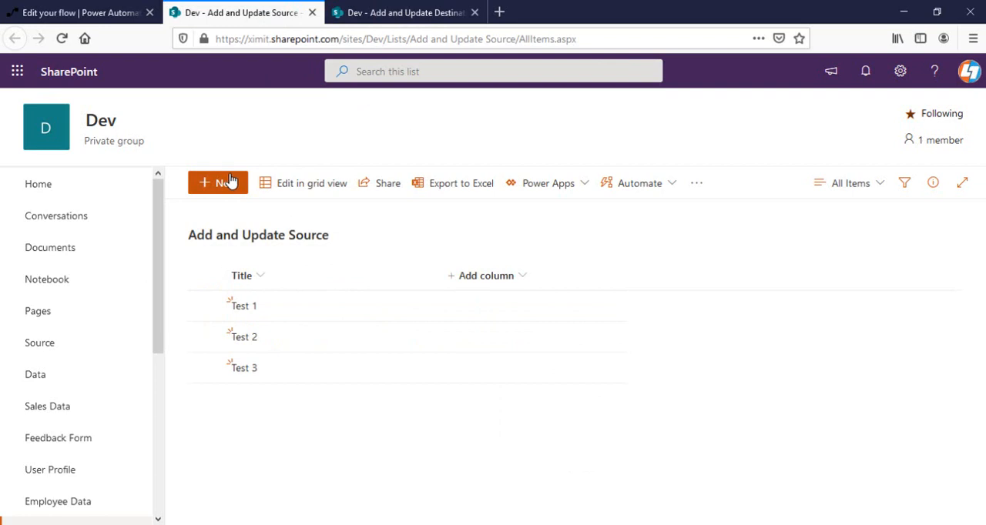
pyautogui.click(404, 12)
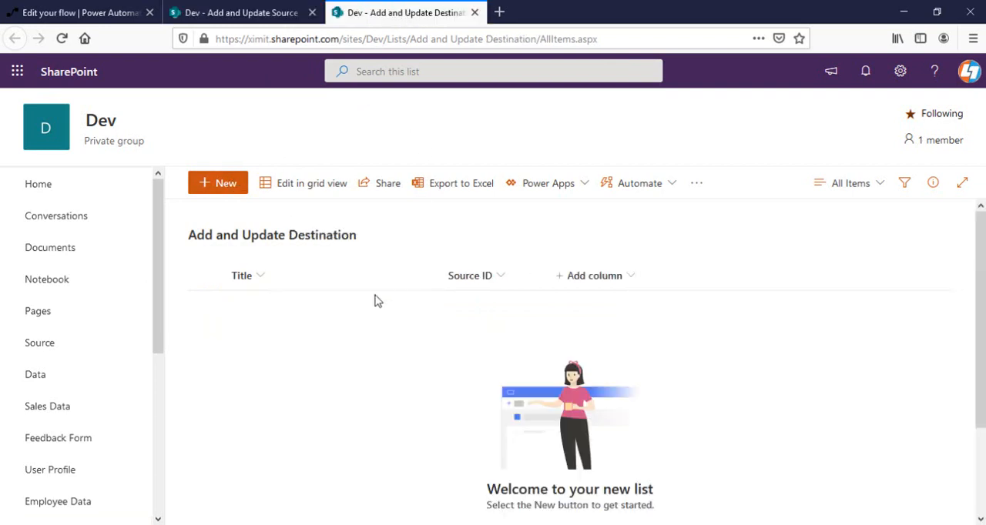
pyautogui.click(242, 13)
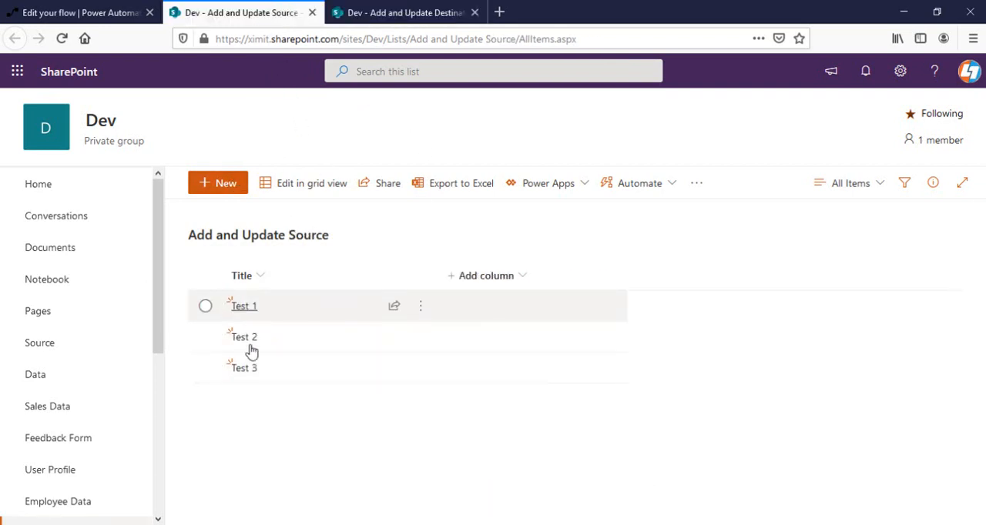
pyautogui.click(404, 13)
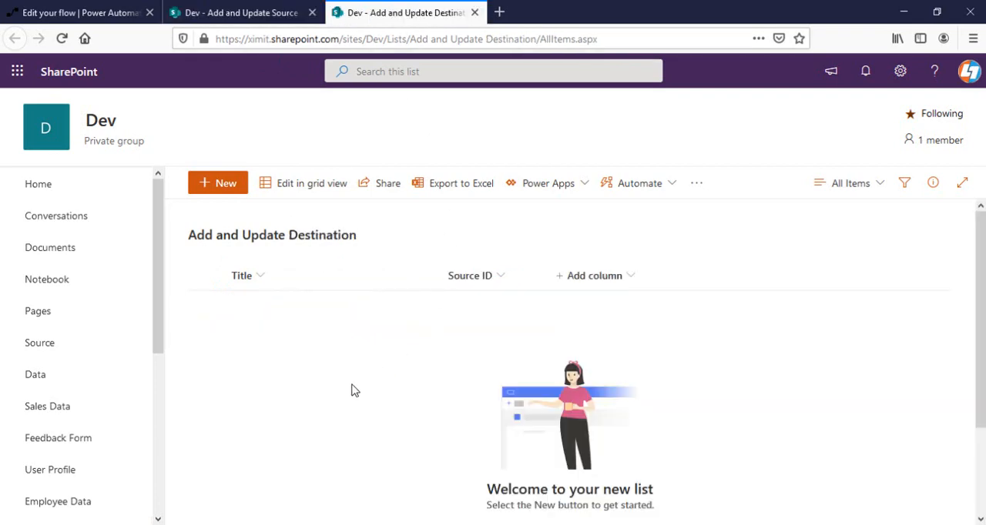
pyautogui.moveTo(155, 11)
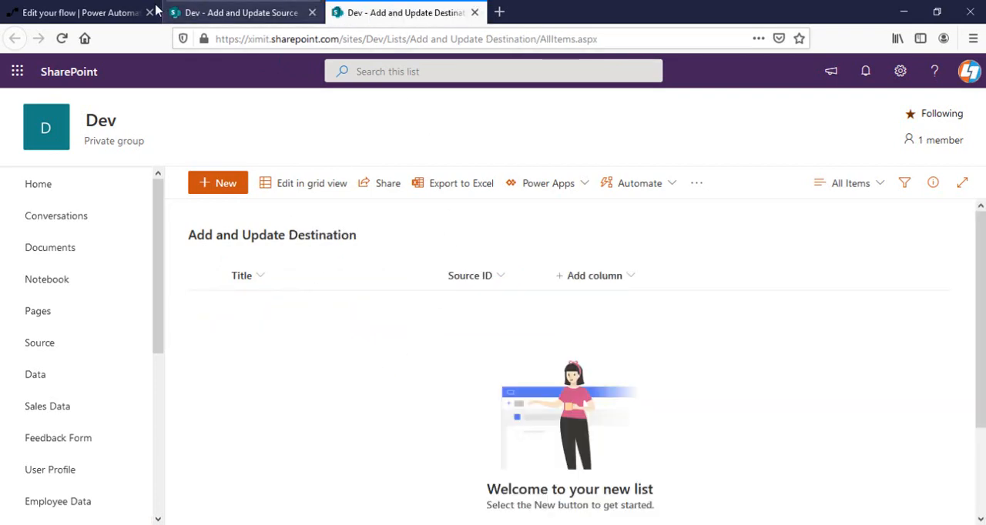
pyautogui.click(77, 12)
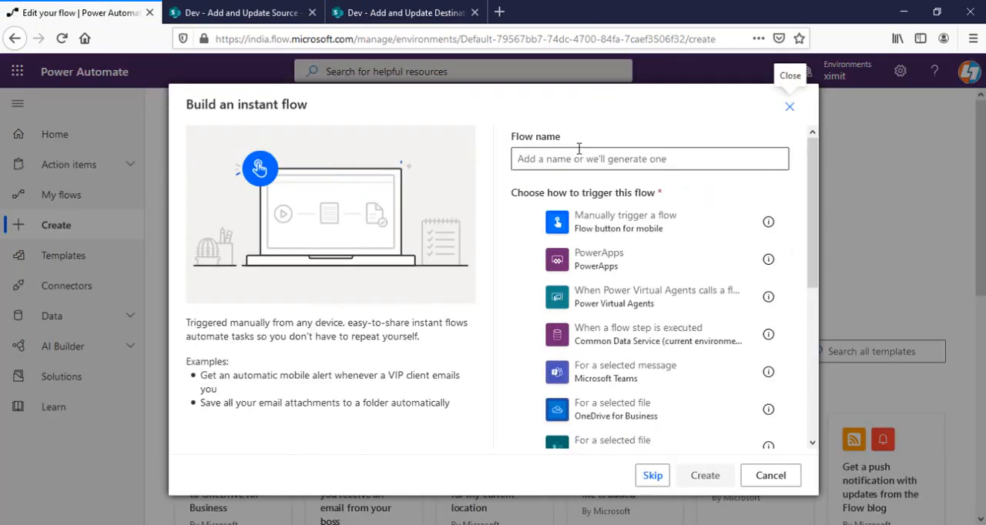
# - Dismiss the instant flow dialog, name the flow 'Update List Item Flow', and show SharePoint triggers
pyautogui.click(651, 475)
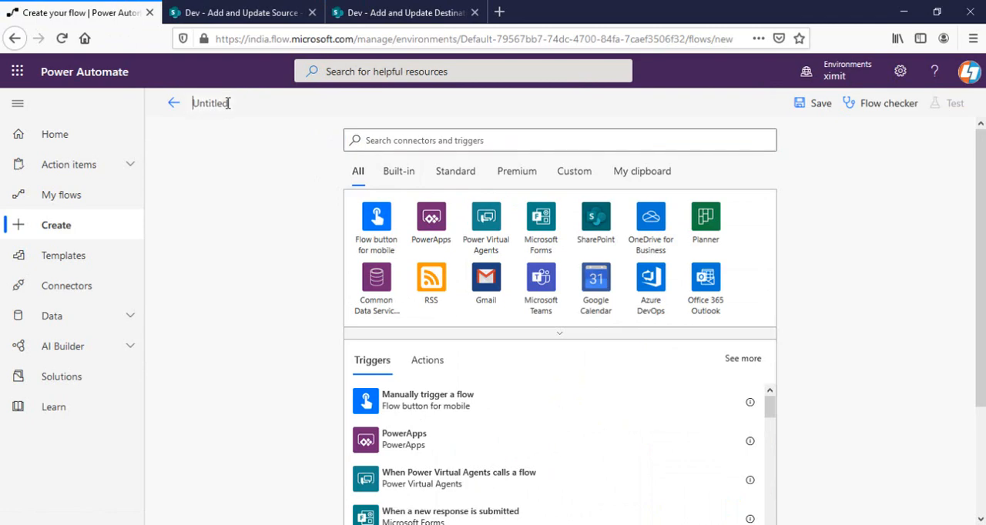
pyautogui.write('Update')
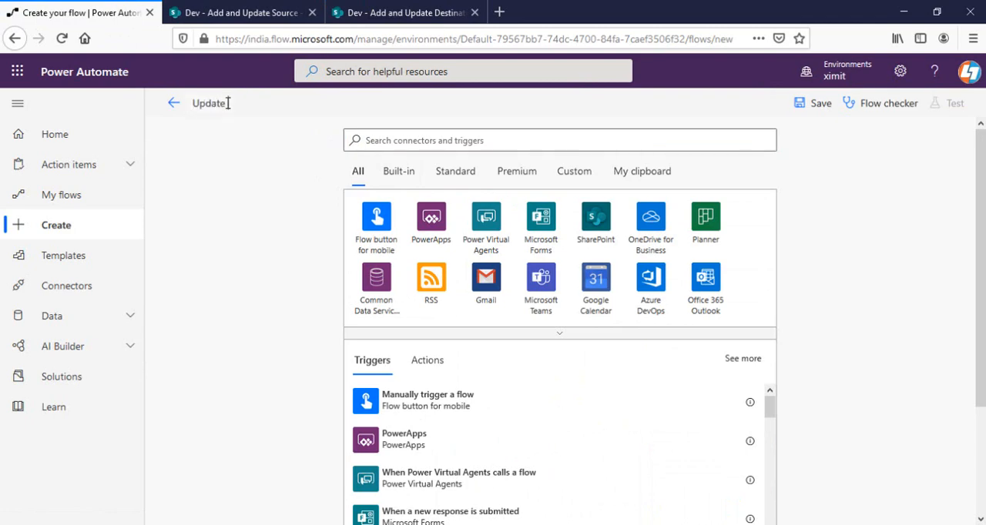
pyautogui.write('List Item Flow')
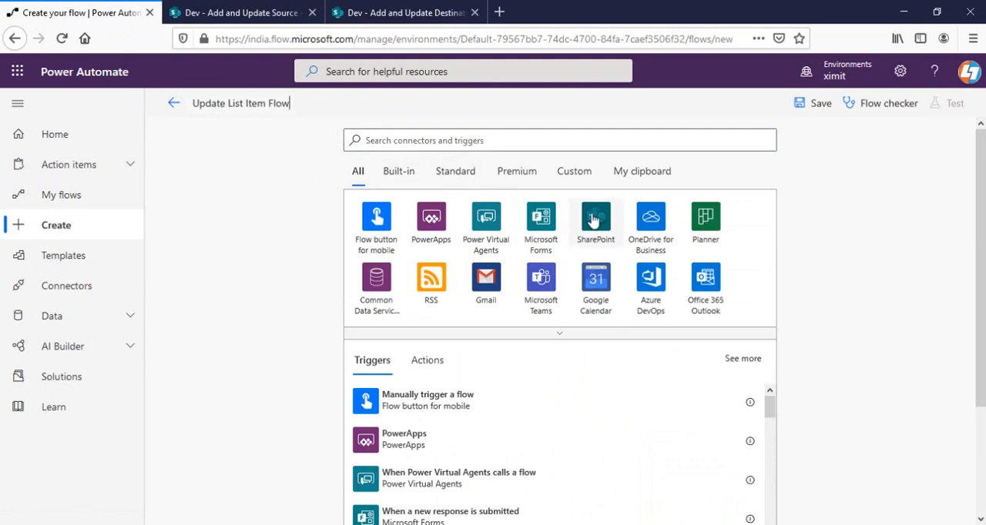
pyautogui.click(594, 218)
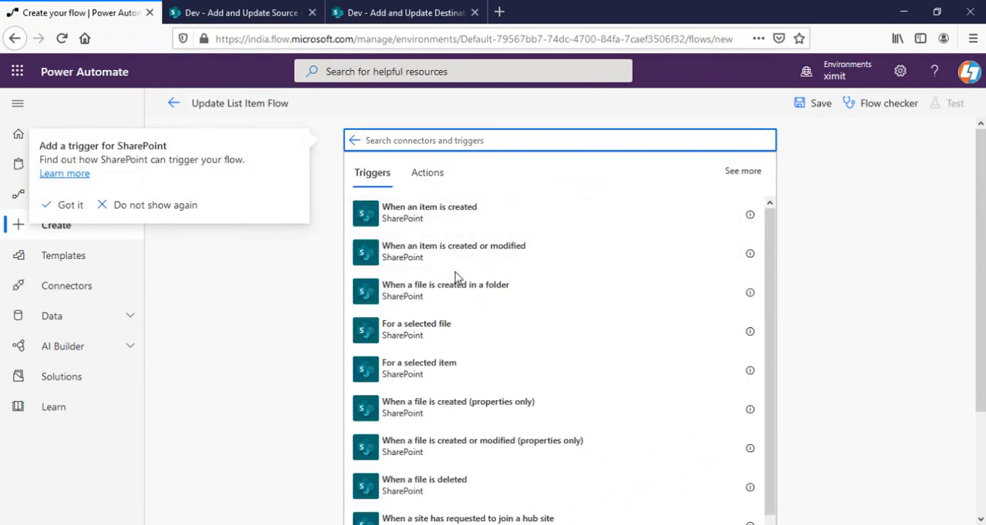
pyautogui.moveTo(458, 257)
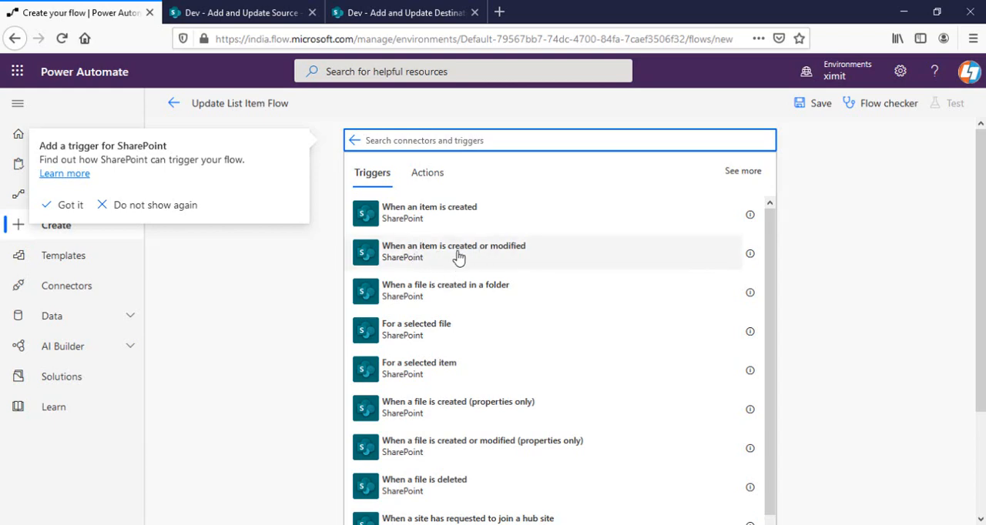
# - Add the 'When an item is created or modified' trigger on Dev's Add and Update Source list
pyautogui.click(453, 251)
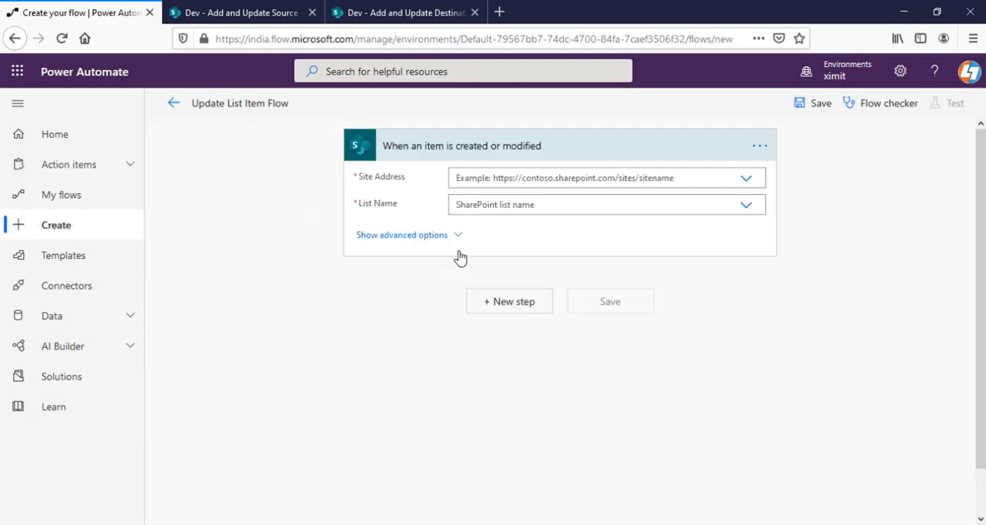
pyautogui.click(744, 178)
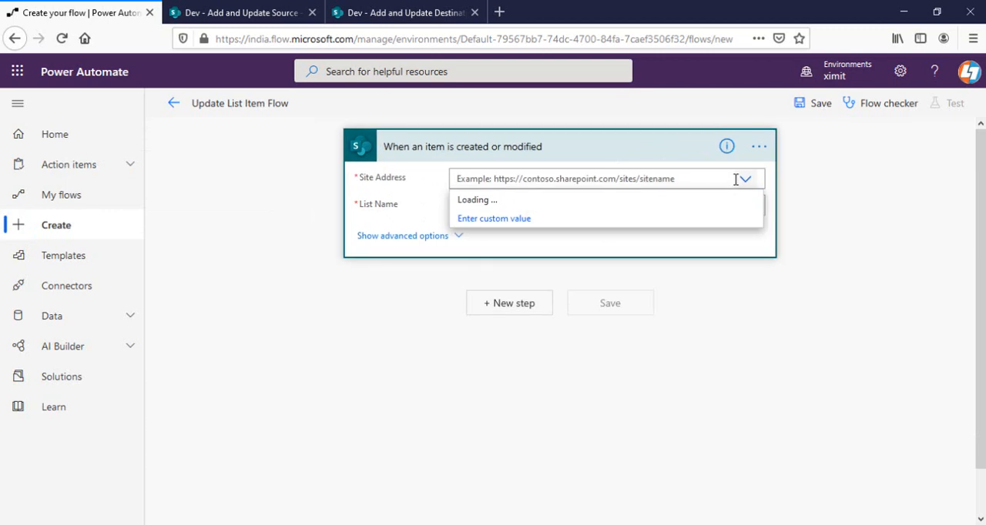
pyautogui.click(744, 178)
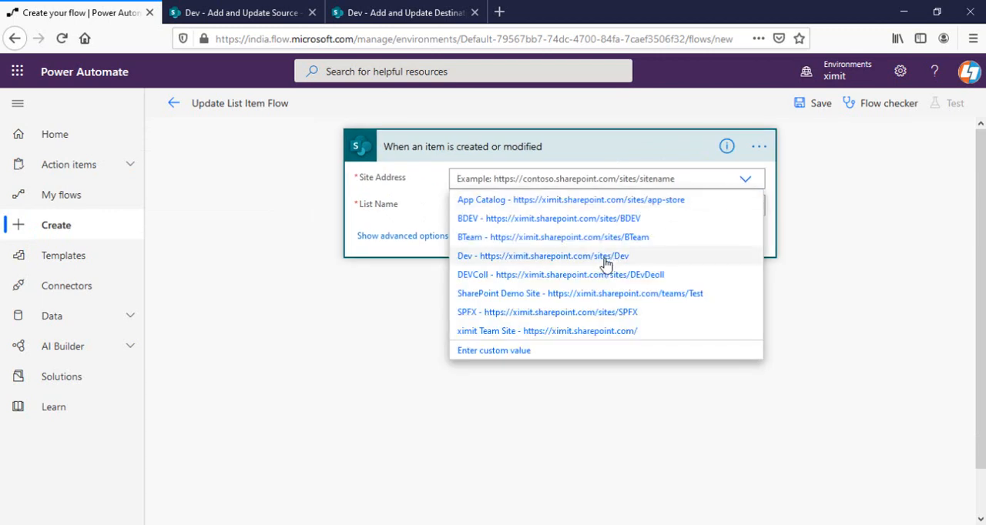
pyautogui.click(542, 256)
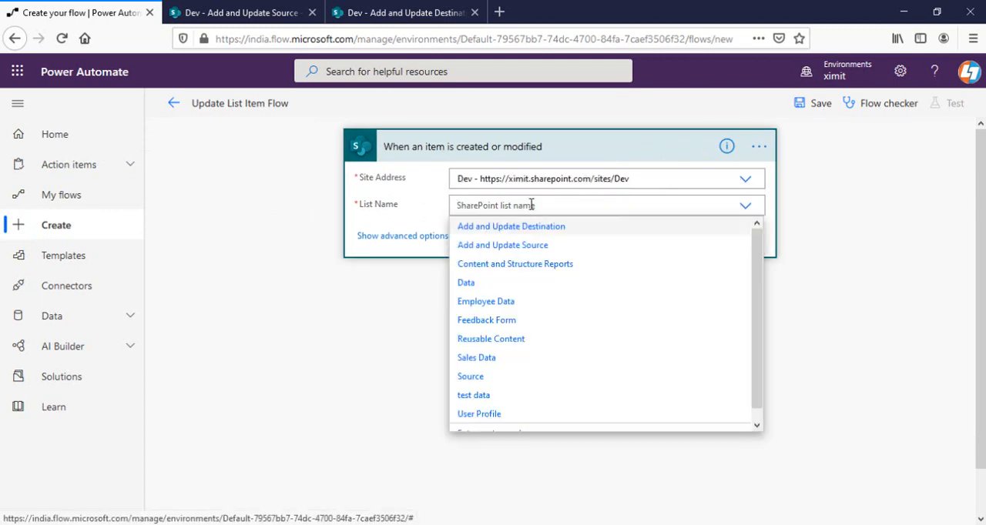
pyautogui.click(501, 244)
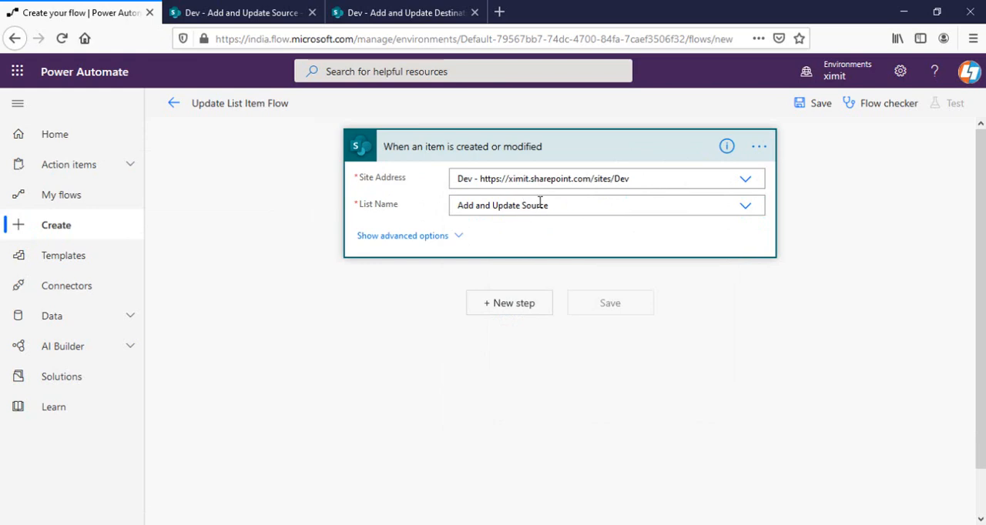
pyautogui.click(508, 303)
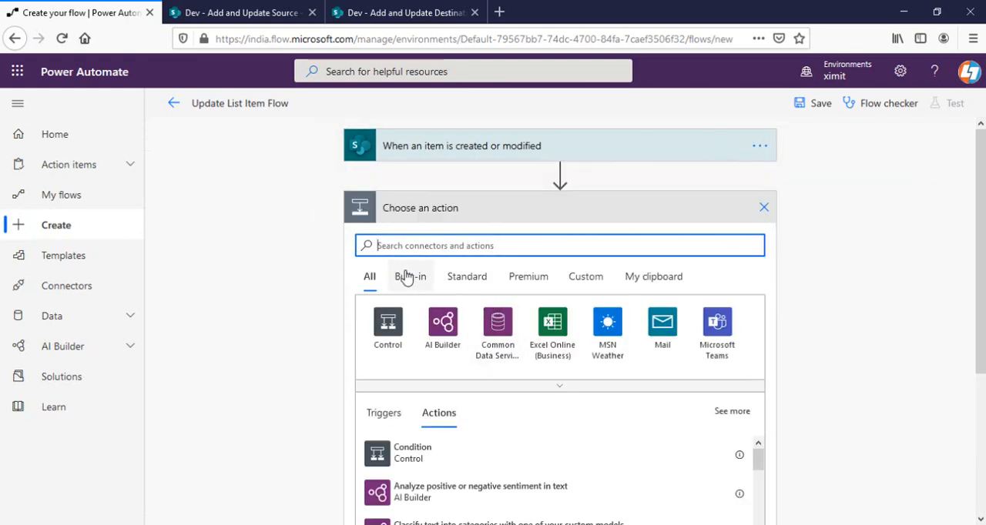
# - Add SharePoint Create item for Dev's Add and Update Destination list, showing advanced fields
pyautogui.write('create')
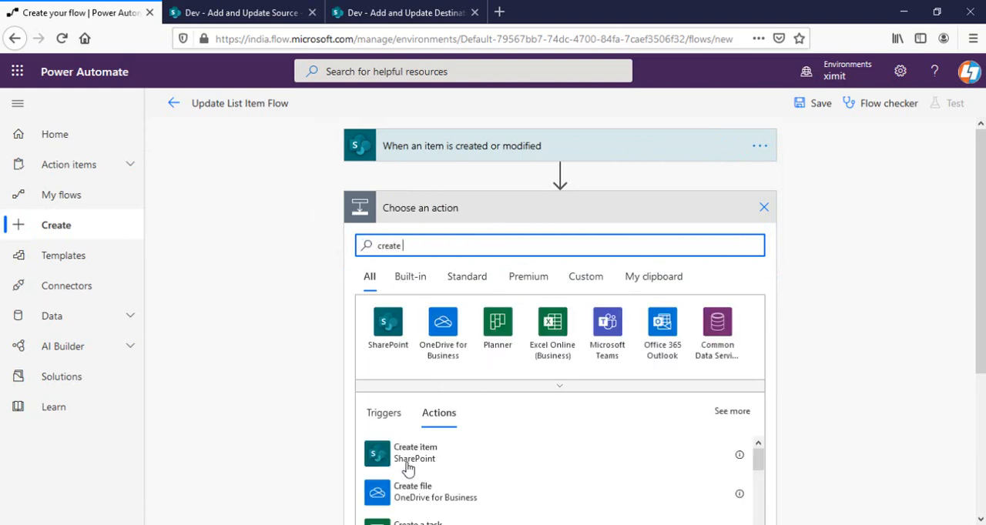
pyautogui.click(414, 452)
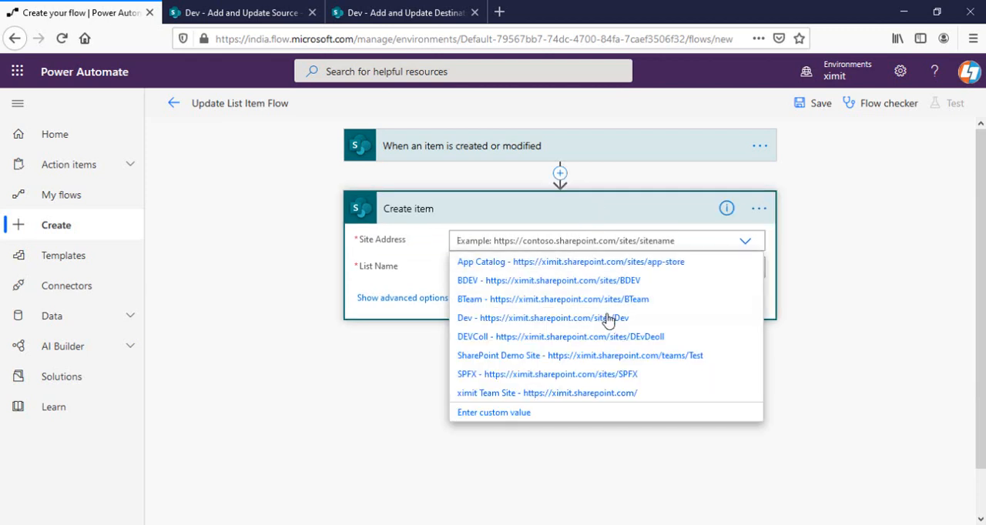
pyautogui.click(543, 318)
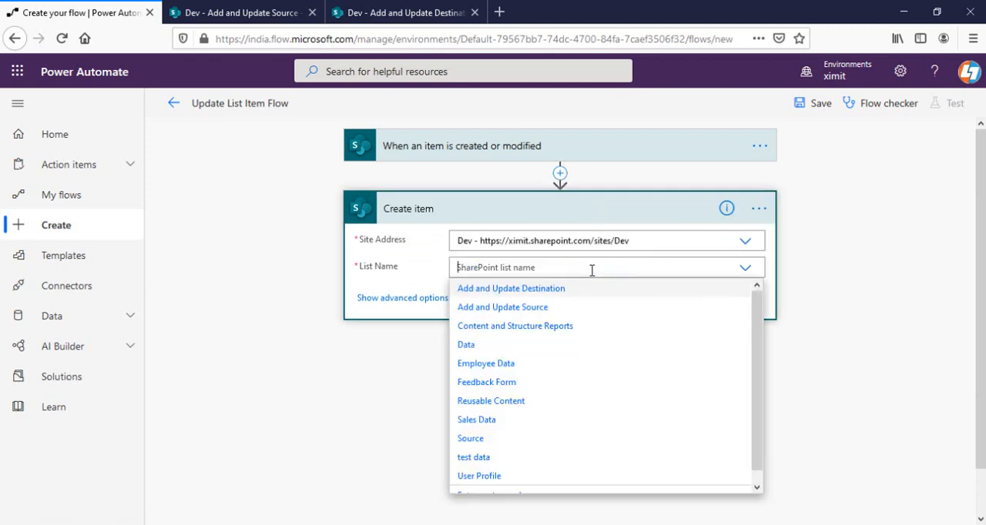
pyautogui.moveTo(534, 293)
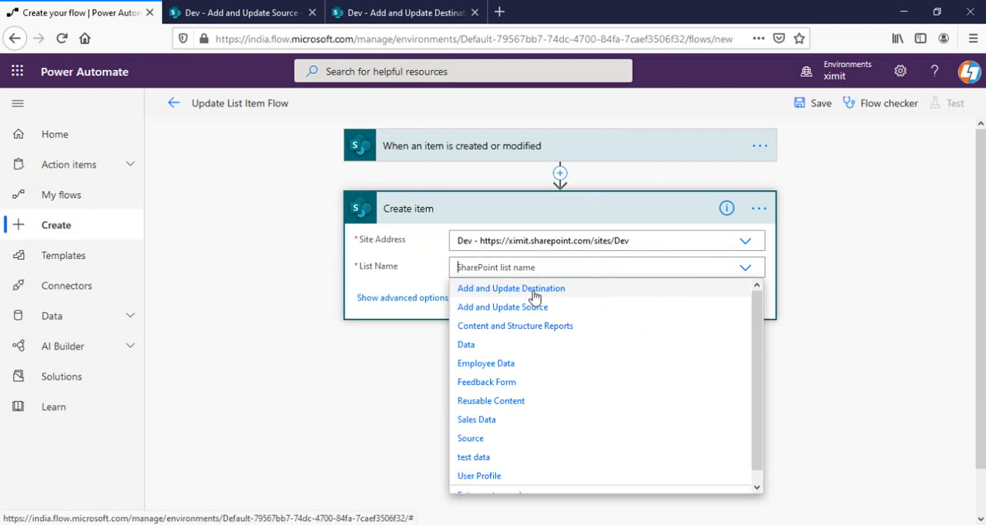
pyautogui.click(511, 288)
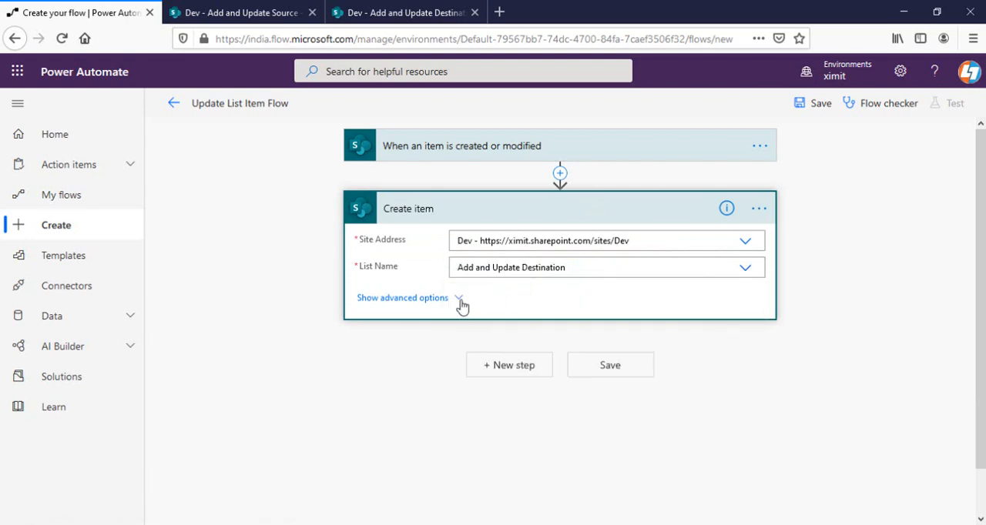
pyautogui.click(402, 299)
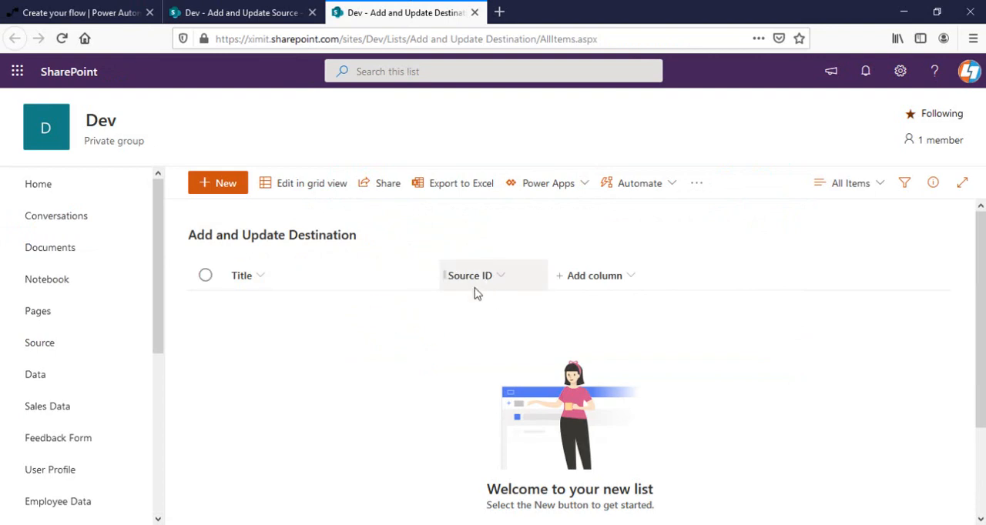
pyautogui.moveTo(466, 288)
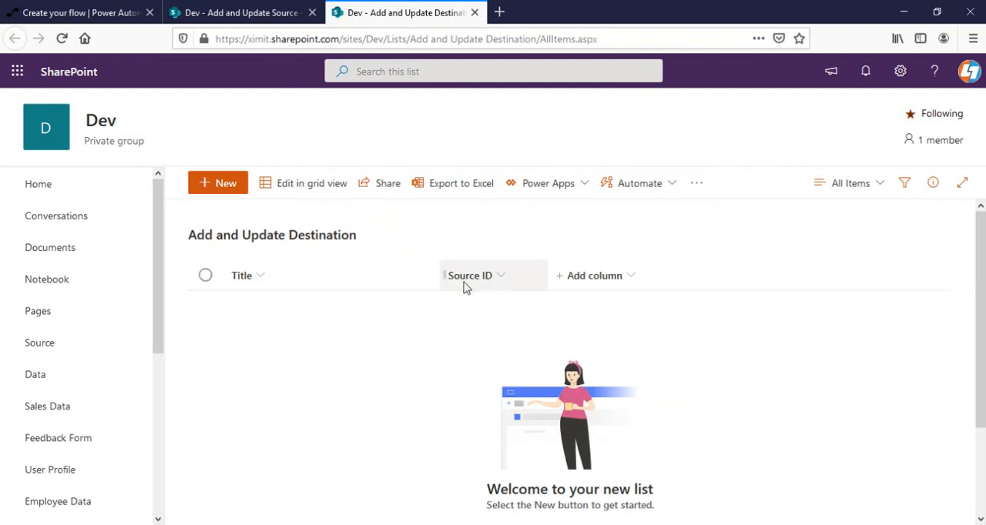
pyautogui.click(77, 13)
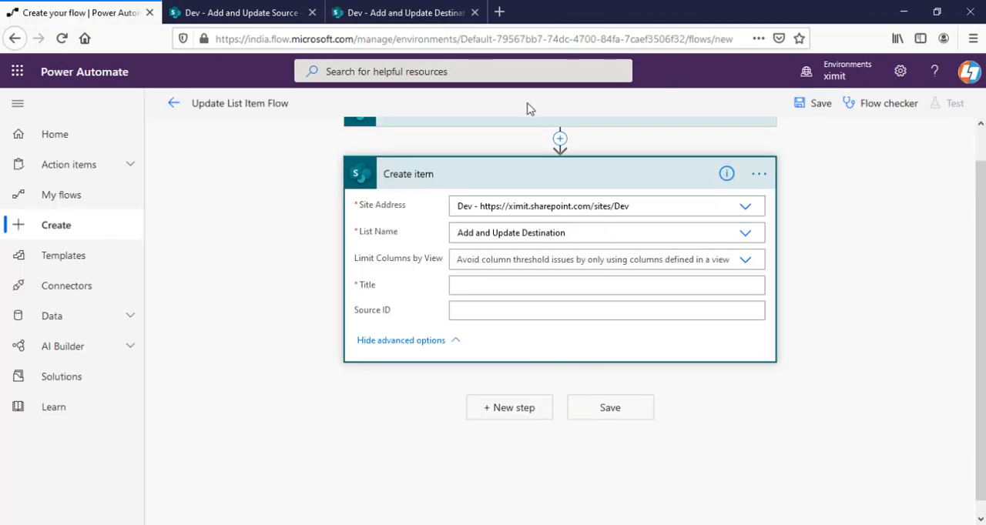
# - Map Title to the trigger's Title and Source ID to Identifier, save, and view the source list
pyautogui.click(605, 285)
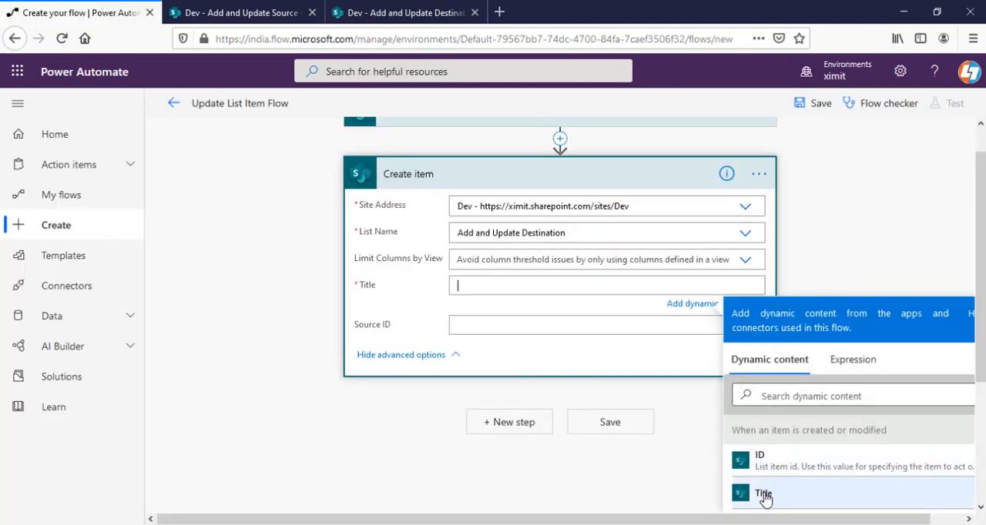
pyautogui.click(763, 493)
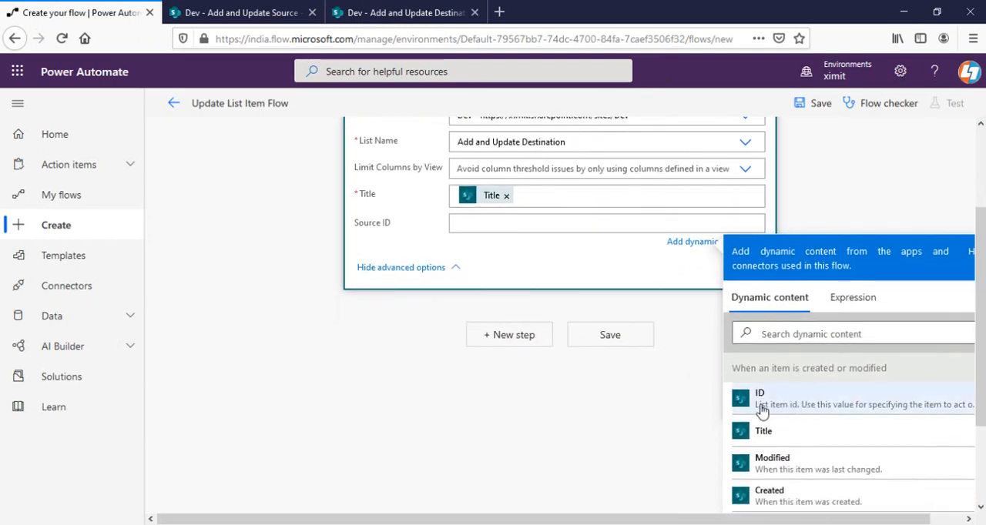
pyautogui.click(847, 333)
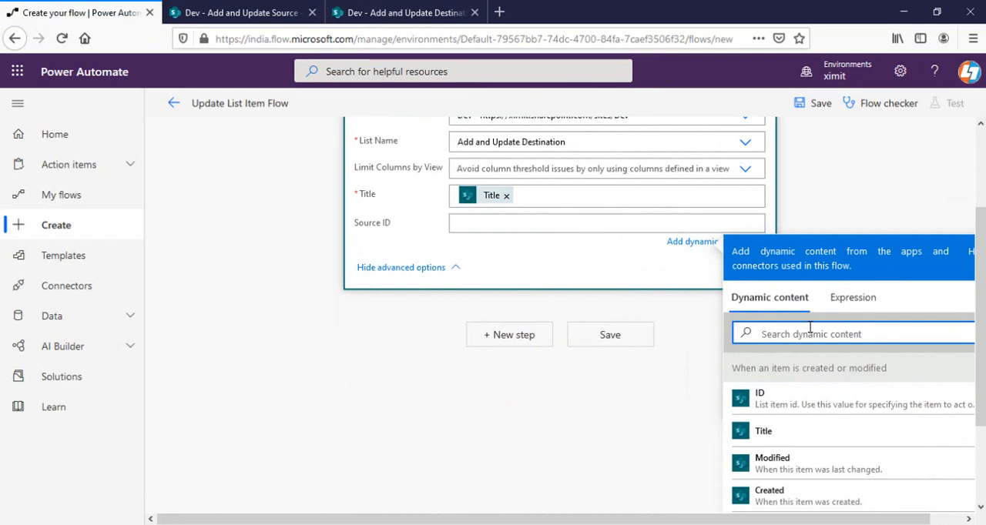
pyautogui.write('ide')
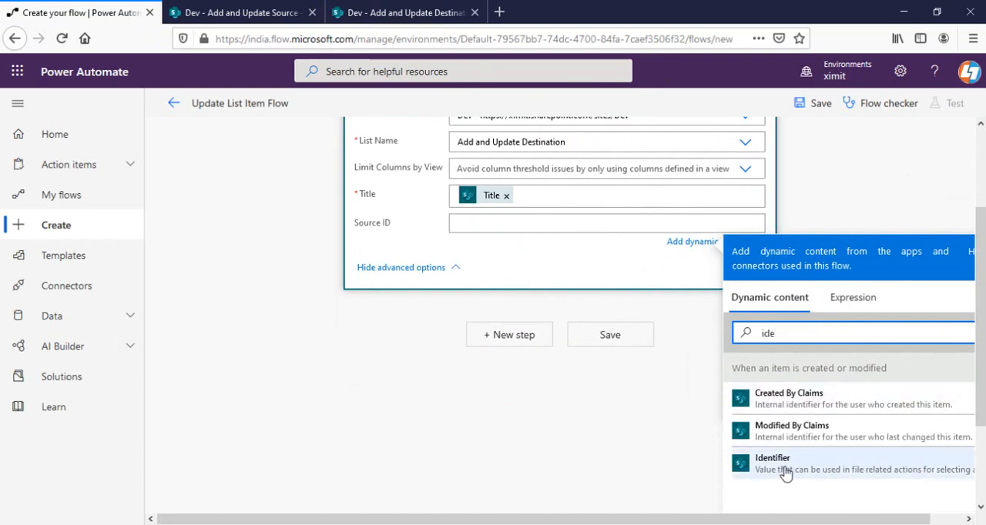
pyautogui.click(772, 463)
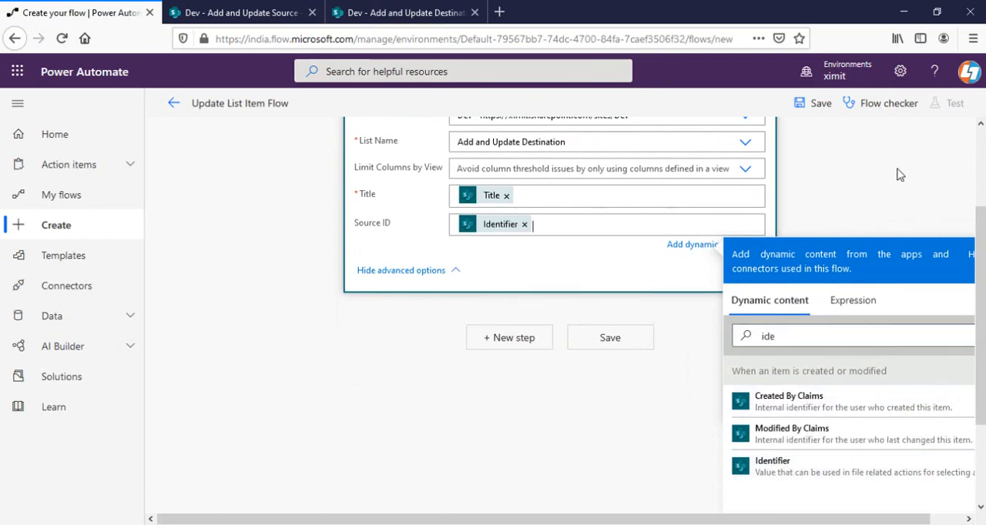
pyautogui.click(820, 102)
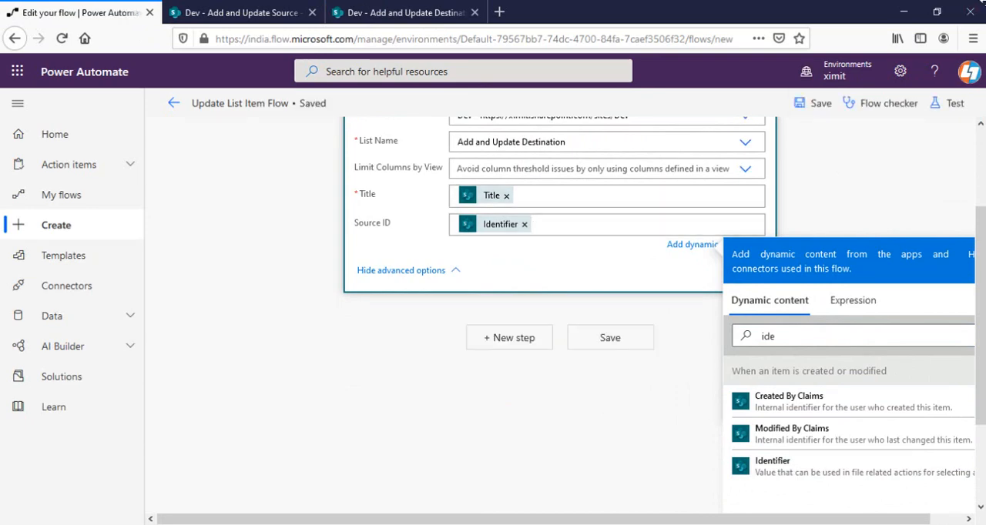
pyautogui.click(243, 13)
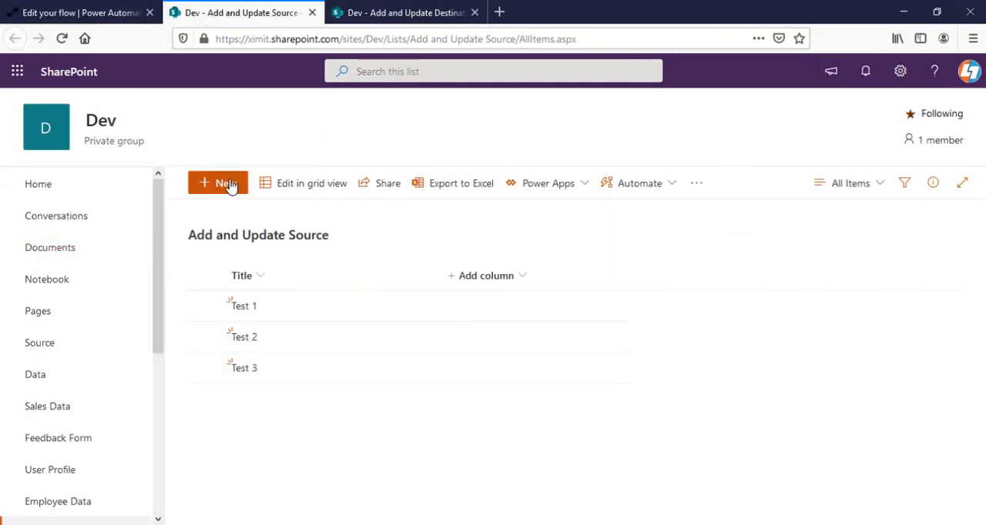
# - Create an item titled 'Test 4' in the Add and Update Source list
pyautogui.click(218, 182)
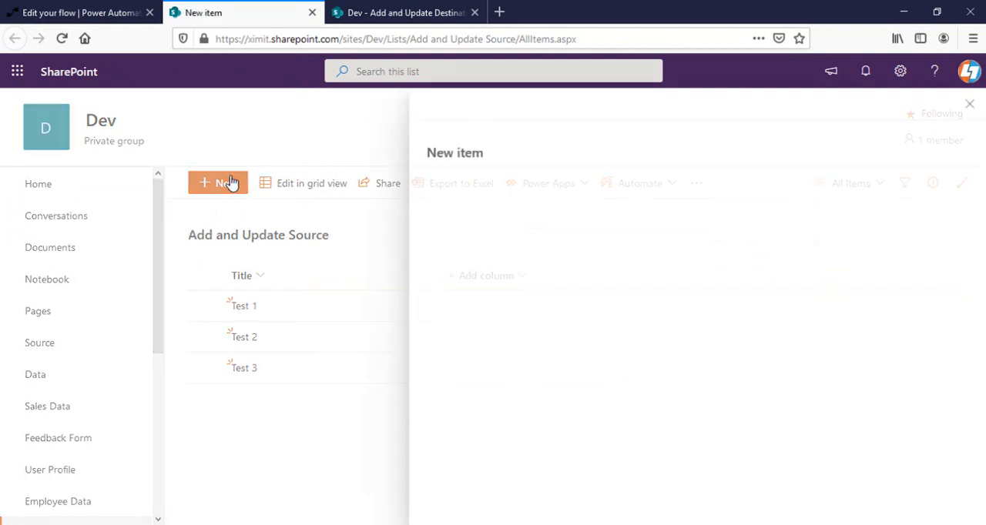
pyautogui.click(218, 183)
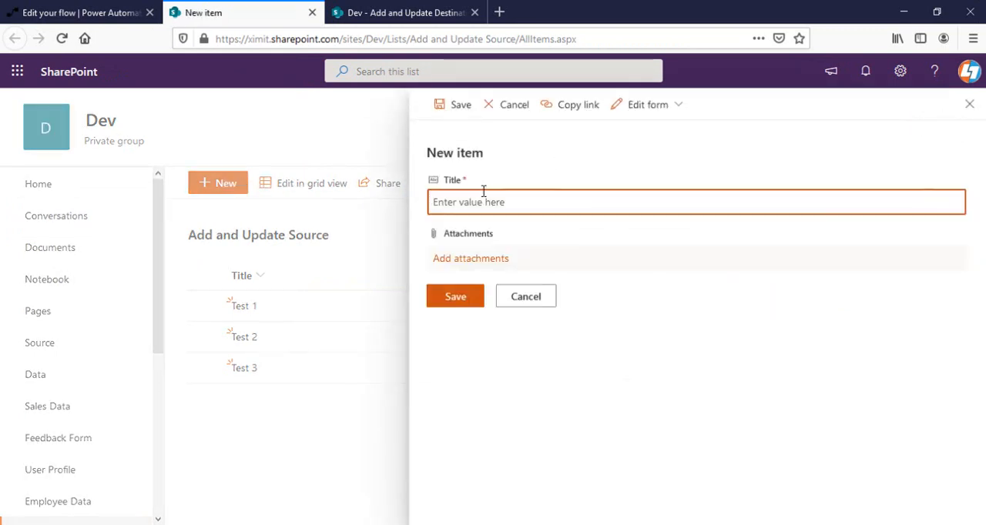
pyautogui.write('Test 4')
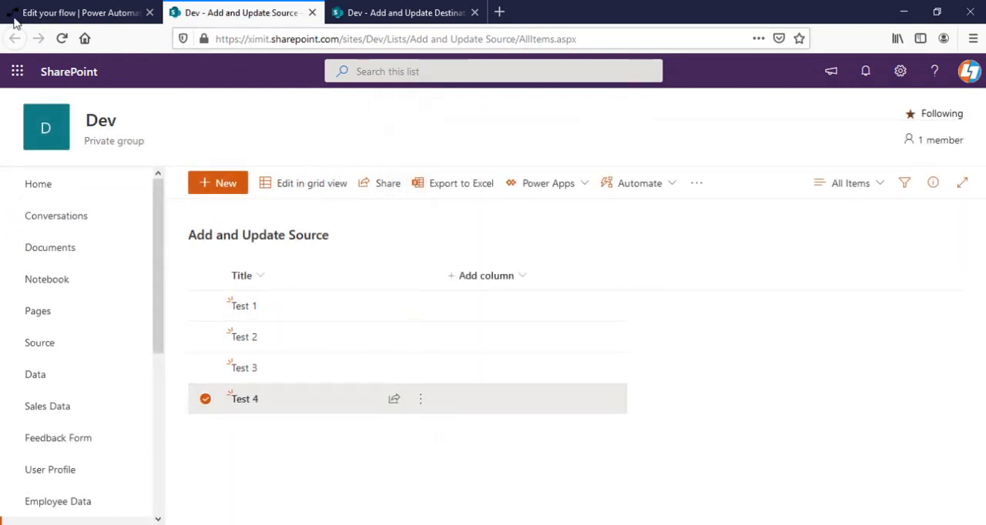
# - Check the flow's run history for a succeeded run and find 'Test 4' in the destination list
pyautogui.click(77, 12)
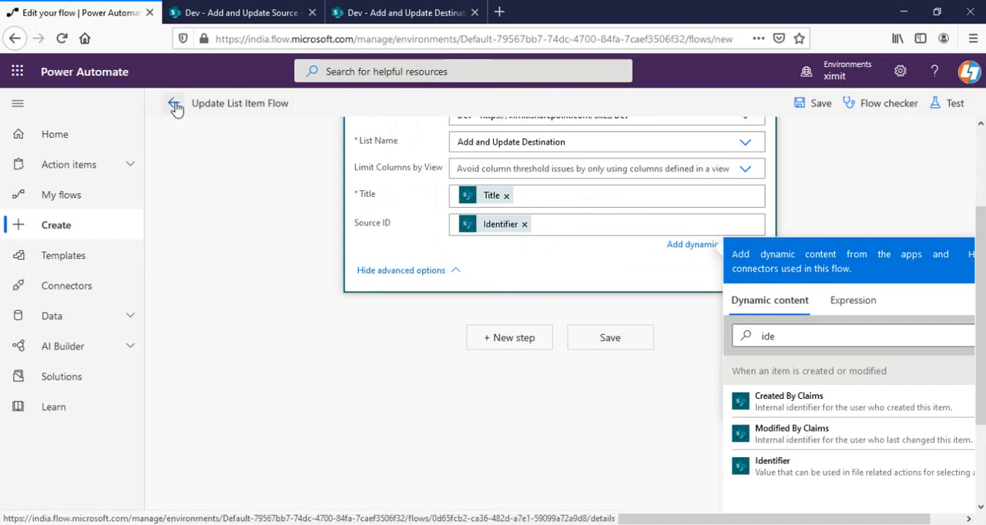
pyautogui.click(175, 104)
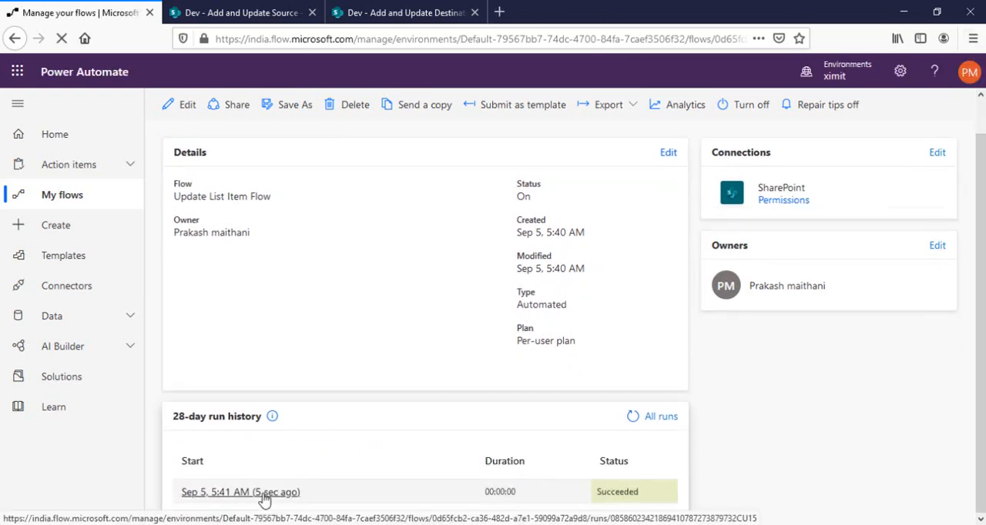
pyautogui.click(404, 12)
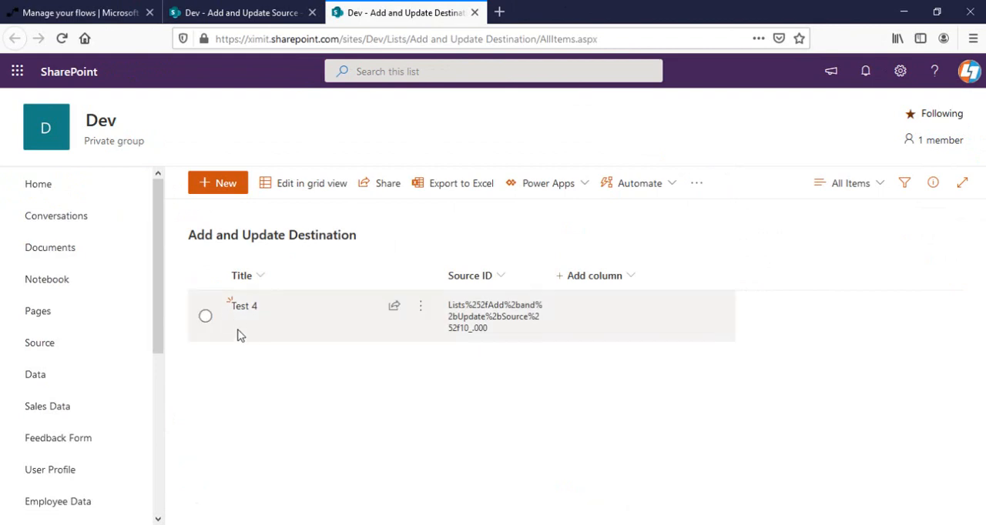
pyautogui.moveTo(205, 316)
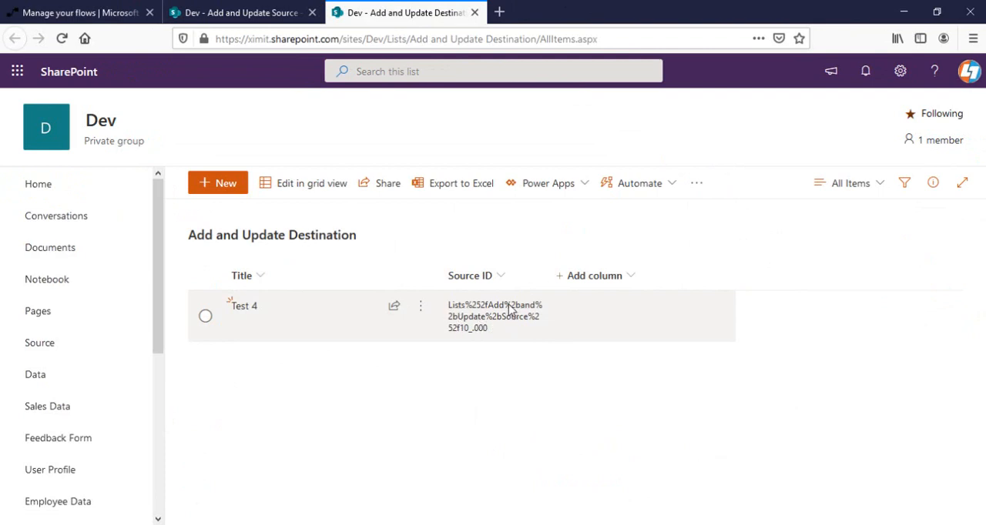
pyautogui.moveTo(356, 333)
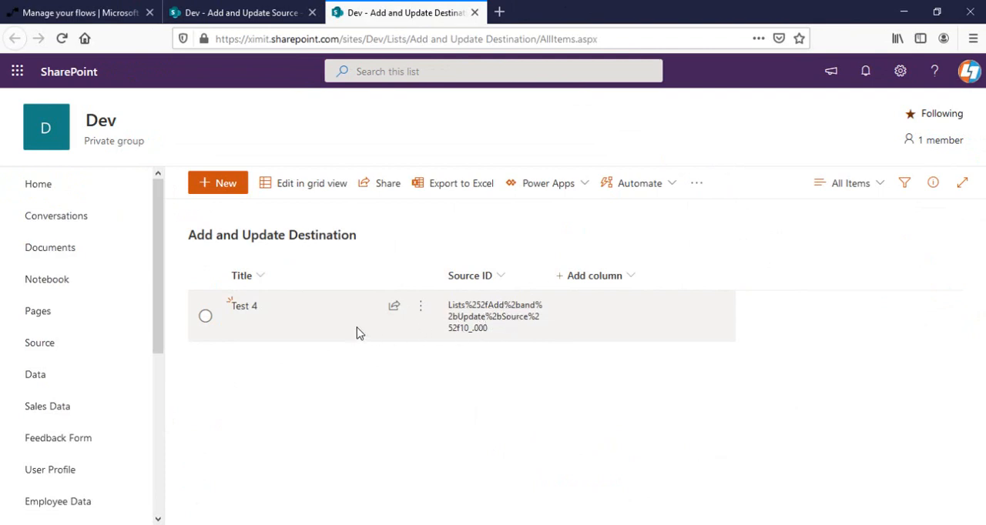
pyautogui.moveTo(469, 335)
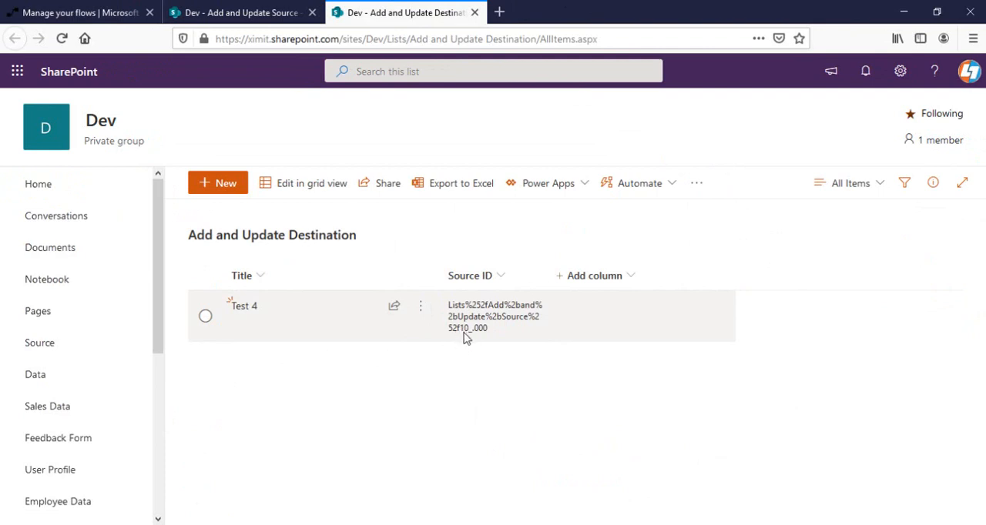
pyautogui.moveTo(516, 336)
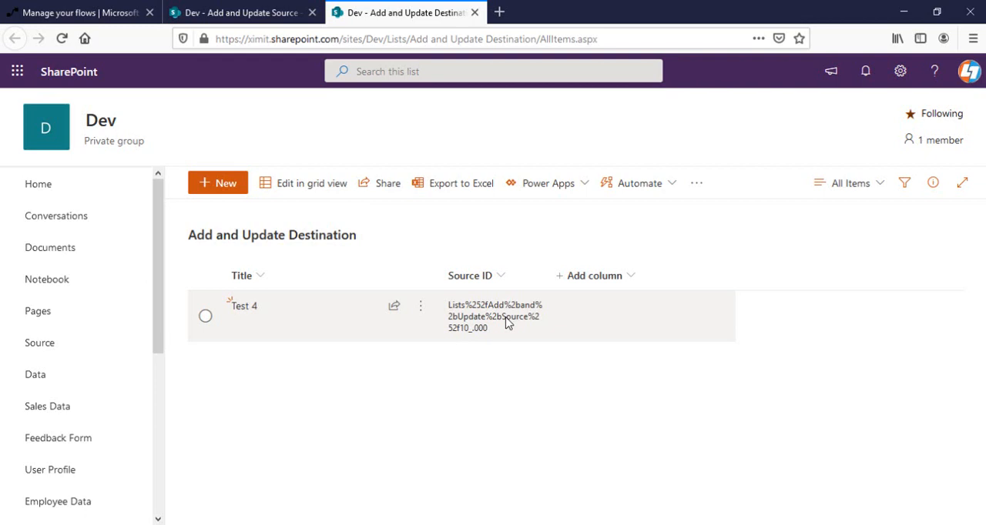
pyautogui.moveTo(431, 329)
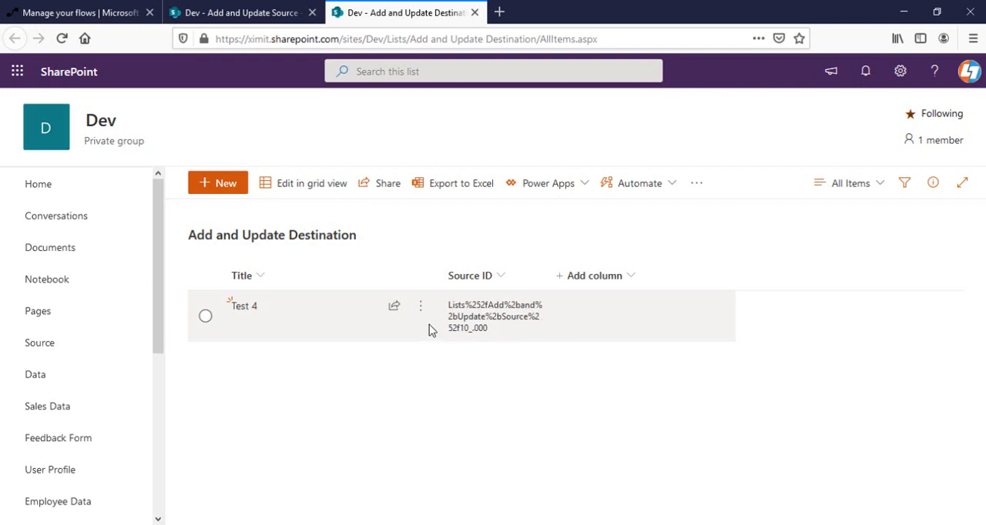
pyautogui.moveTo(322, 298)
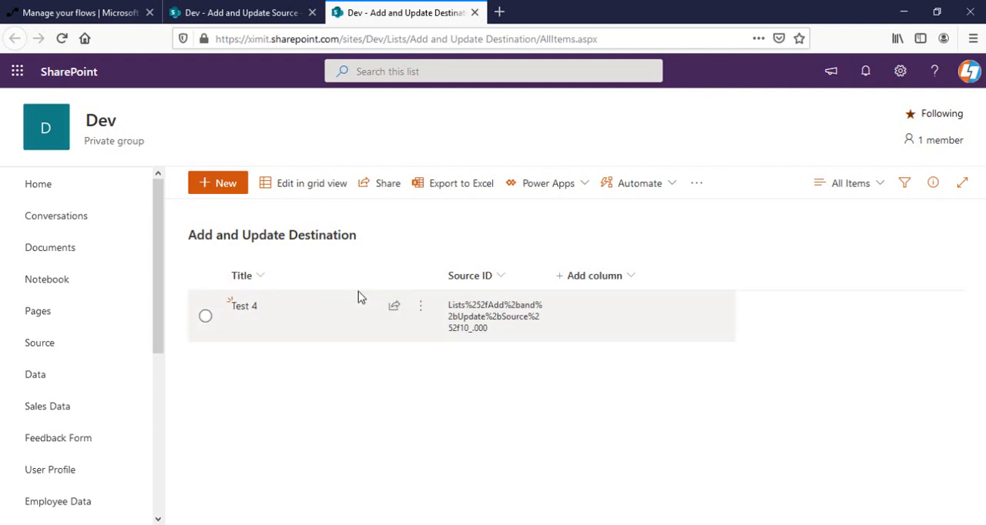
pyautogui.moveTo(507, 329)
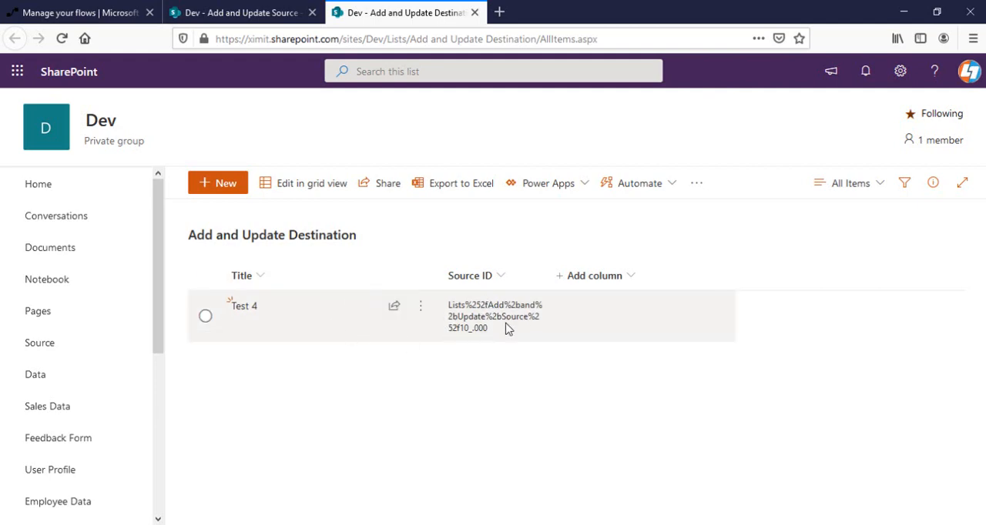
# - Insert a SharePoint Get items action targeting Dev's Add and Update Destination list
pyautogui.click(77, 12)
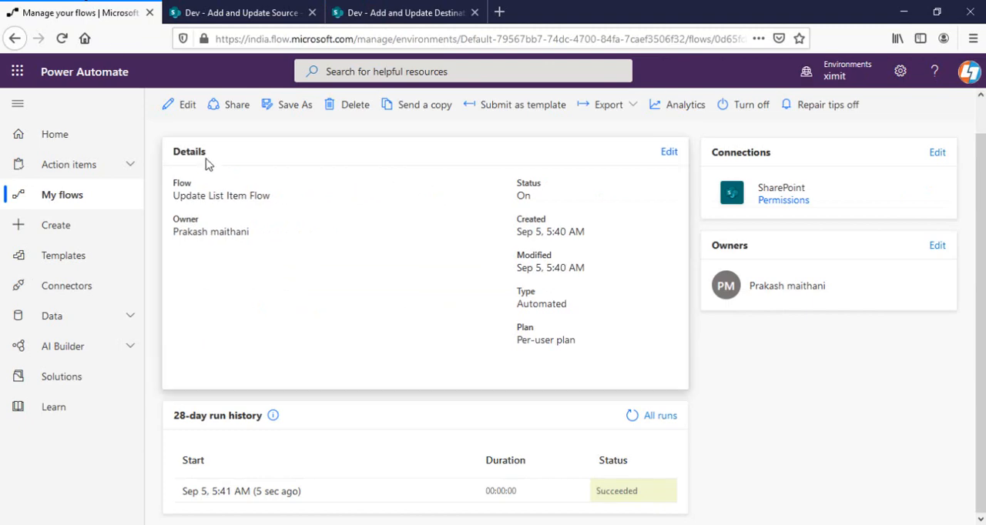
pyautogui.click(187, 104)
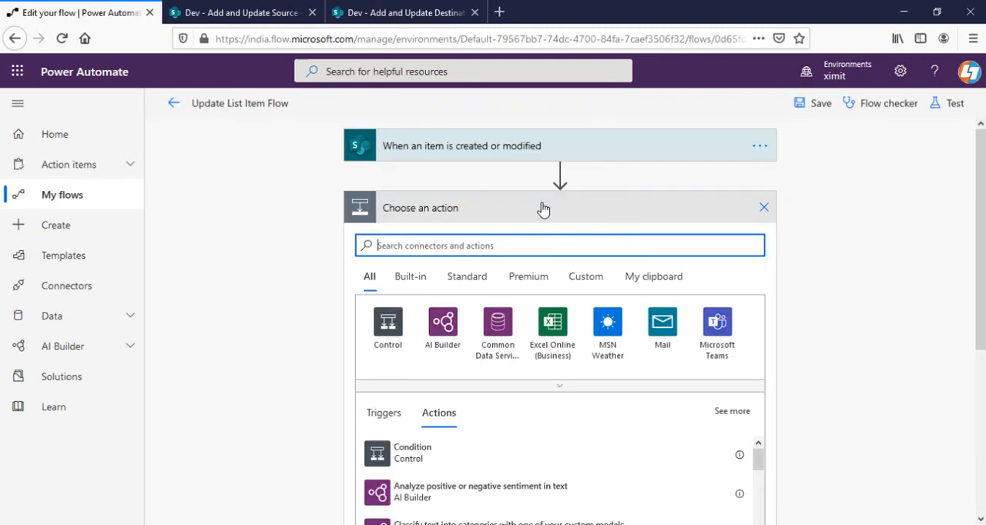
pyautogui.write('get items')
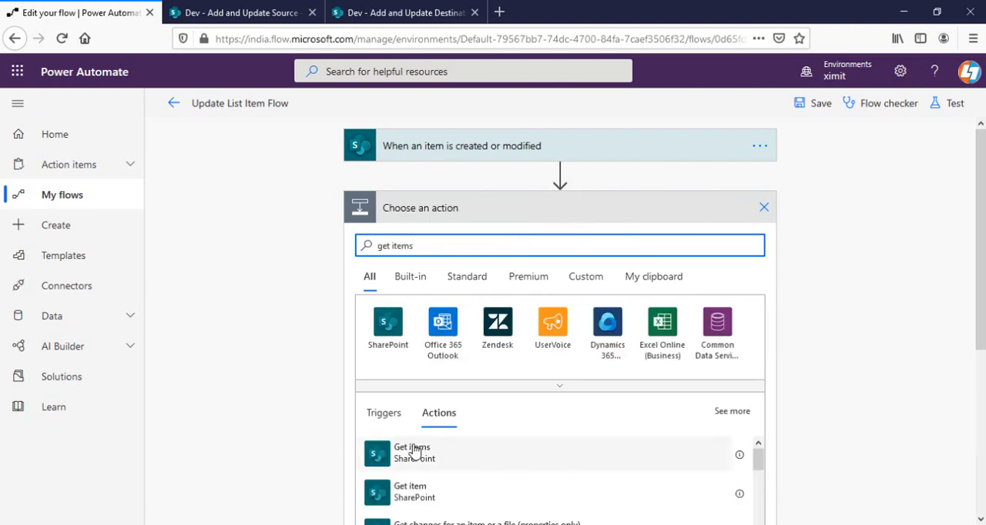
pyautogui.click(412, 452)
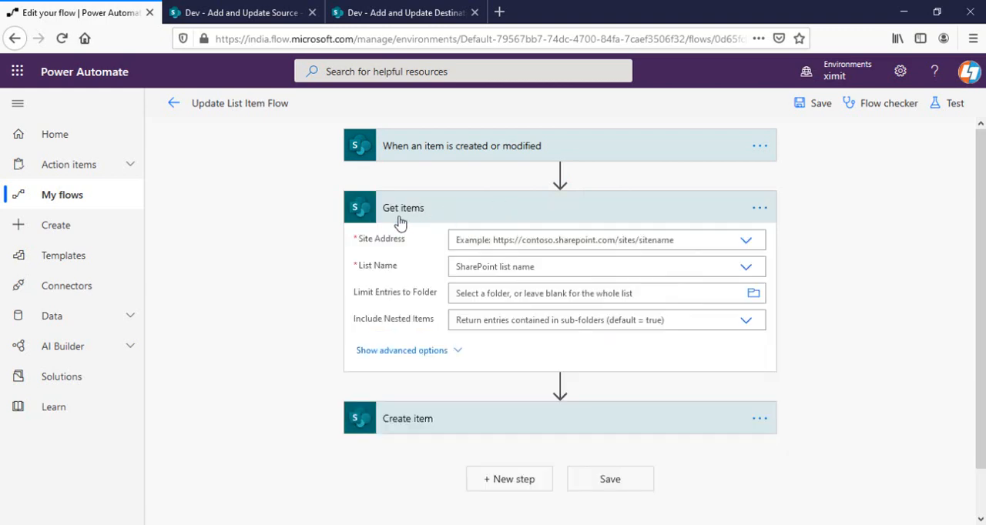
pyautogui.click(605, 240)
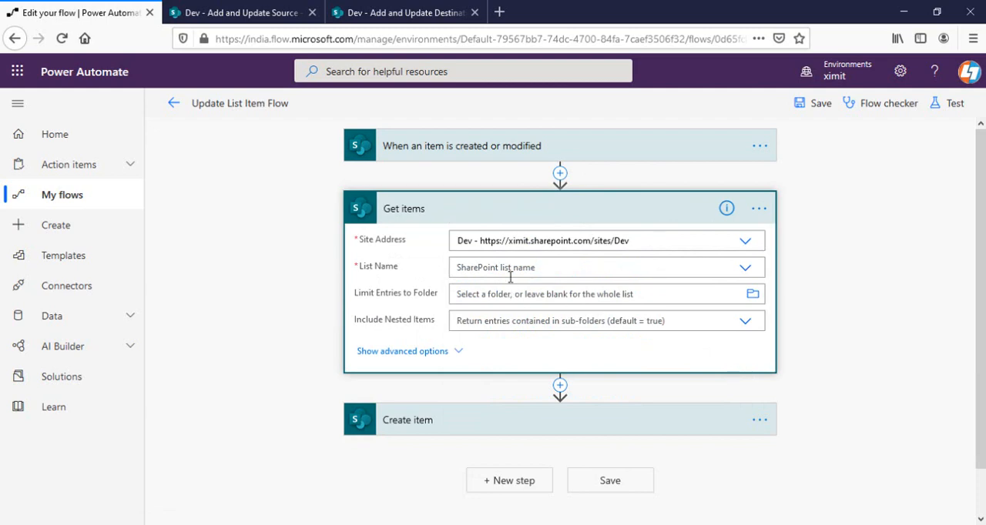
pyautogui.moveTo(587, 275)
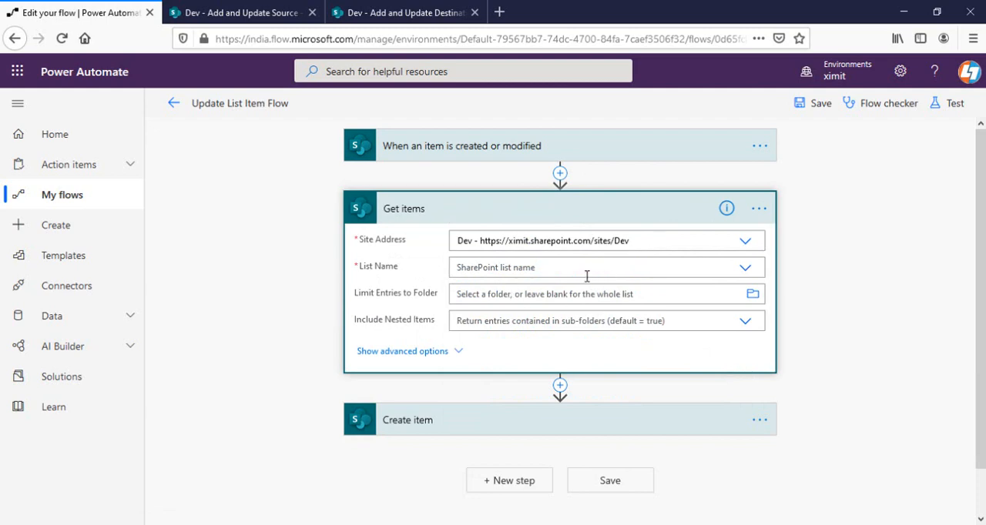
pyautogui.click(606, 267)
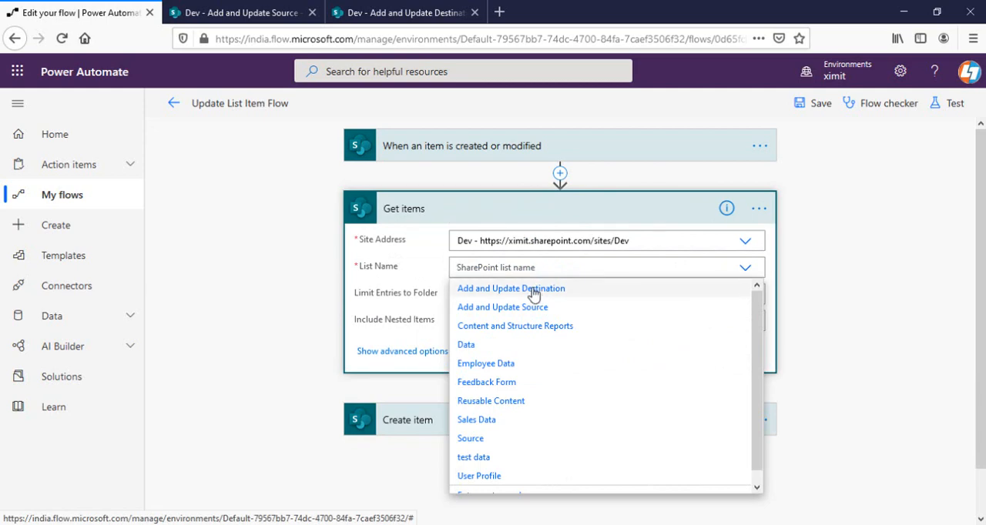
pyautogui.click(510, 288)
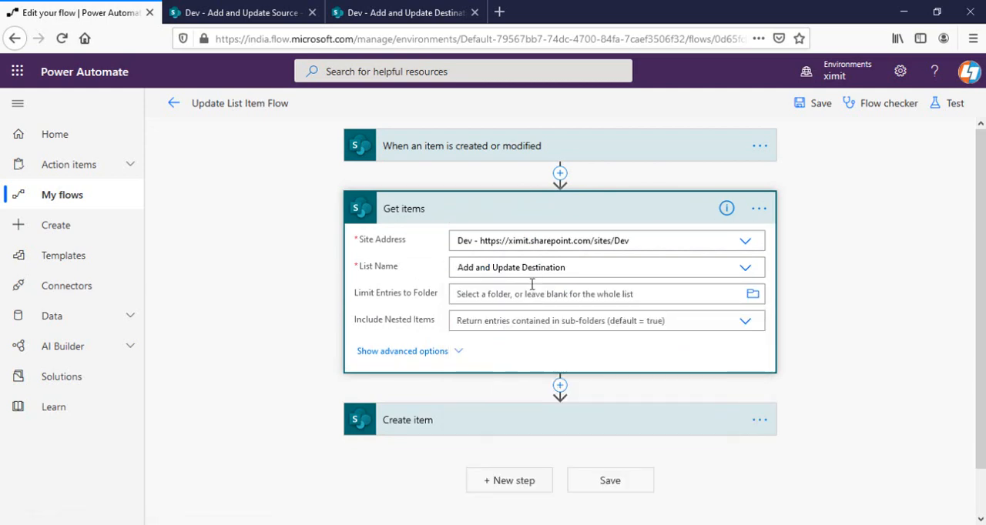
pyautogui.moveTo(438, 271)
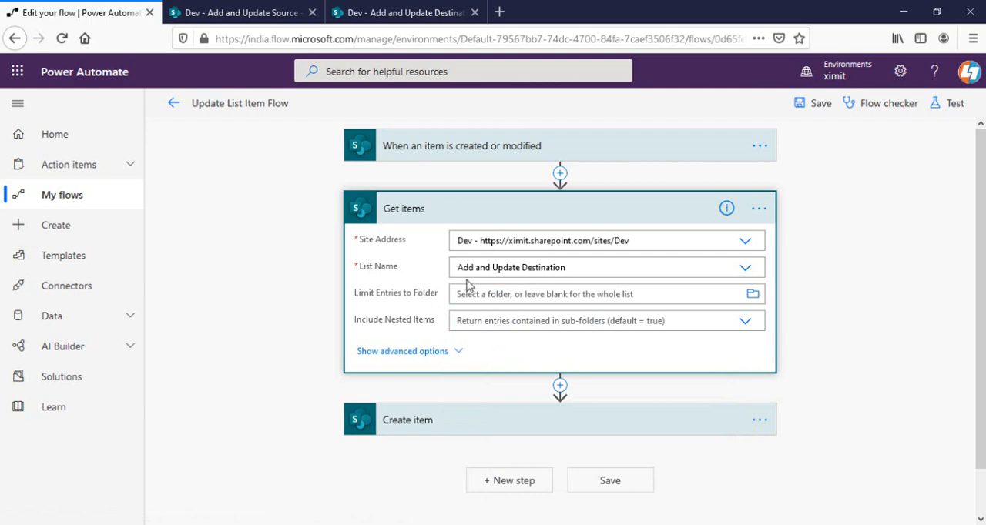
pyautogui.moveTo(462, 346)
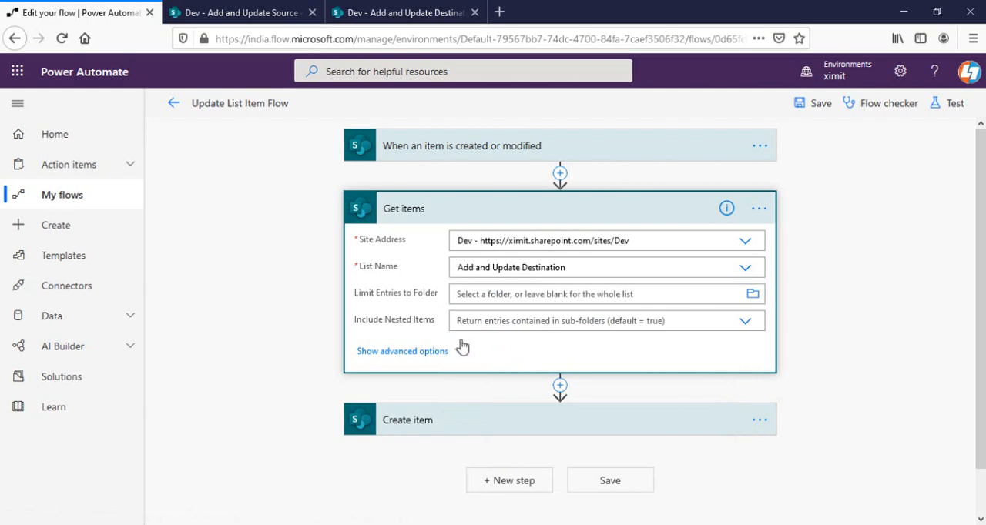
# - Open Get items advanced options and begin the Filter Query with 'SourceID eq'
pyautogui.click(402, 350)
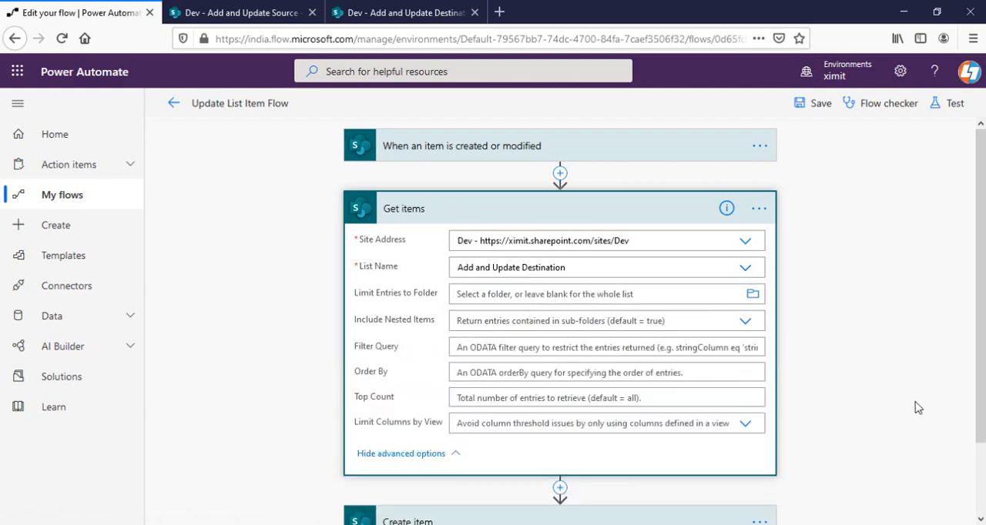
pyautogui.scroll(-3)
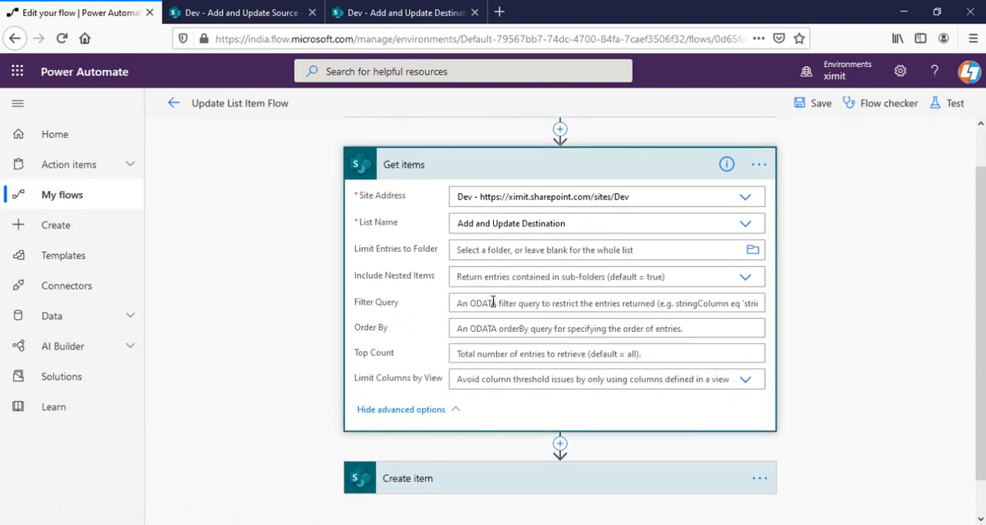
pyautogui.click(405, 12)
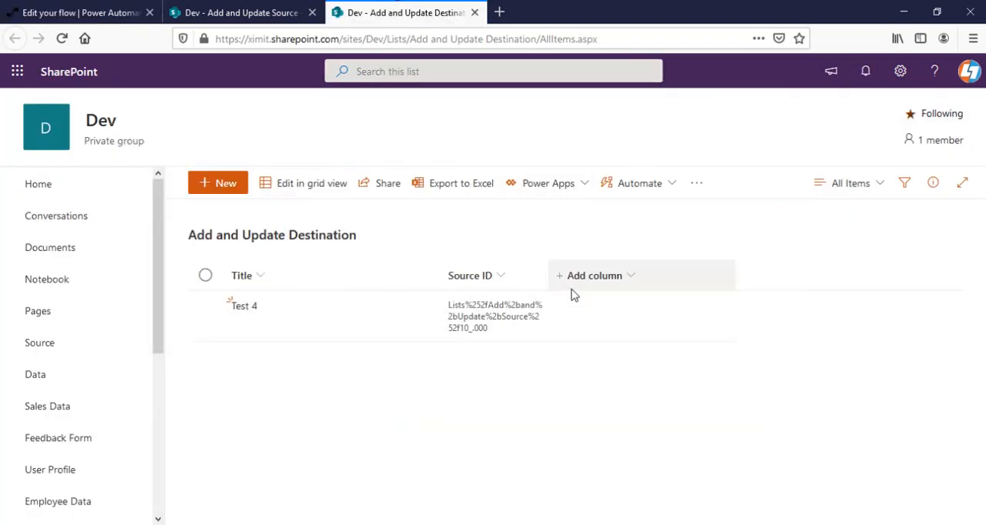
pyautogui.click(77, 12)
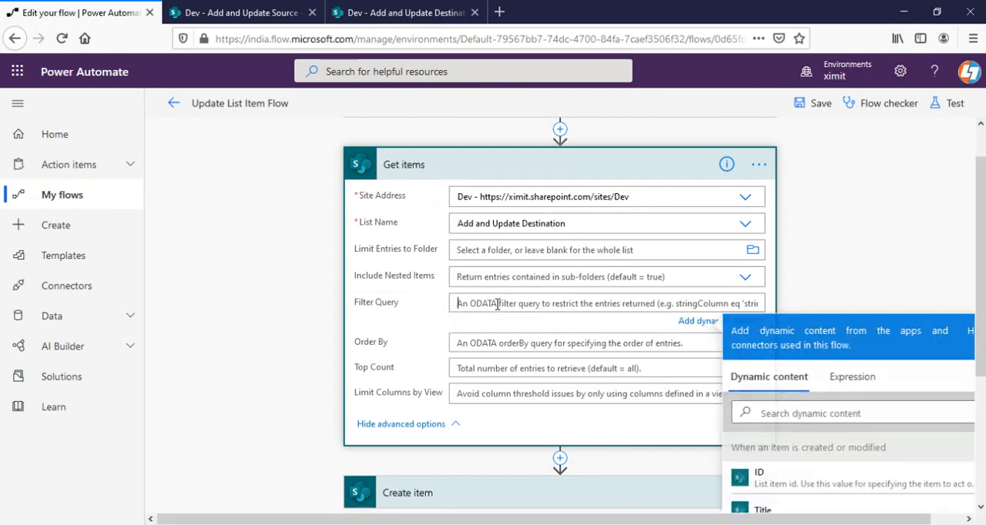
pyautogui.write('SourceID')
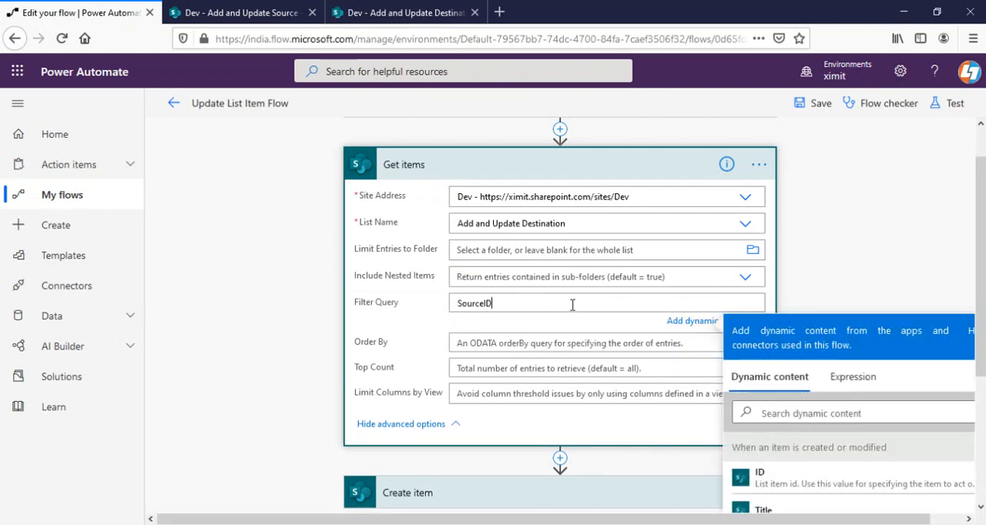
pyautogui.moveTo(569, 303)
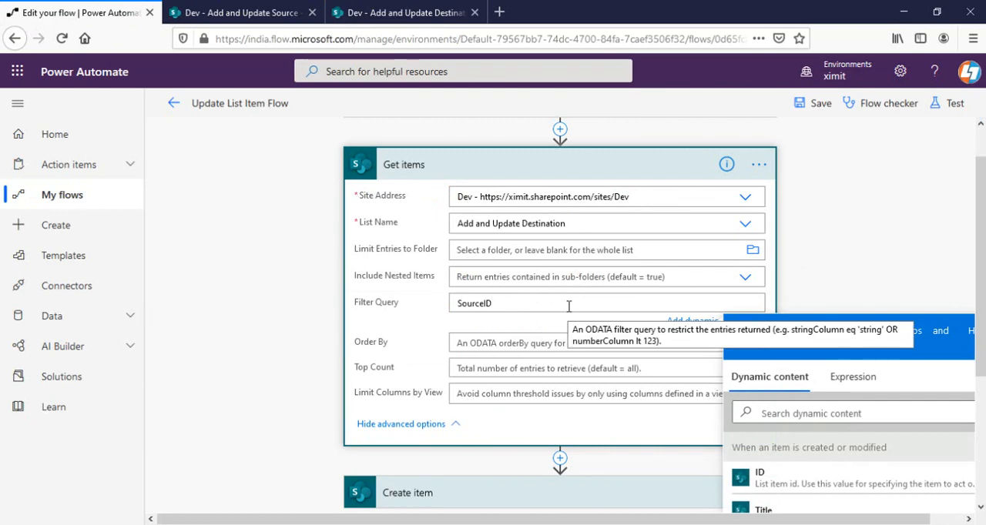
pyautogui.write("eq '")
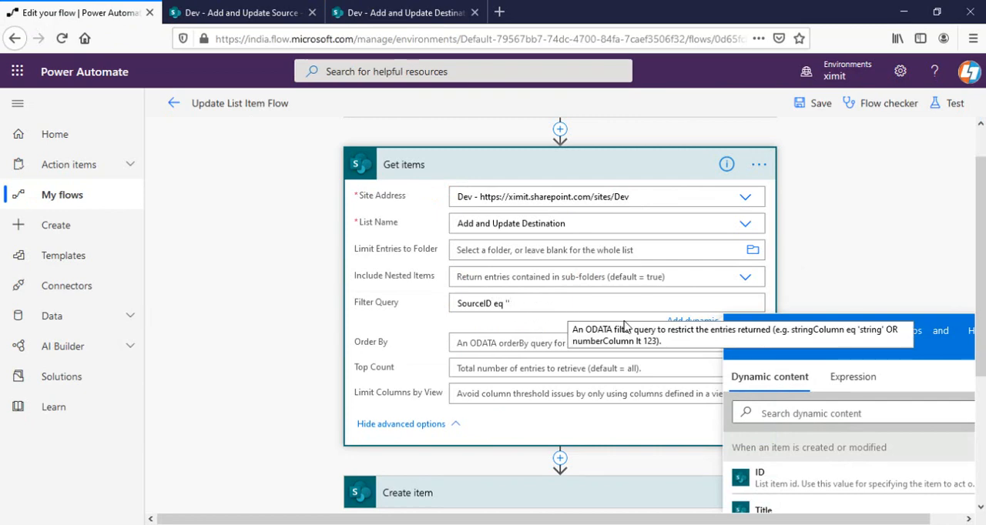
pyautogui.scroll(-3)
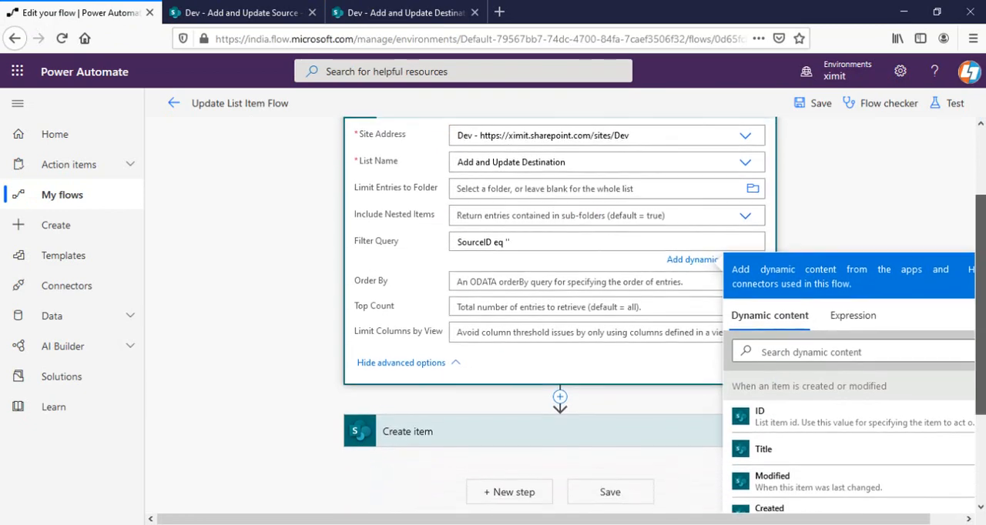
# - Insert the trigger item's Identifier into the filter query and save the flow
pyautogui.click(242, 12)
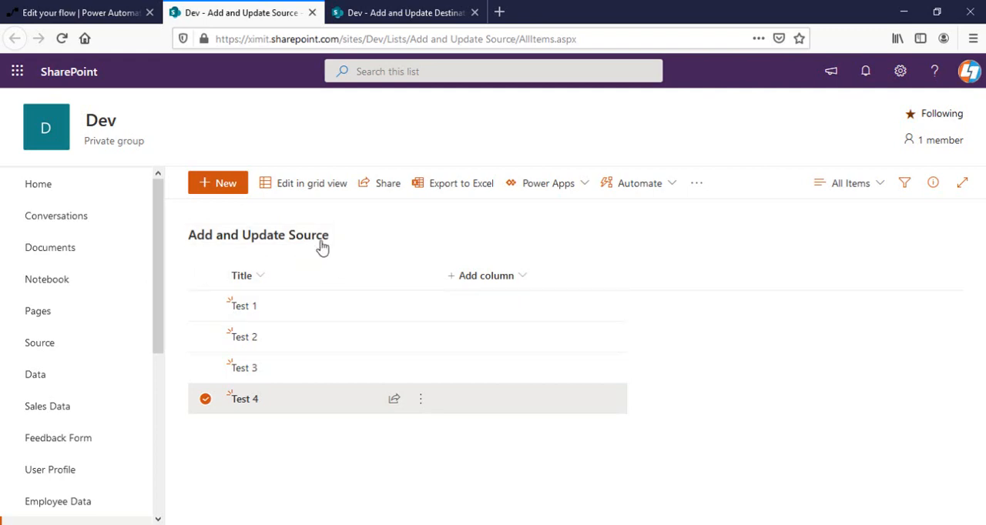
pyautogui.click(77, 12)
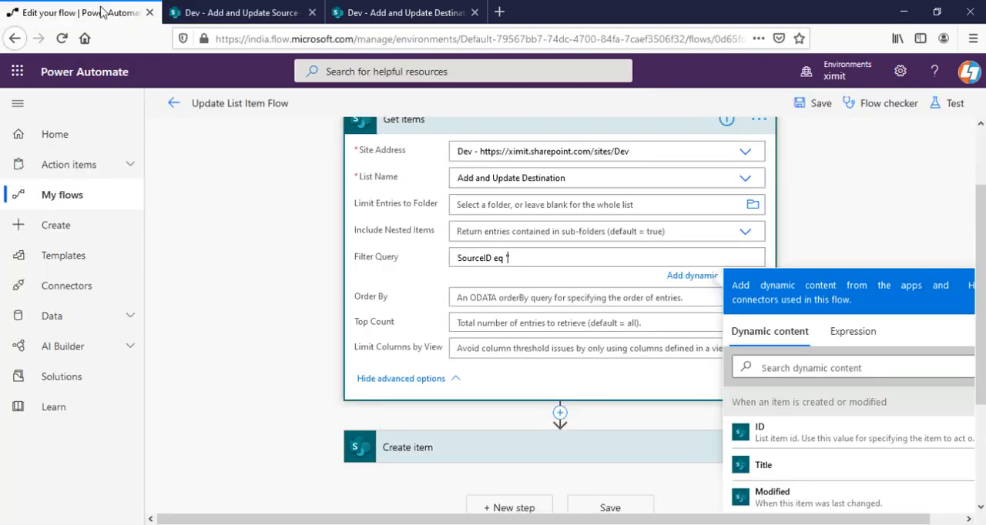
pyautogui.moveTo(796, 429)
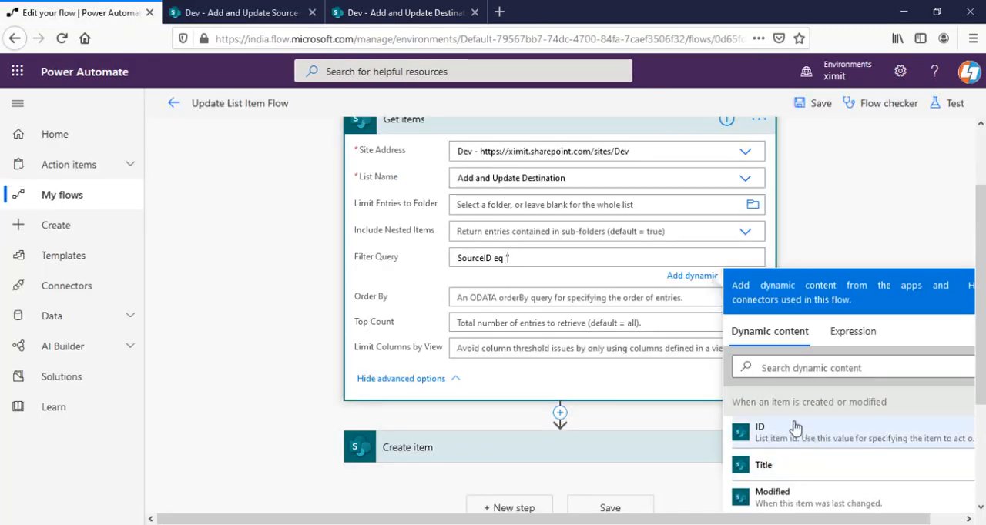
pyautogui.click(847, 367)
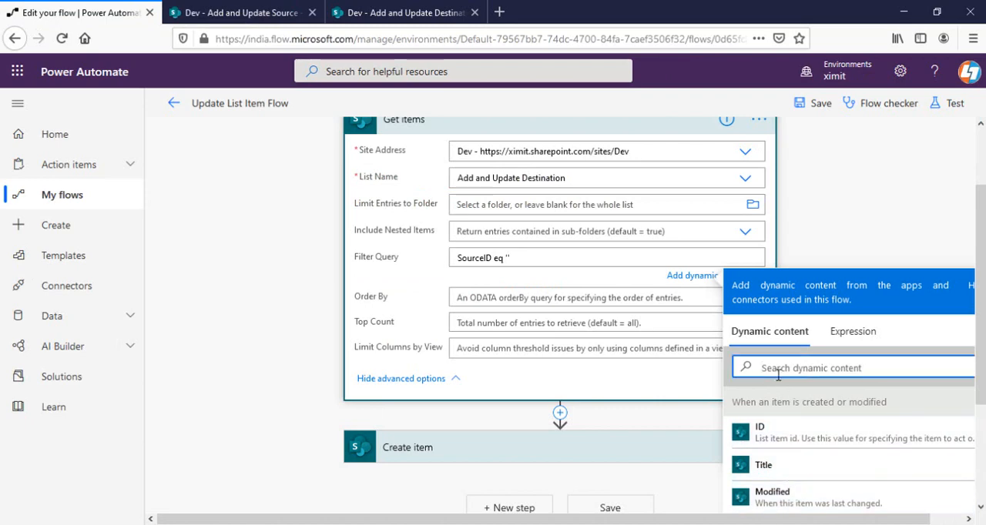
pyautogui.write('ide')
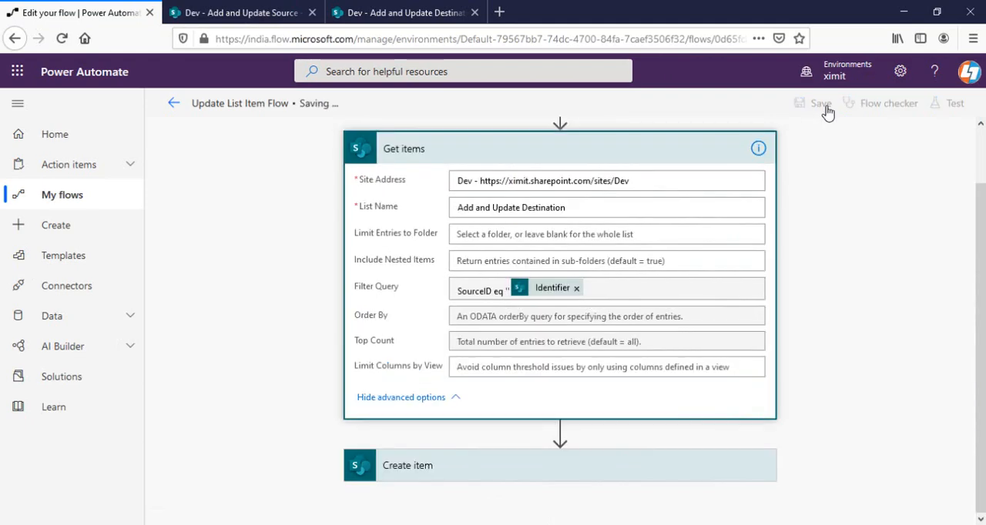
pyautogui.click(820, 103)
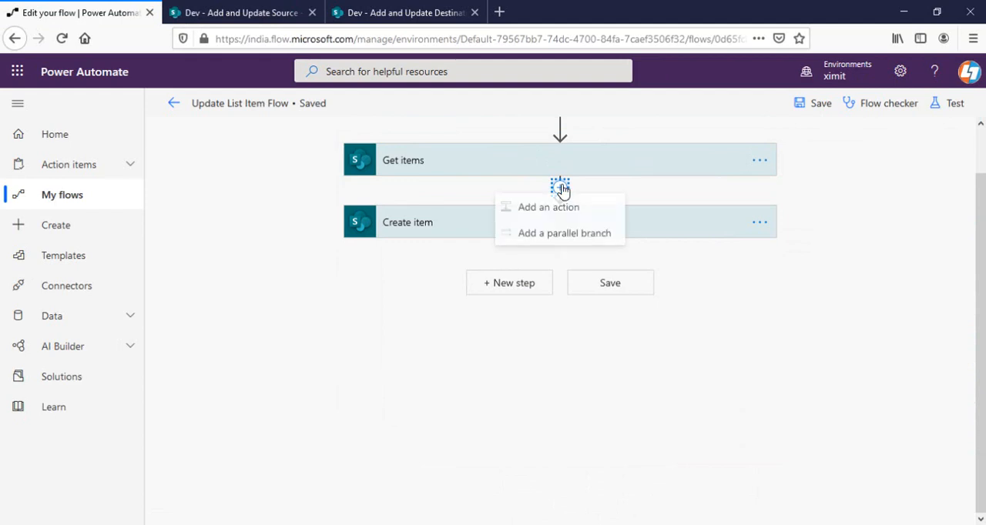
# - Insert a Condition after Get items with a length() expression as its left value
pyautogui.click(547, 207)
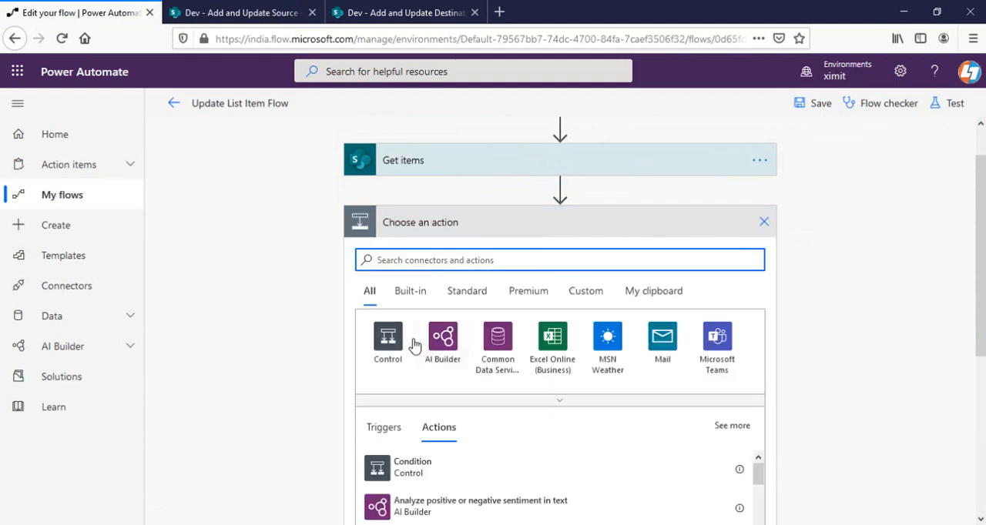
pyautogui.click(387, 341)
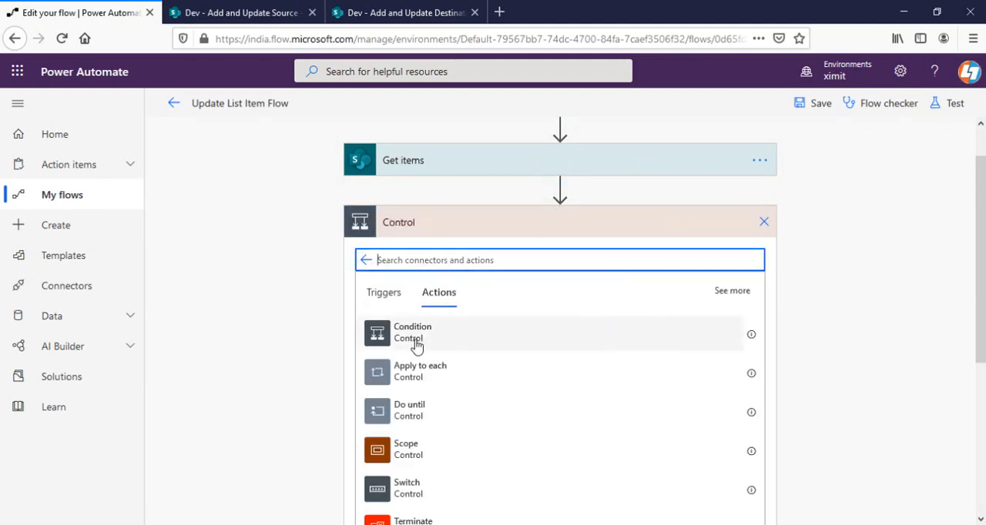
pyautogui.click(412, 332)
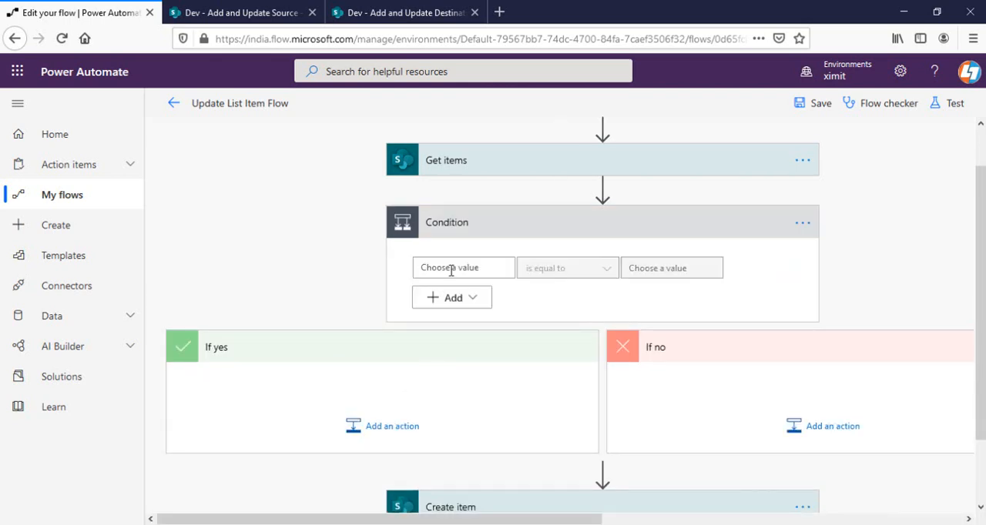
pyautogui.click(463, 268)
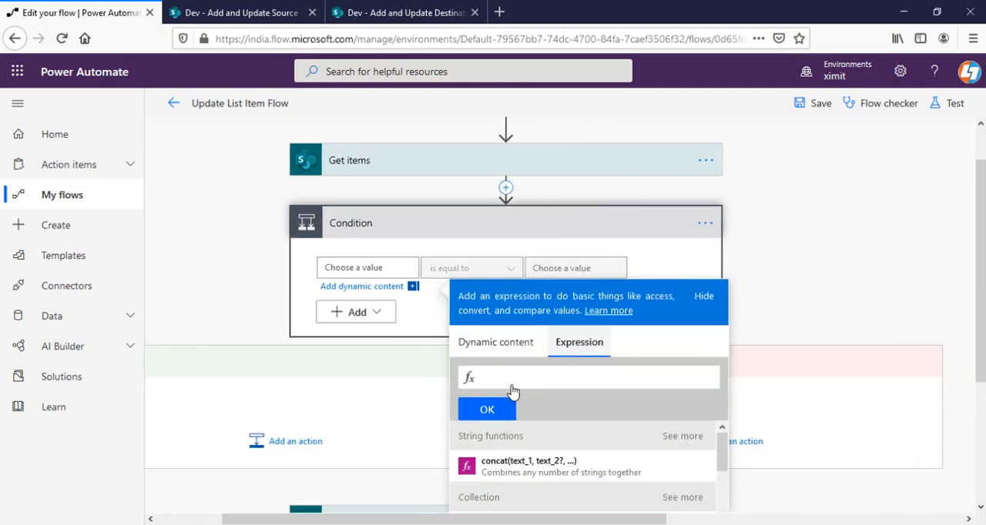
pyautogui.write('len')
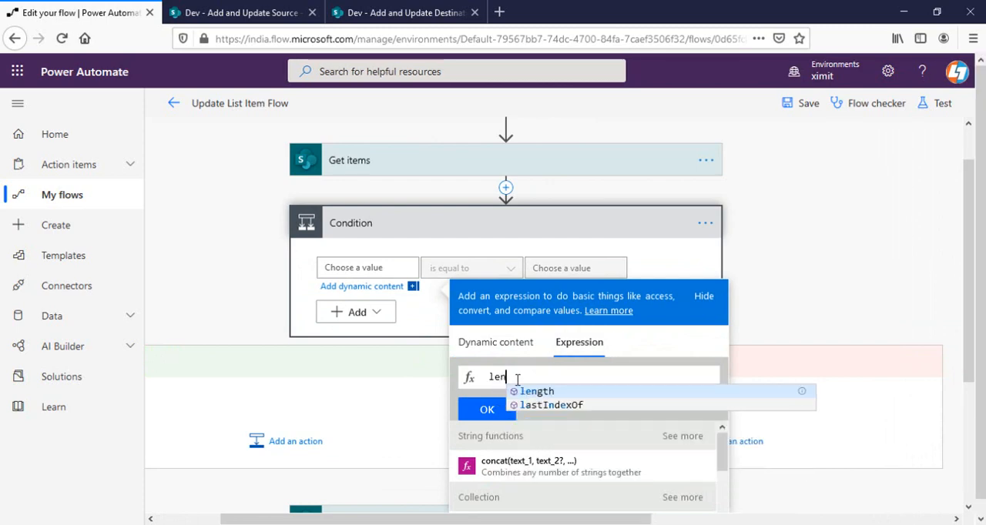
pyautogui.click(536, 392)
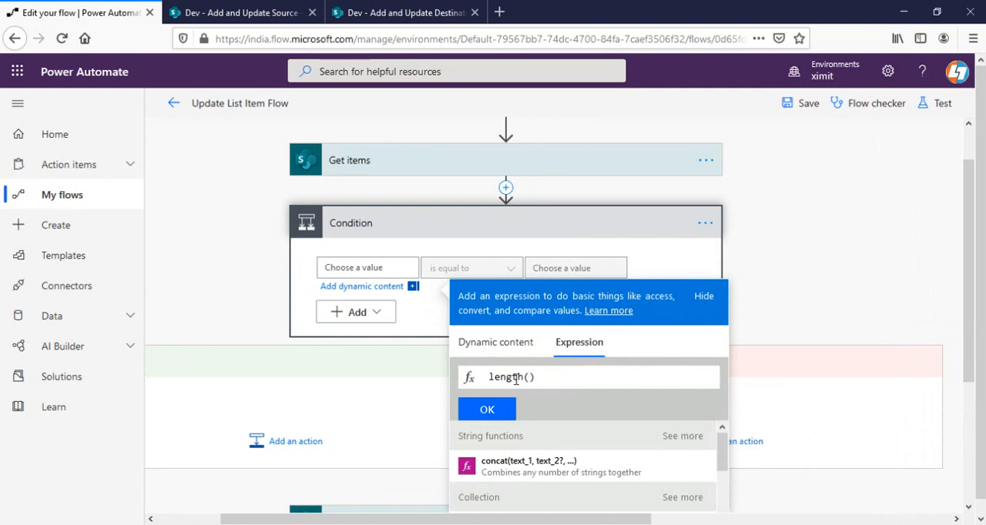
pyautogui.click(495, 342)
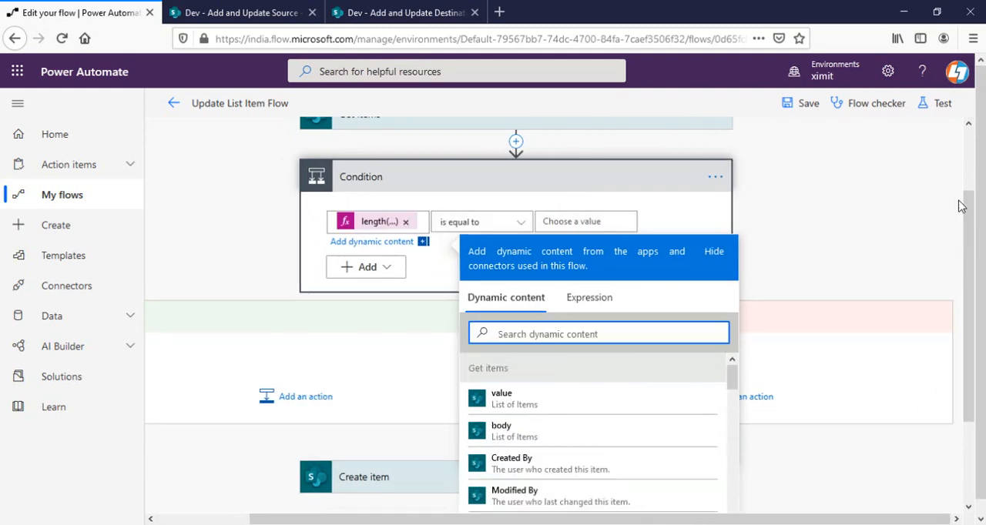
# - Set the condition's right-hand value to 0
pyautogui.scroll(3)
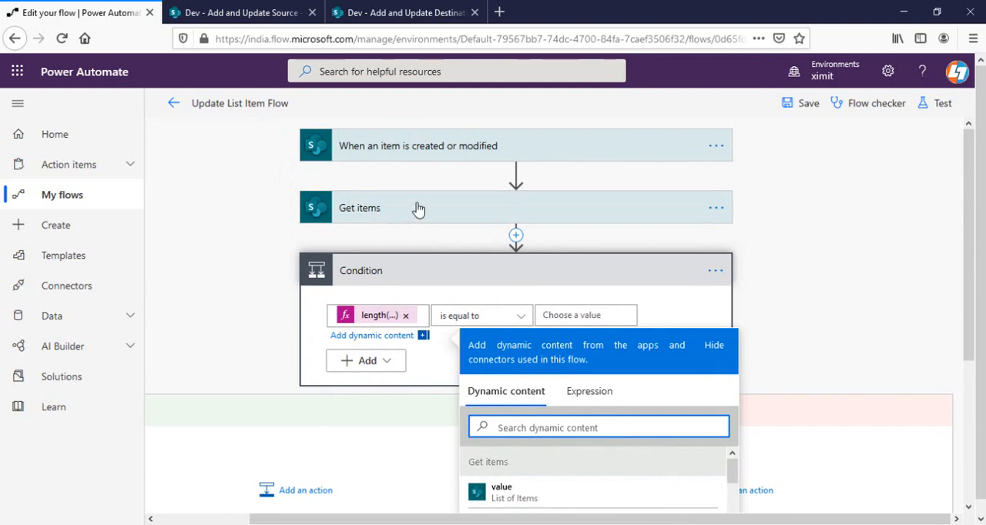
pyautogui.click(598, 428)
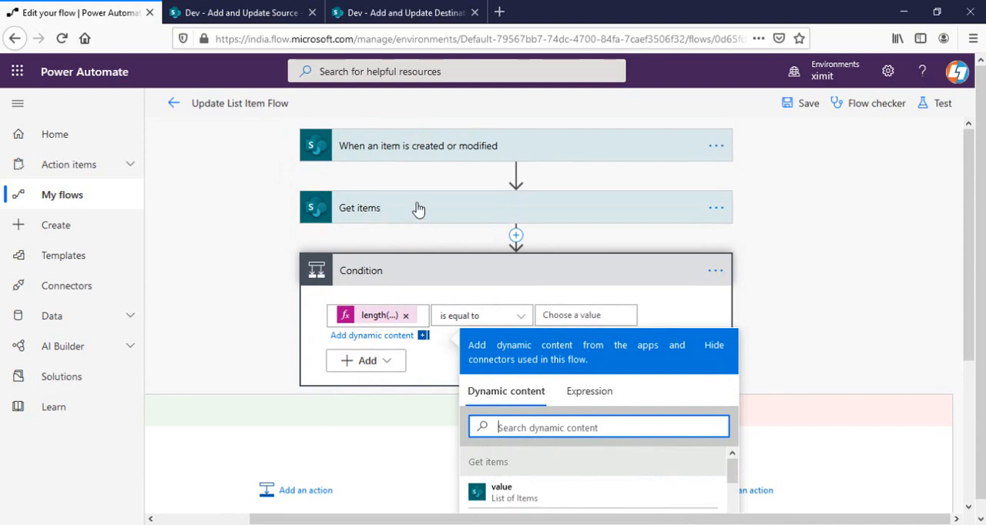
pyautogui.moveTo(575, 302)
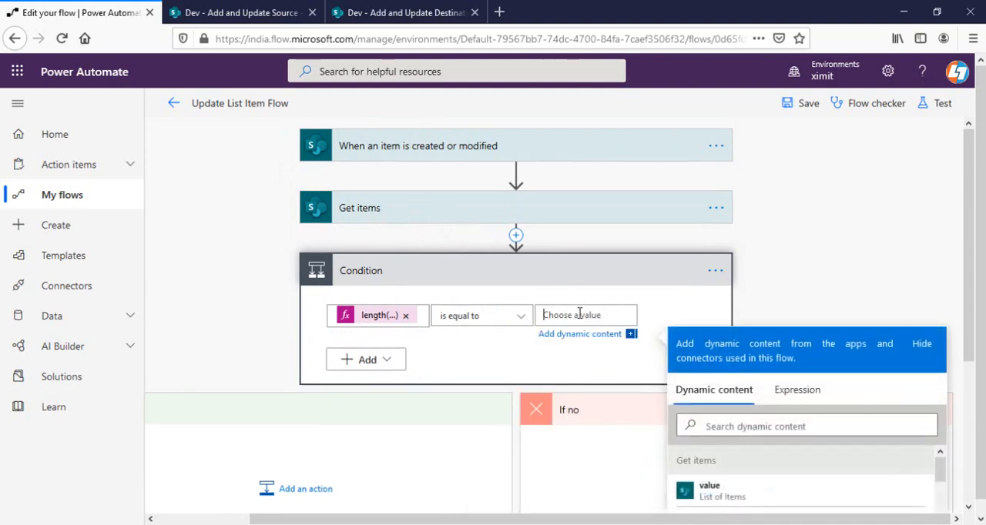
pyautogui.write('0')
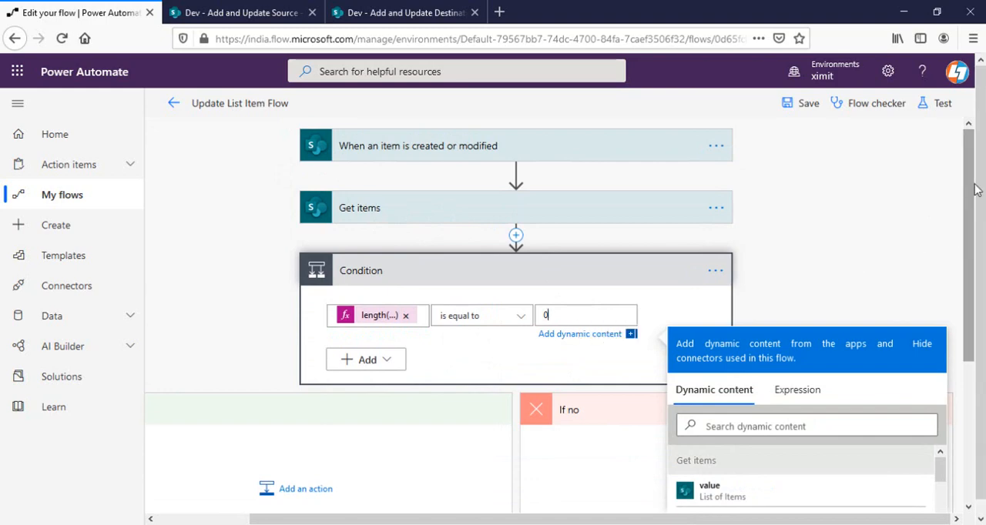
pyautogui.scroll(-3)
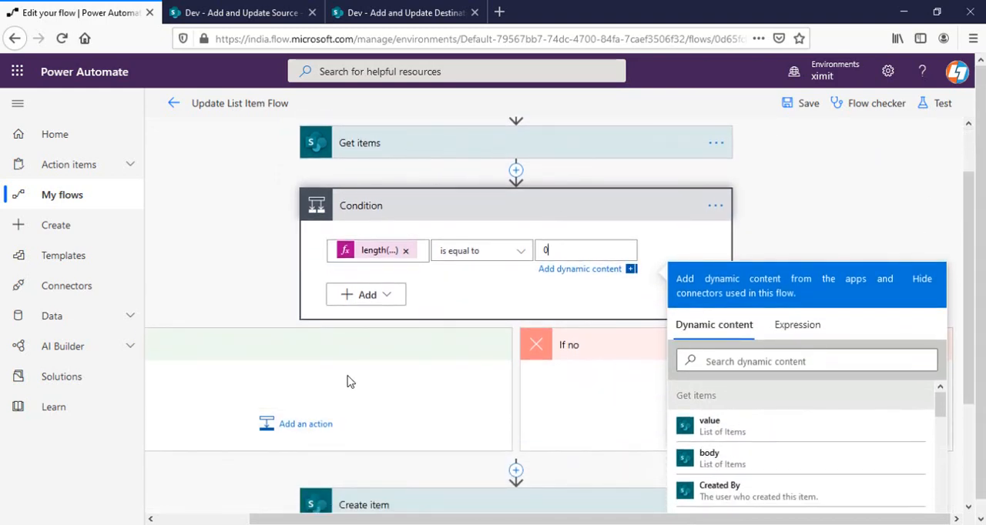
pyautogui.moveTo(338, 352)
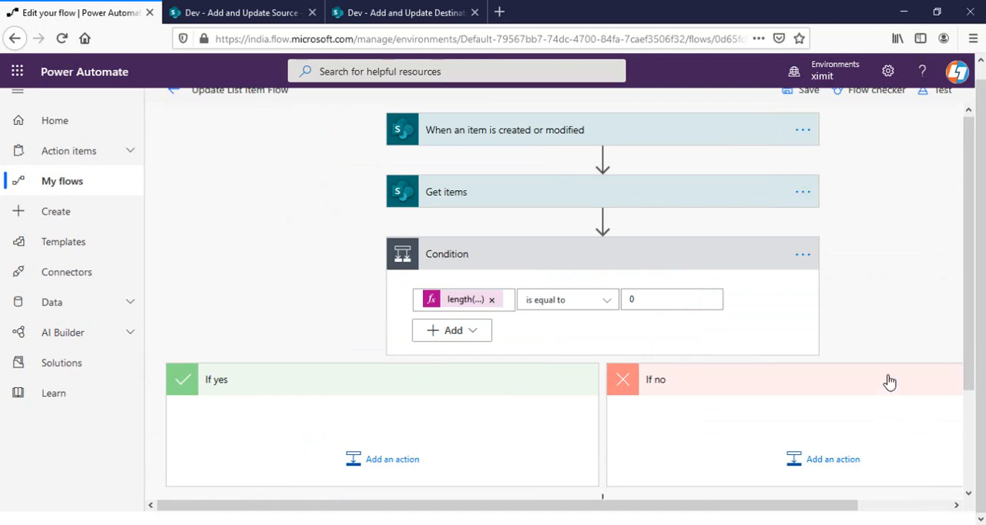
# - Add a SharePoint Update item action to If no, set to the Add and Update Destination list
pyautogui.scroll(-3)
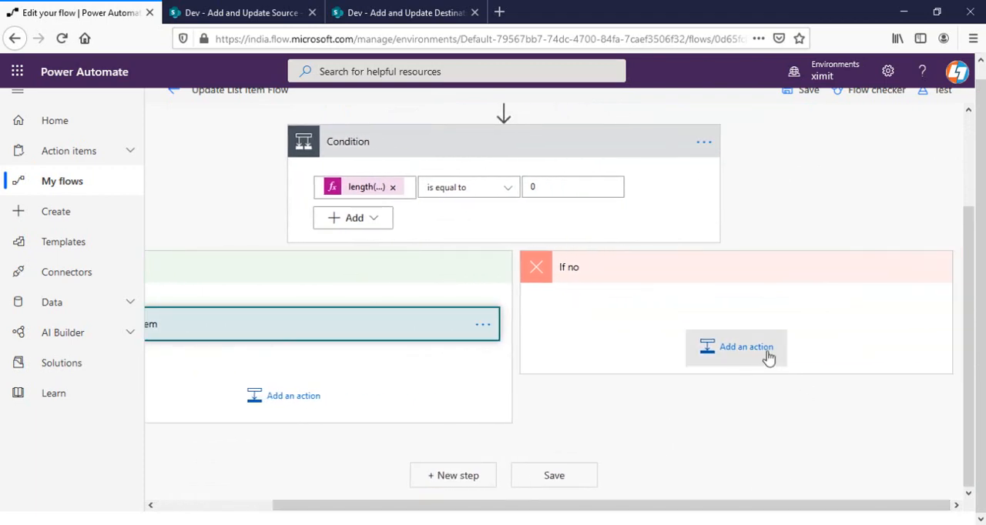
pyautogui.click(746, 346)
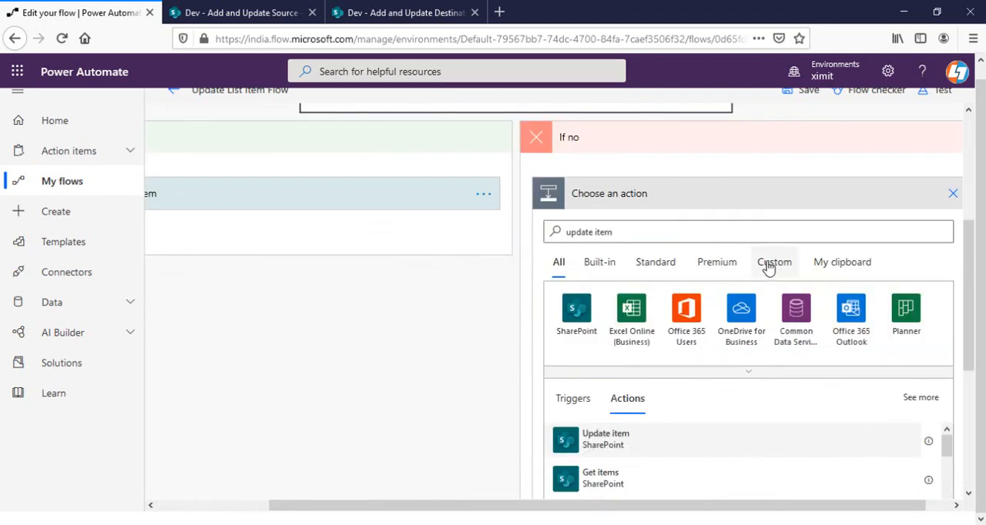
pyautogui.click(605, 439)
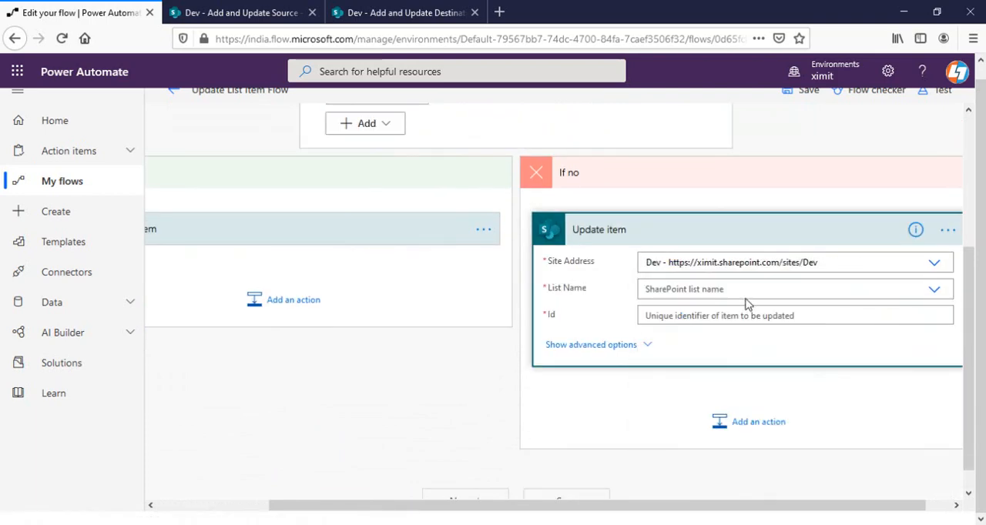
pyautogui.click(794, 289)
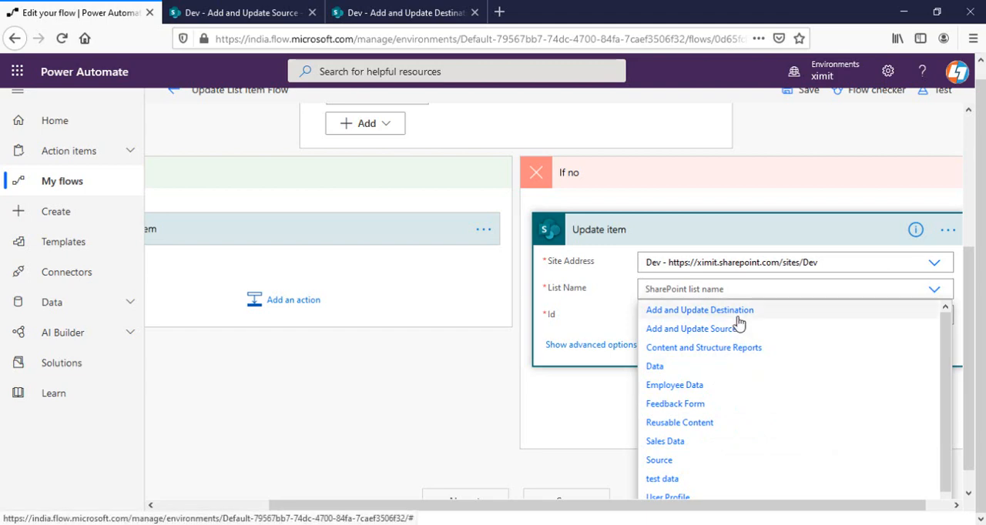
pyautogui.click(699, 309)
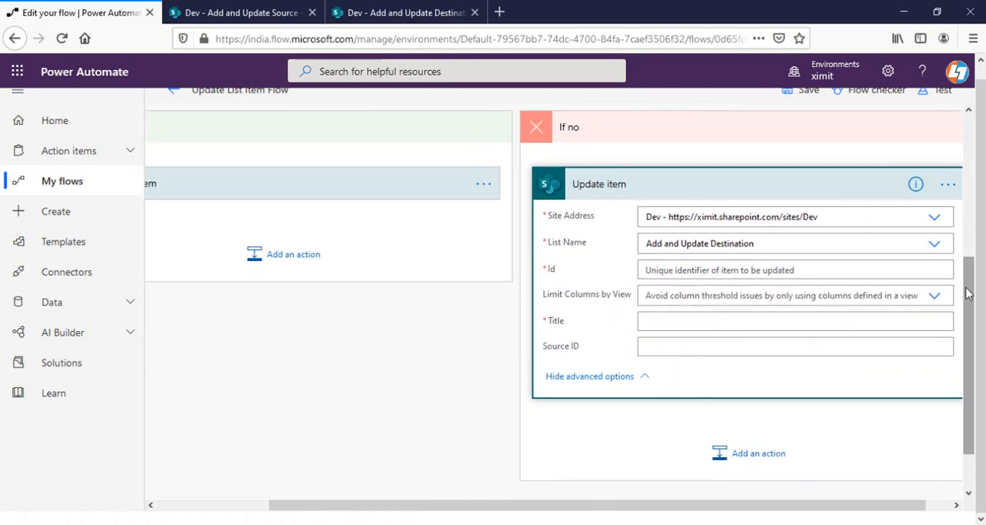
pyautogui.scroll(-3)
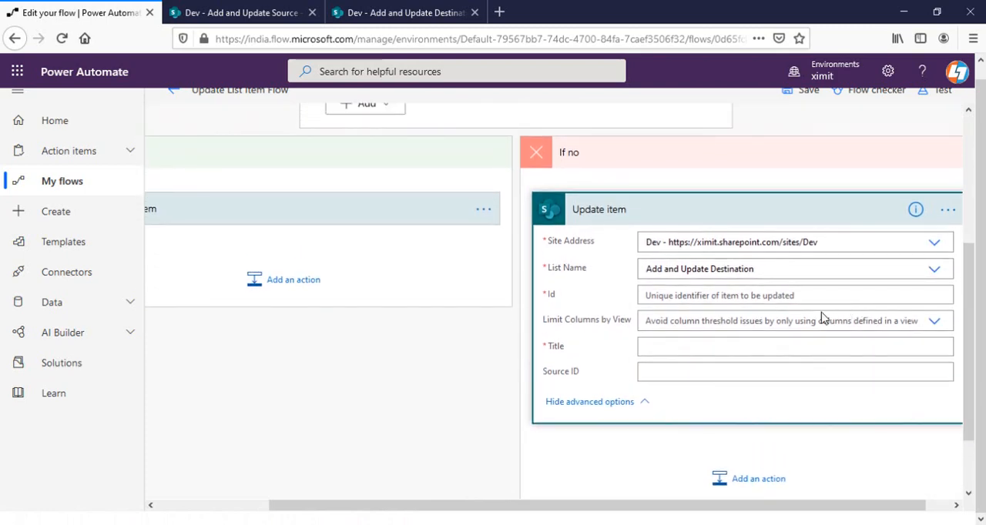
pyautogui.click(794, 295)
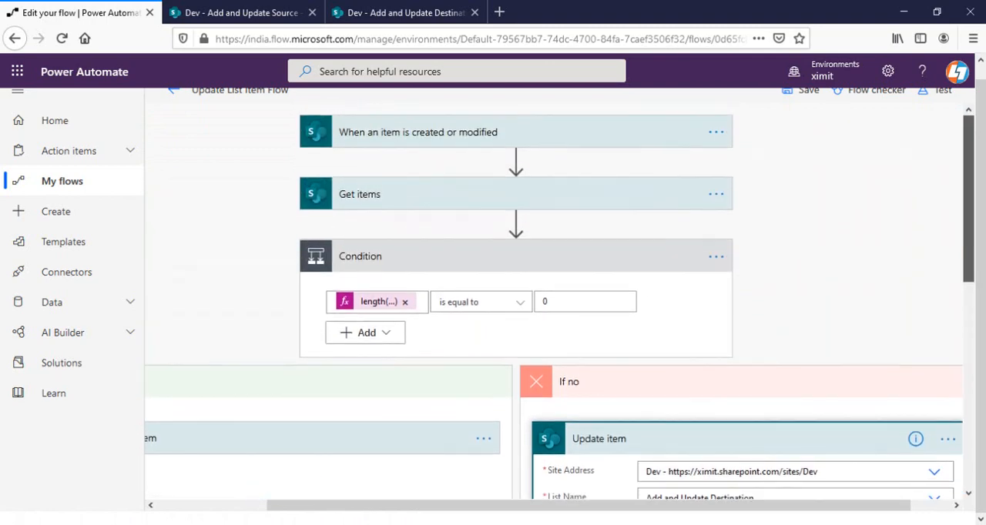
pyautogui.moveTo(400, 197)
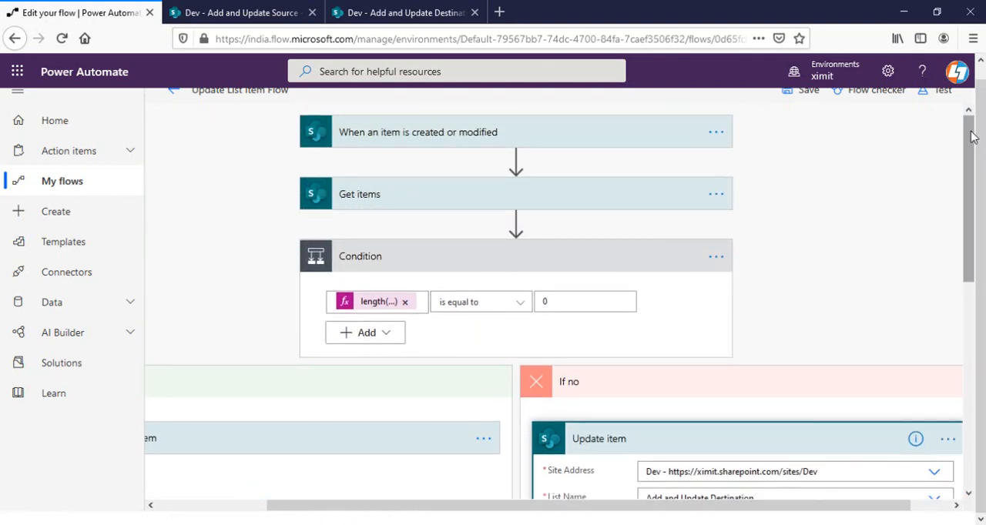
# - Insert the Get items Title dynamic content into Update item's Title field
pyautogui.click(794, 305)
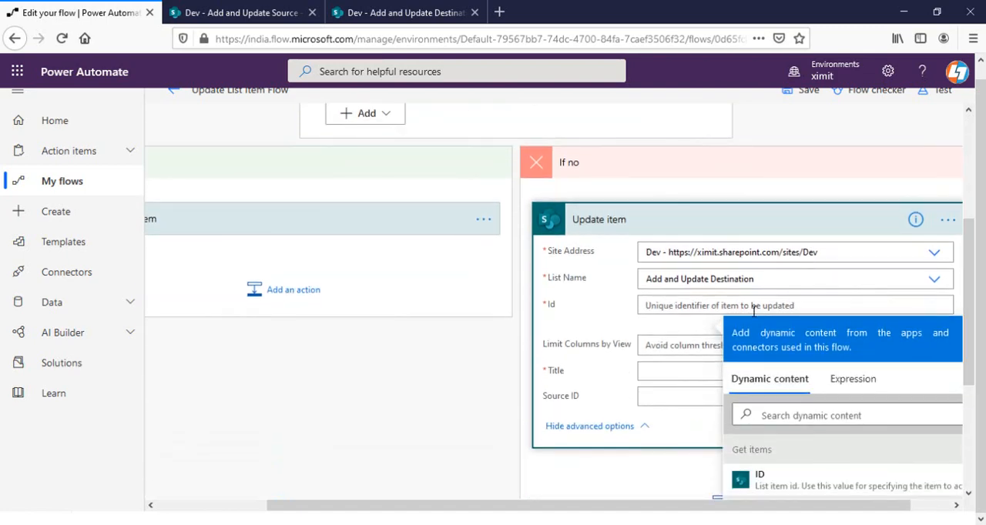
pyautogui.click(759, 477)
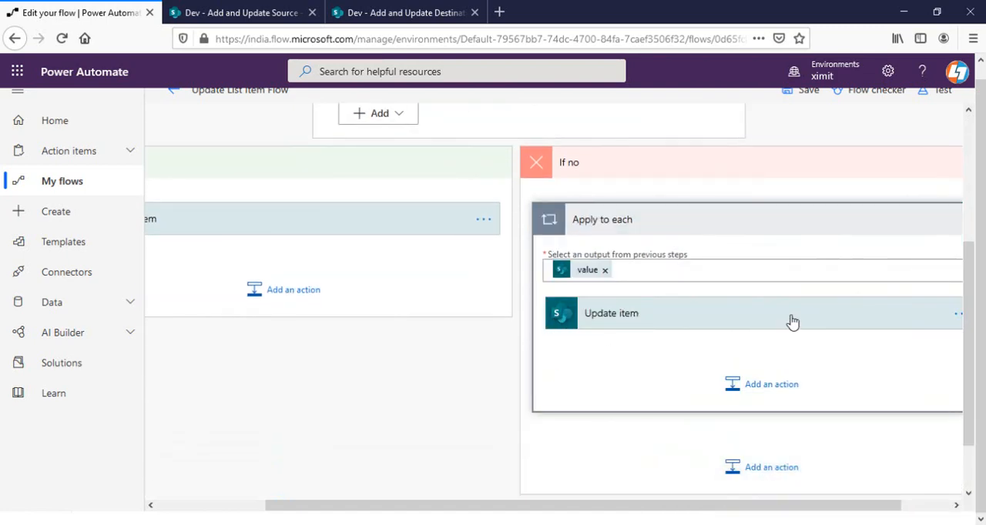
pyautogui.moveTo(664, 313)
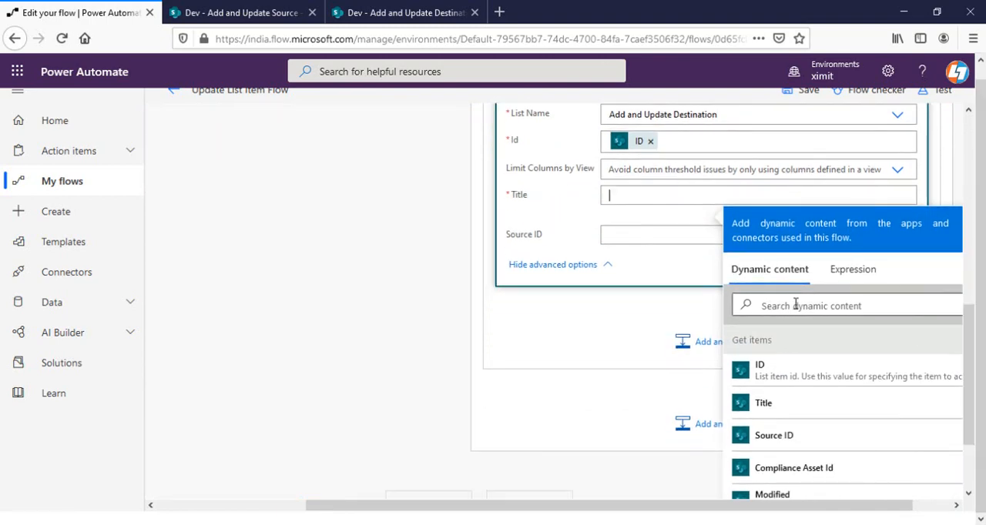
pyautogui.write('t')
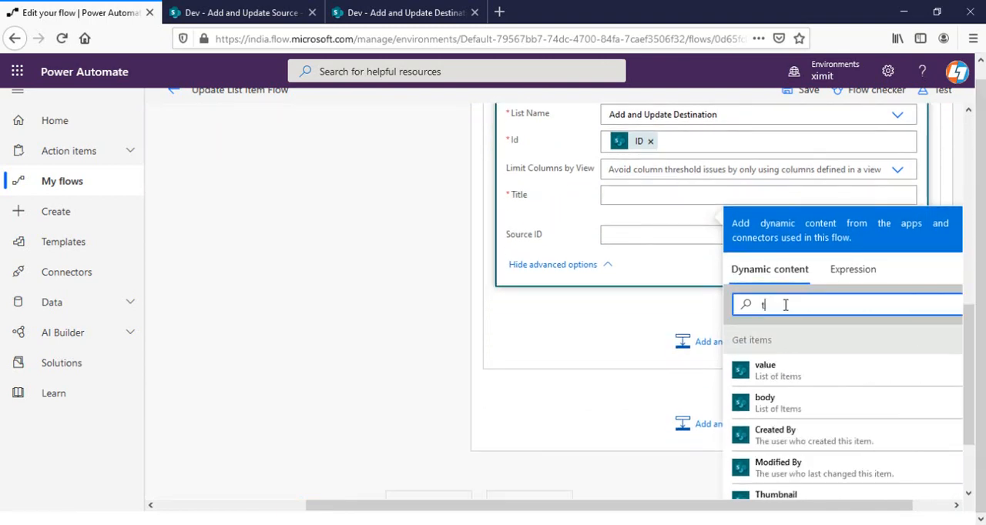
pyautogui.write('it')
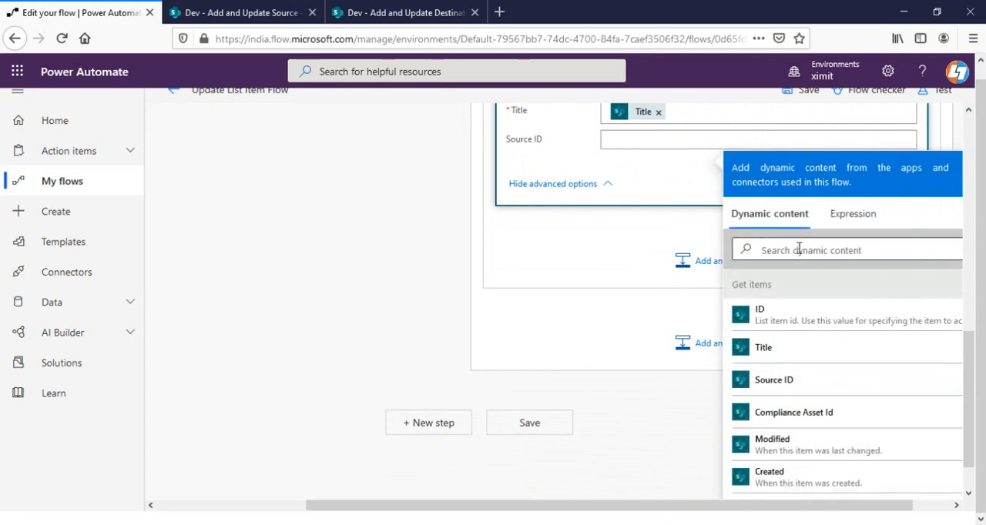
pyautogui.write('inde')
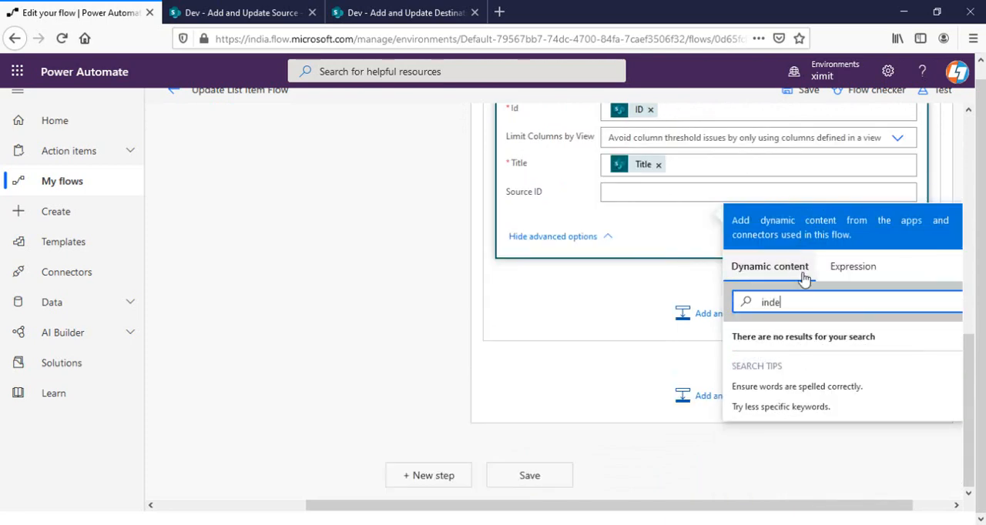
pyautogui.press('Backspace')
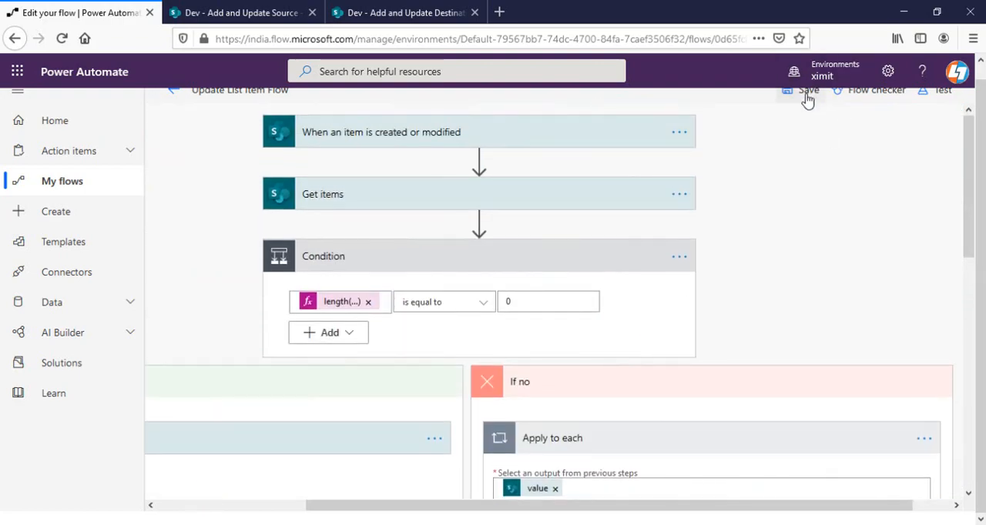
# - Save the flow, then rename source item Test 4 to 'Test 4 Updated'
pyautogui.click(808, 90)
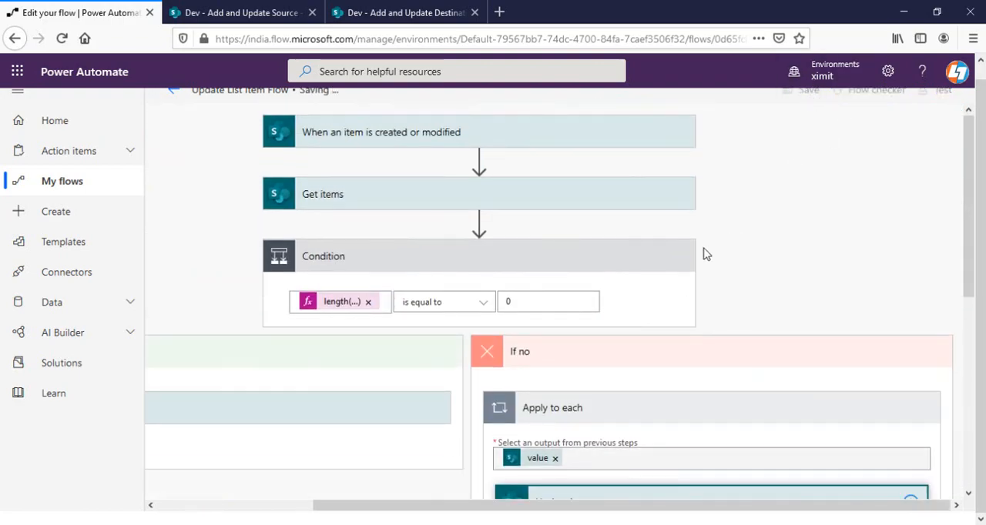
pyautogui.click(241, 12)
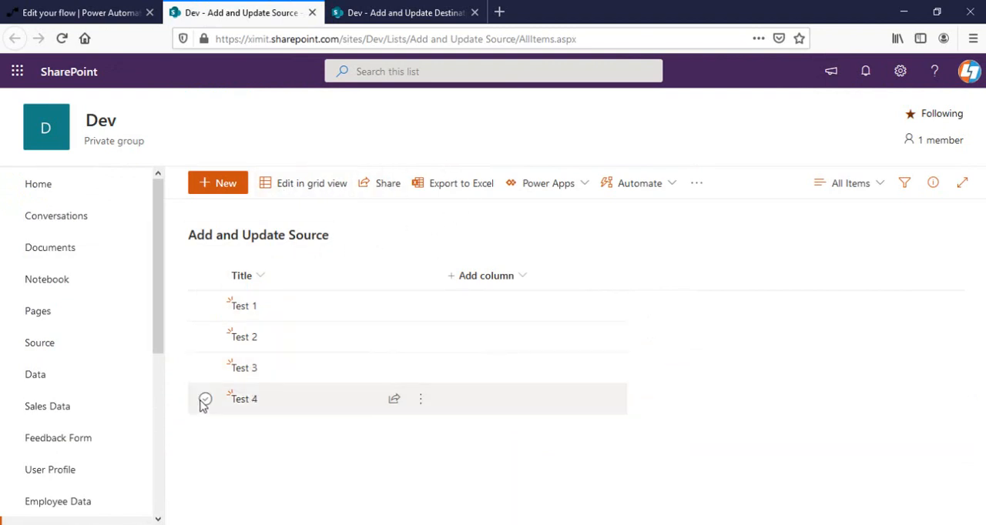
pyautogui.click(205, 399)
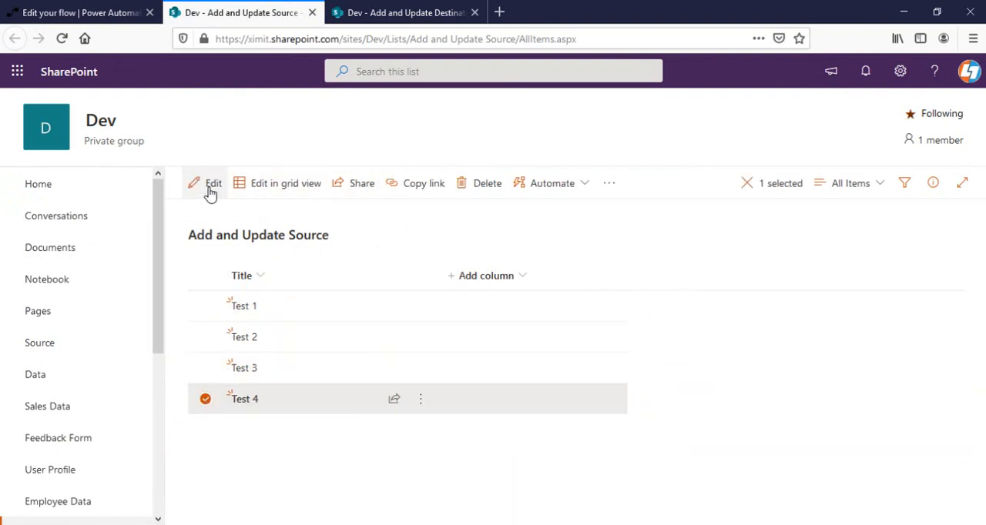
pyautogui.click(213, 183)
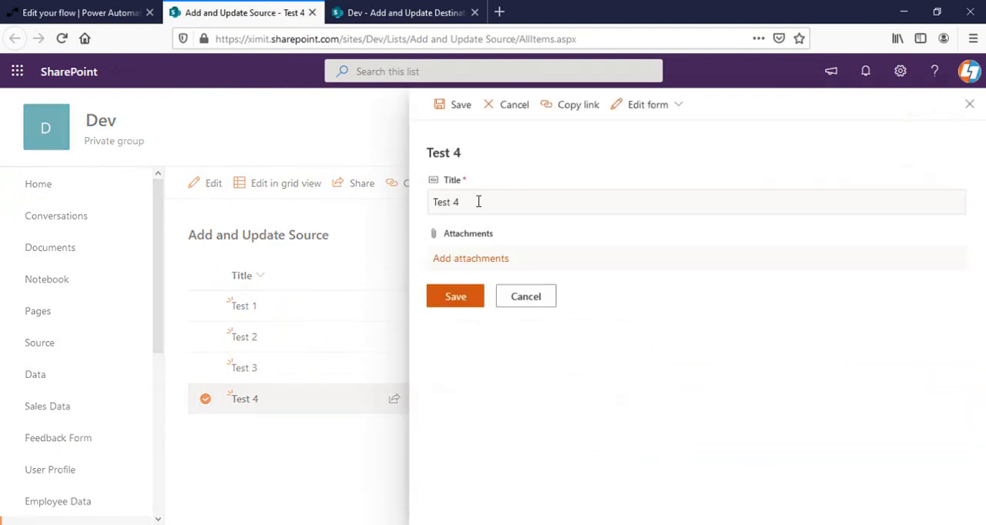
pyautogui.click(693, 202)
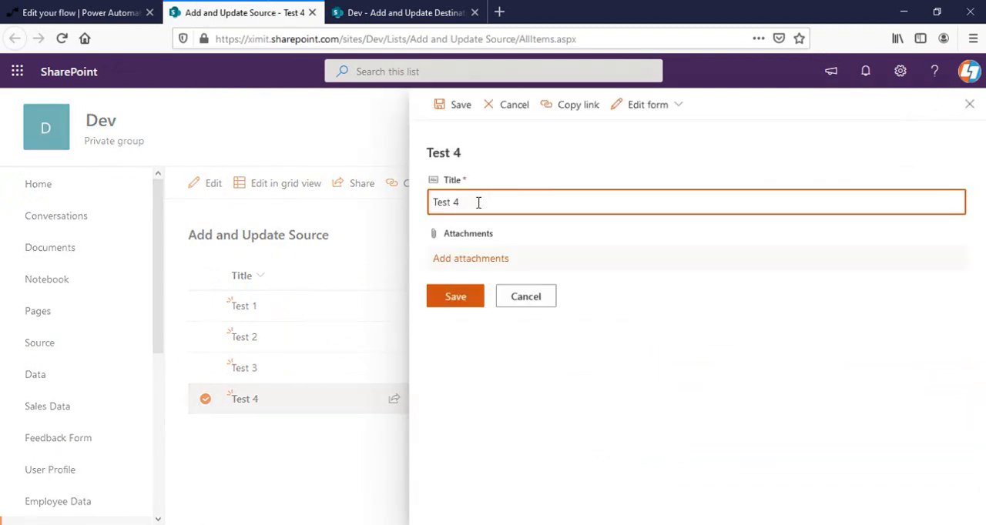
pyautogui.write('Updated')
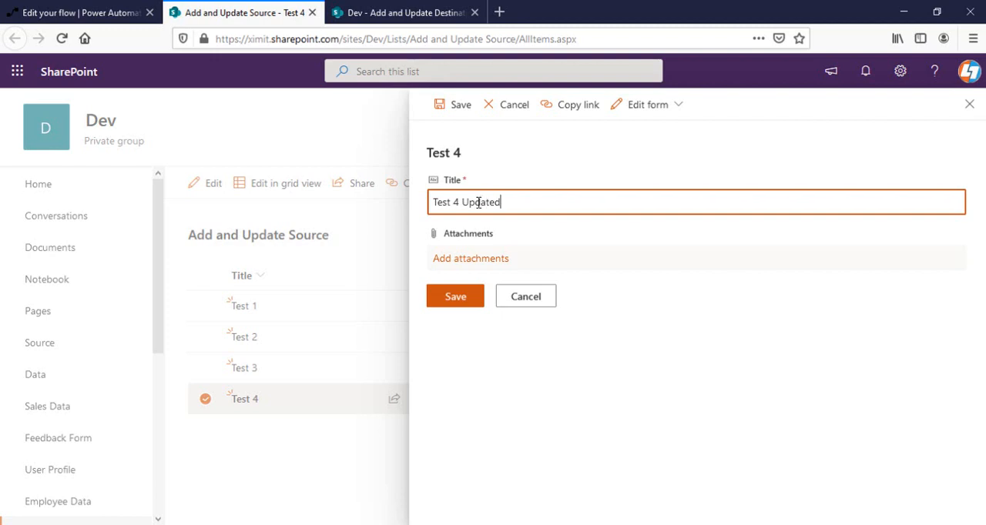
pyautogui.click(454, 296)
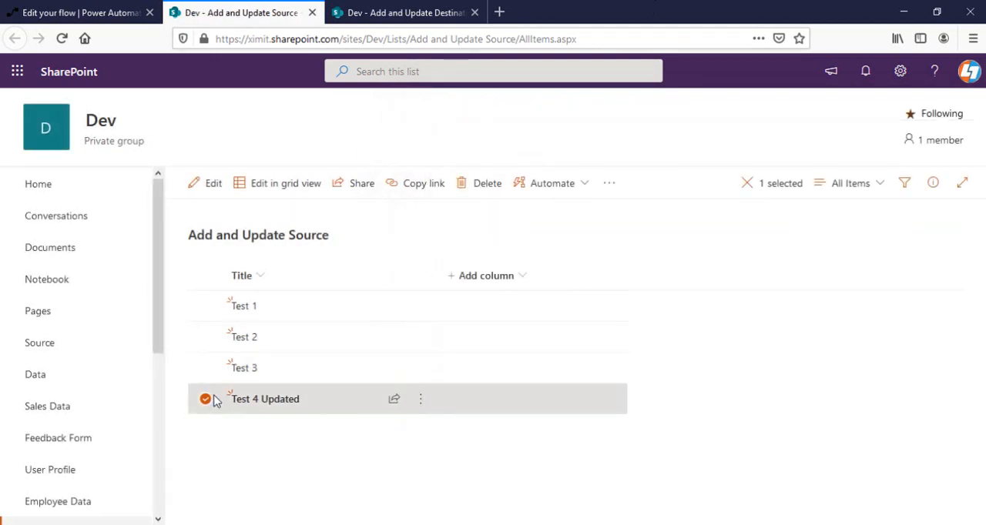
# - Inspect the failed run's rejected Get items SourceID filter, then reopen the flow editor
pyautogui.click(81, 12)
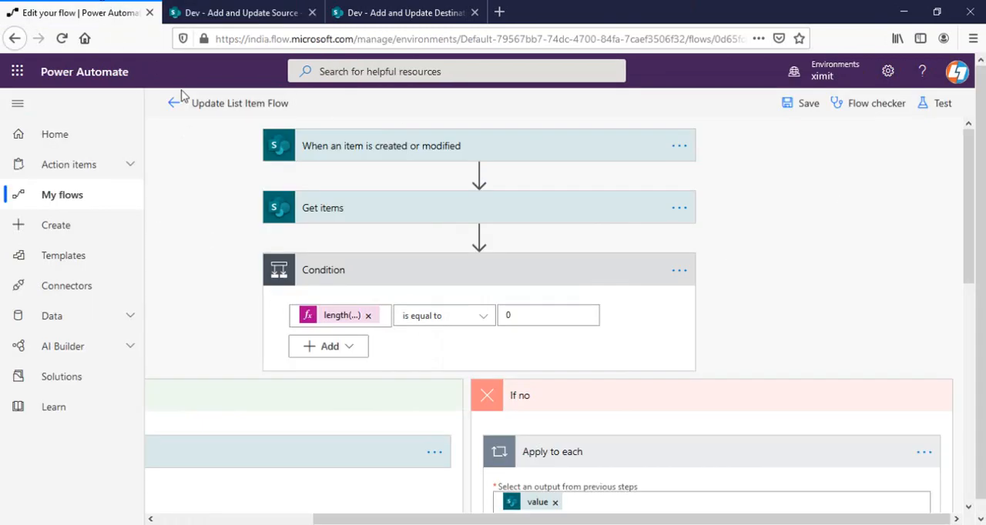
pyautogui.click(171, 102)
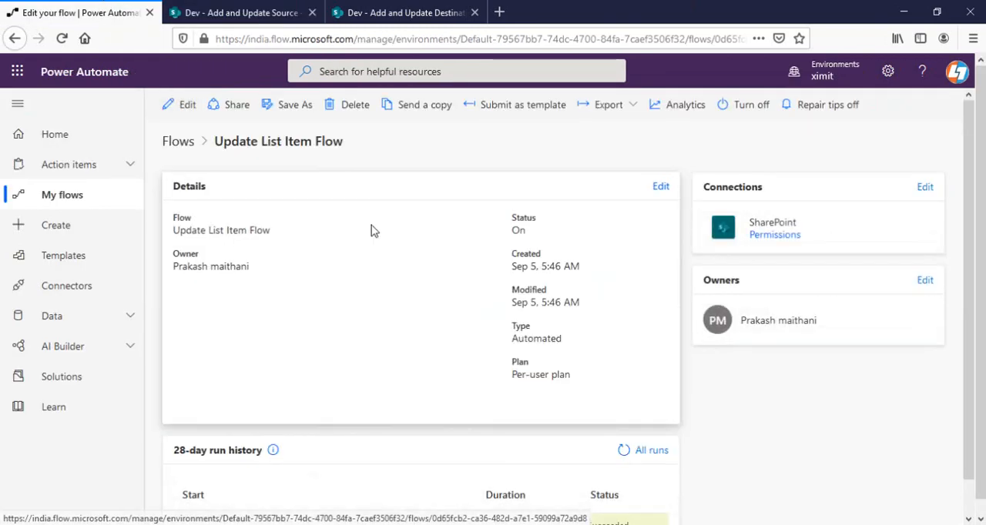
pyautogui.scroll(-3)
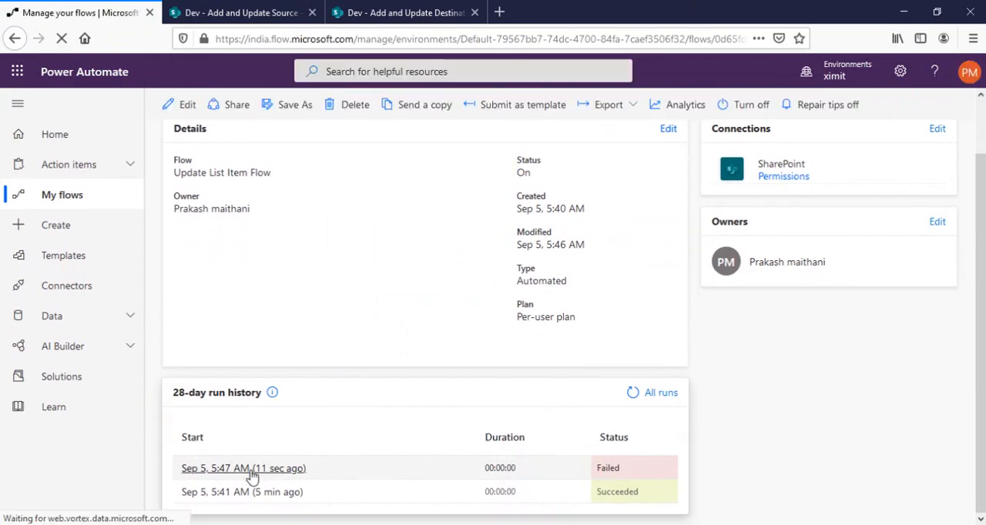
pyautogui.click(243, 468)
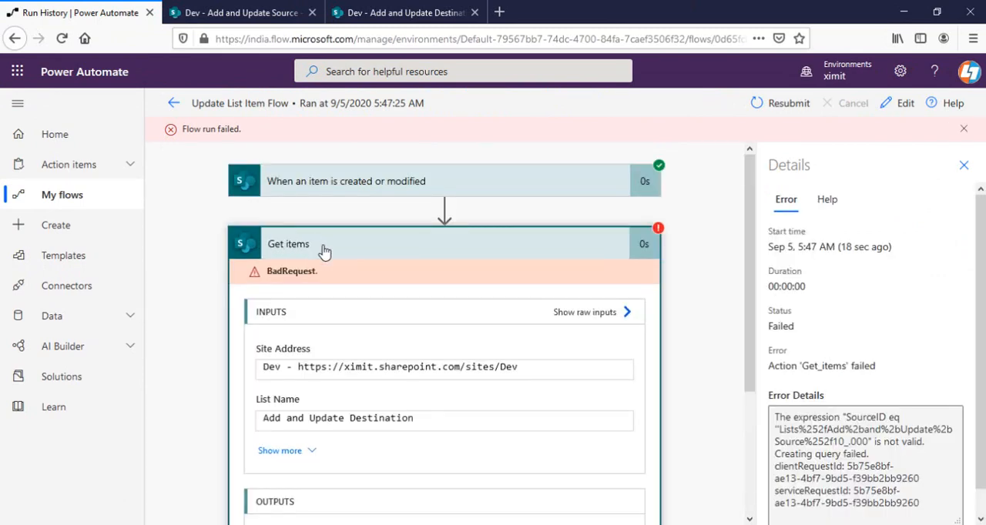
pyautogui.scroll(-3)
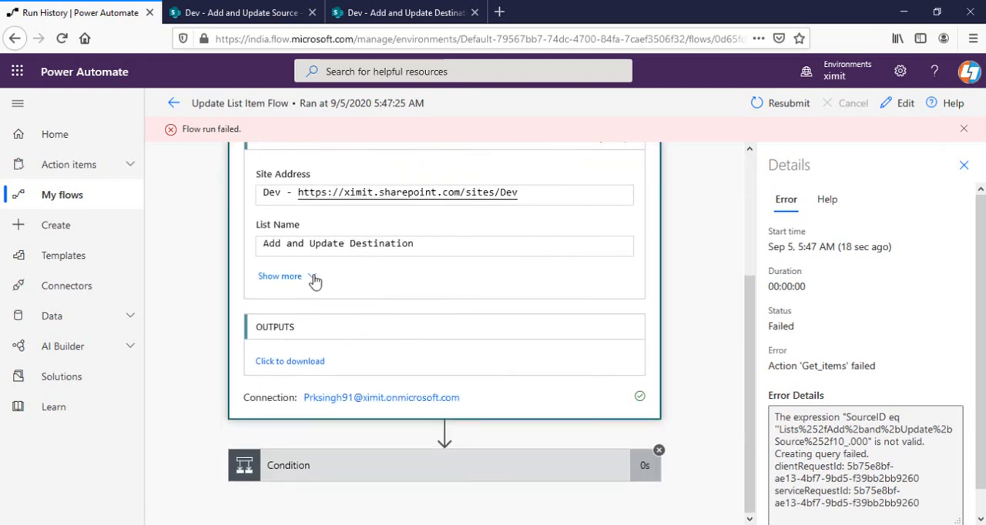
pyautogui.click(279, 276)
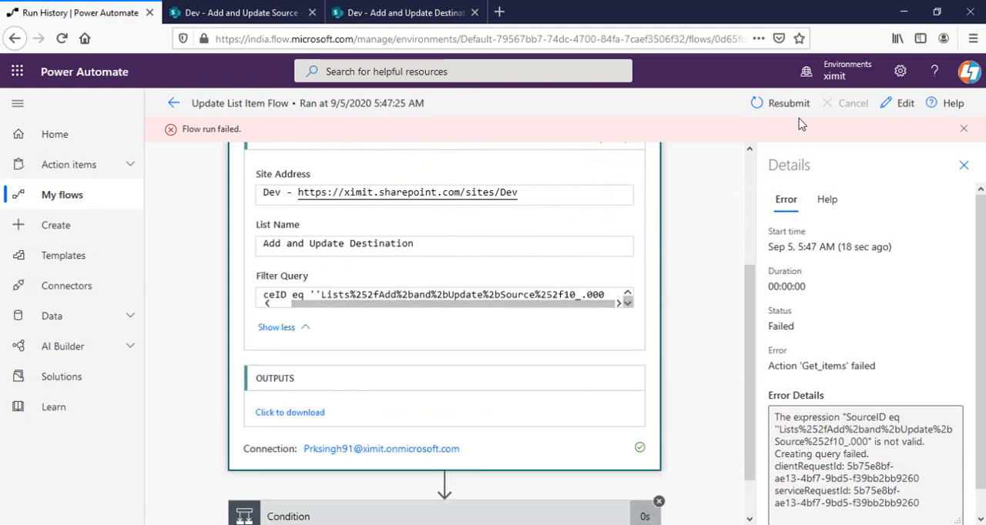
pyautogui.click(904, 102)
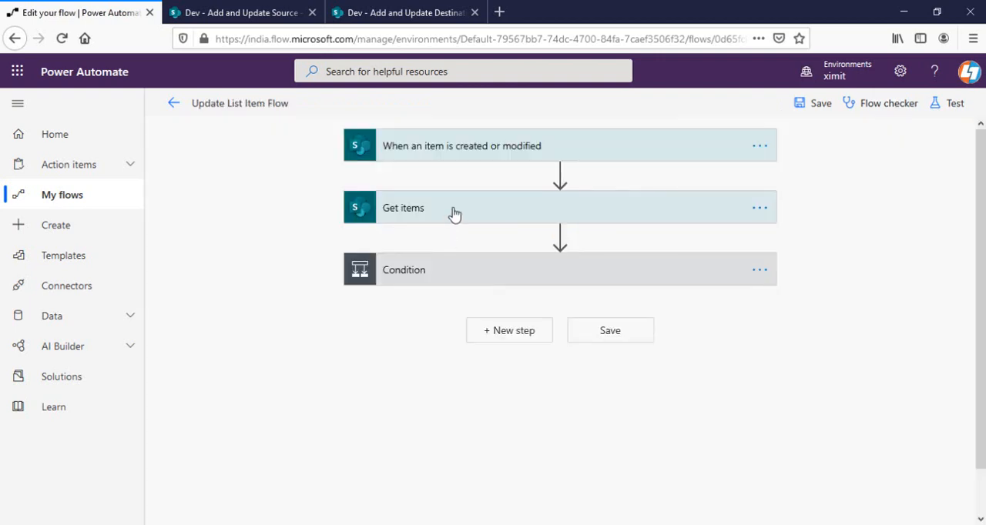
# - Quote Identifier in the Get items Filter Query and save the flow
pyautogui.click(403, 208)
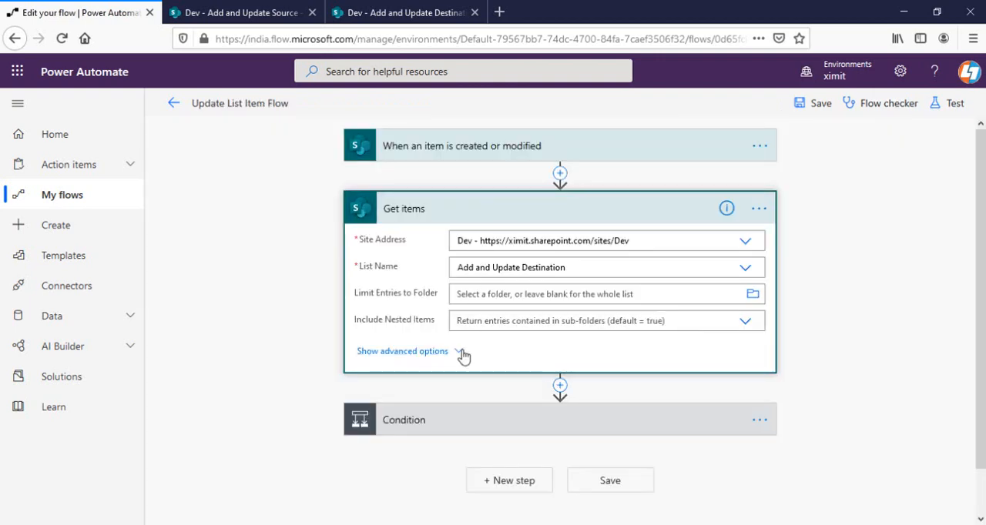
pyautogui.click(402, 351)
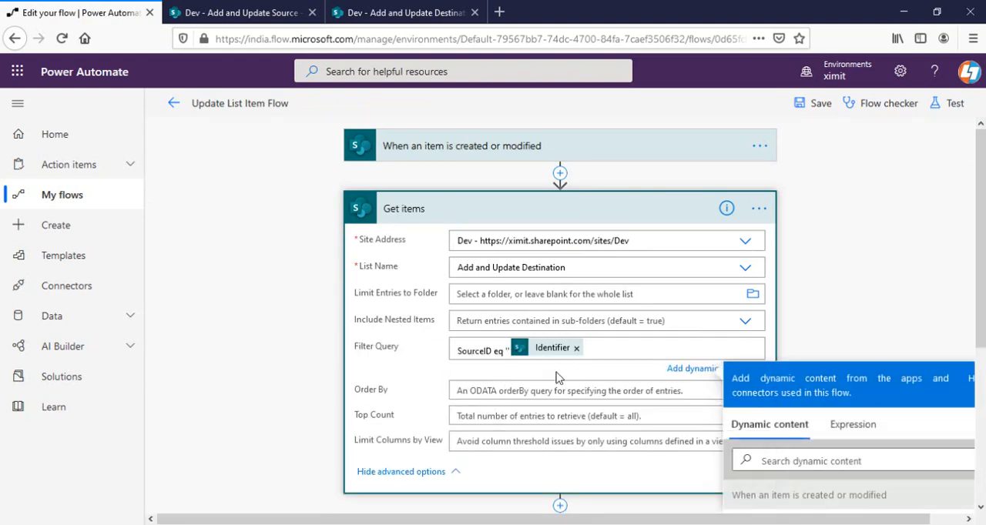
pyautogui.click(593, 349)
pyautogui.write(" '")
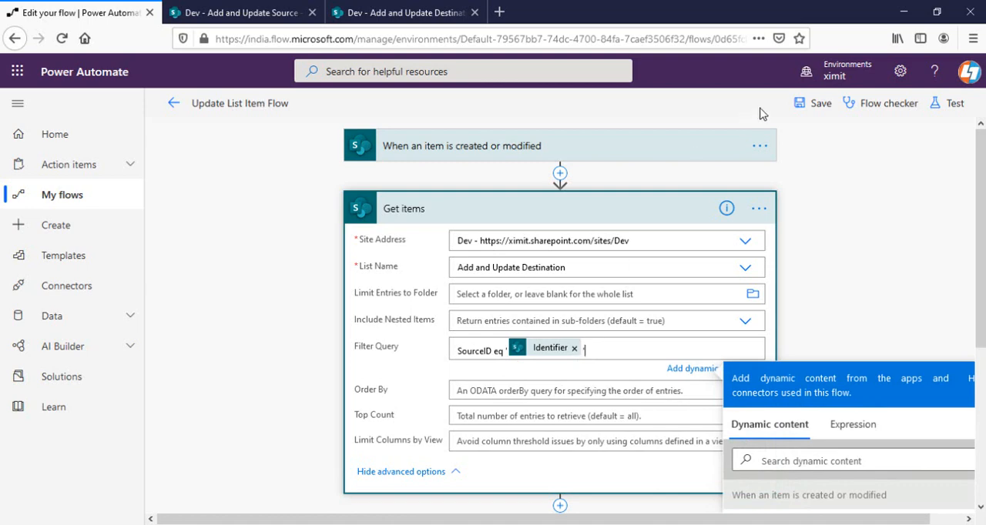
pyautogui.click(811, 103)
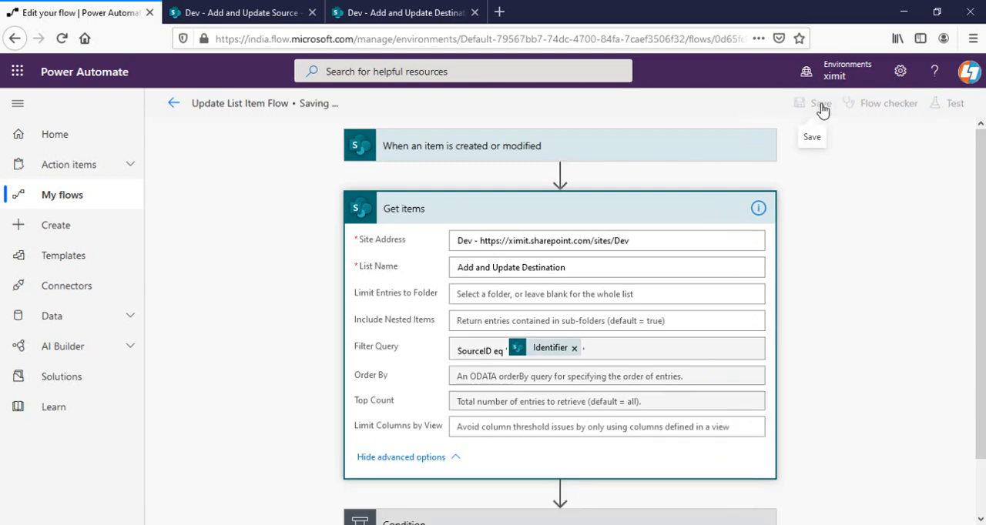
pyautogui.click(812, 102)
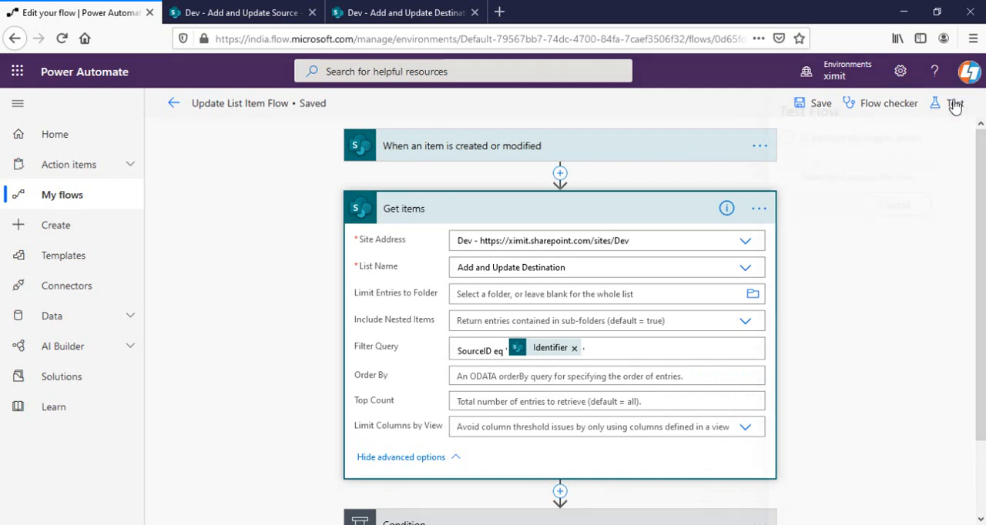
# - Rerun the flow with the failed run's data and view the Condition evaluating false
pyautogui.click(955, 104)
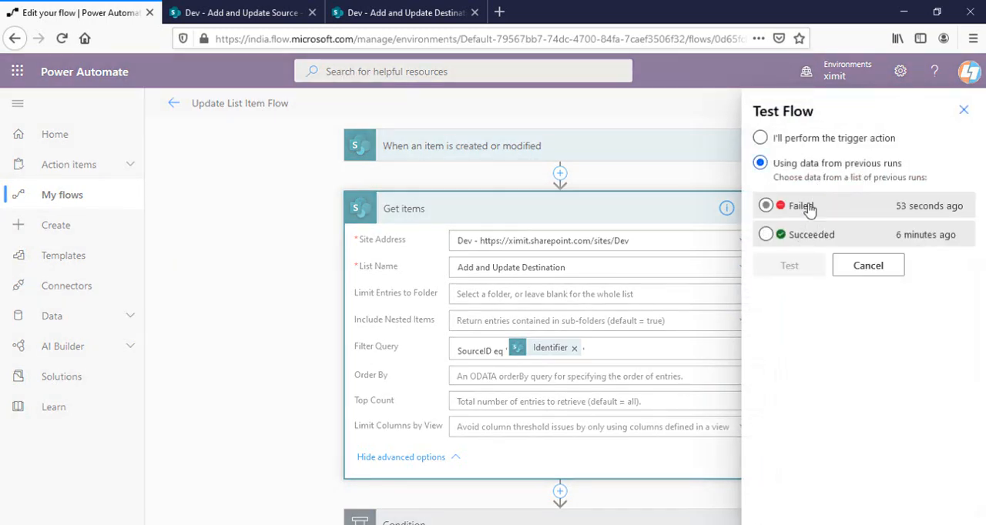
pyautogui.click(788, 265)
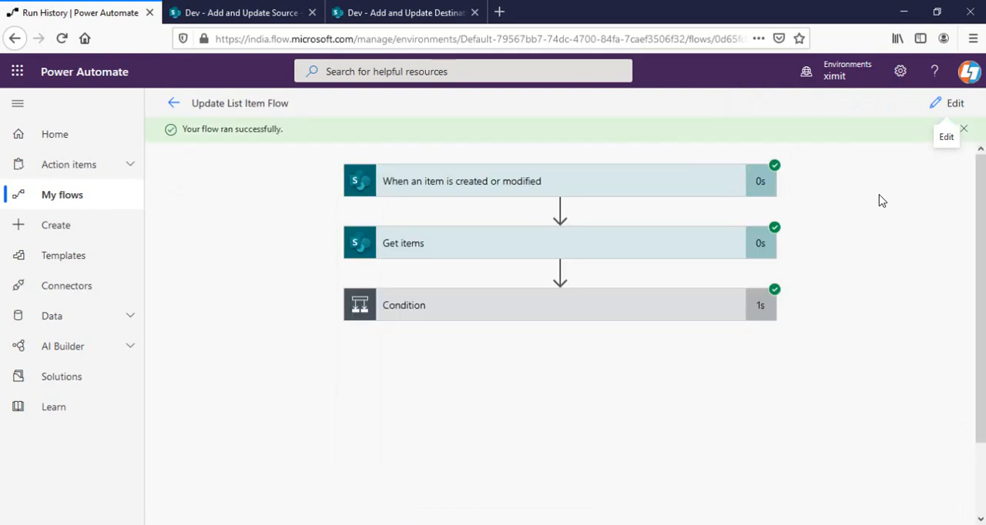
pyautogui.moveTo(487, 308)
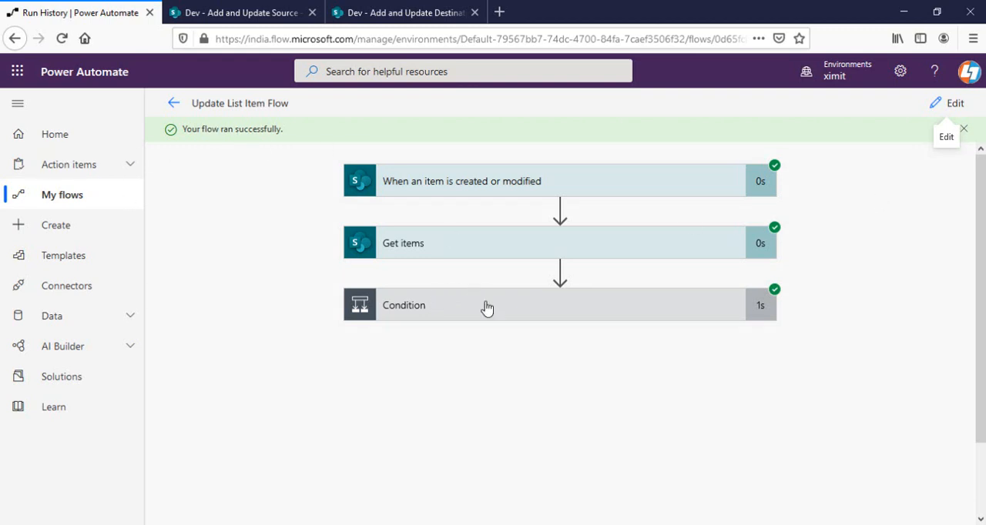
pyautogui.click(488, 305)
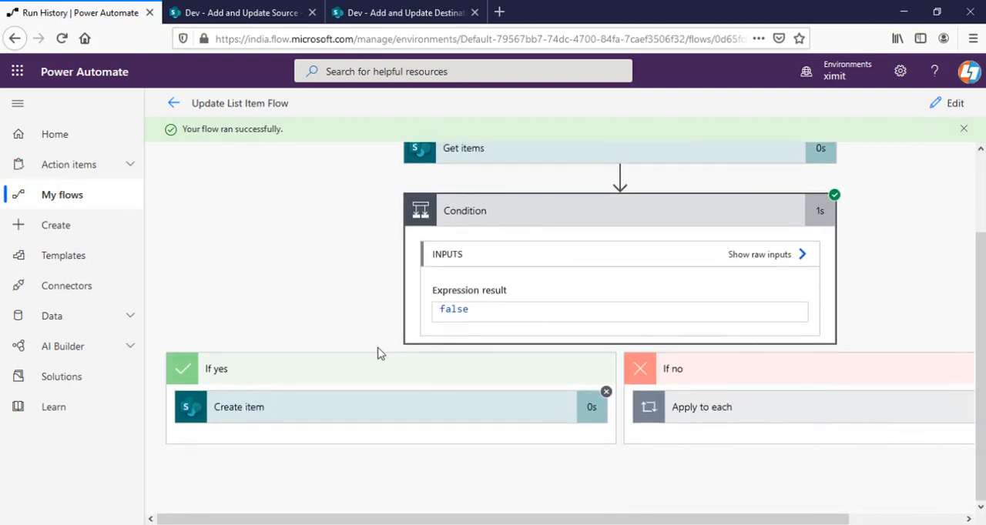
pyautogui.moveTo(566, 506)
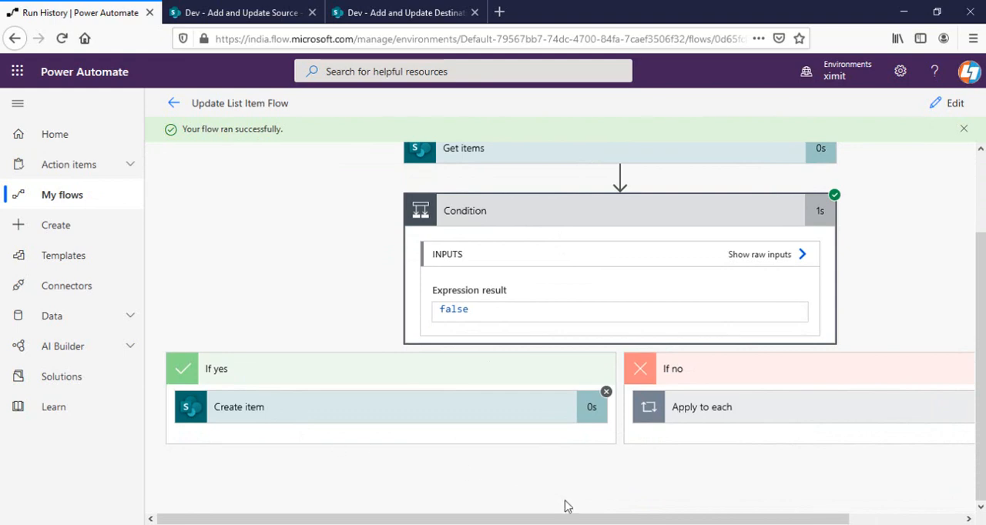
pyautogui.moveTo(752, 408)
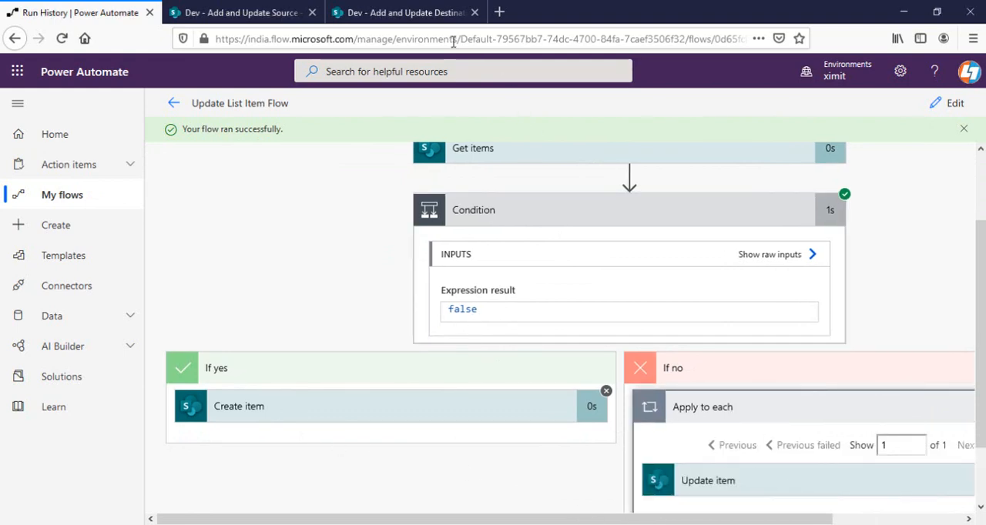
# - Show the destination list containing only 'Test 4 Updated'
pyautogui.click(405, 12)
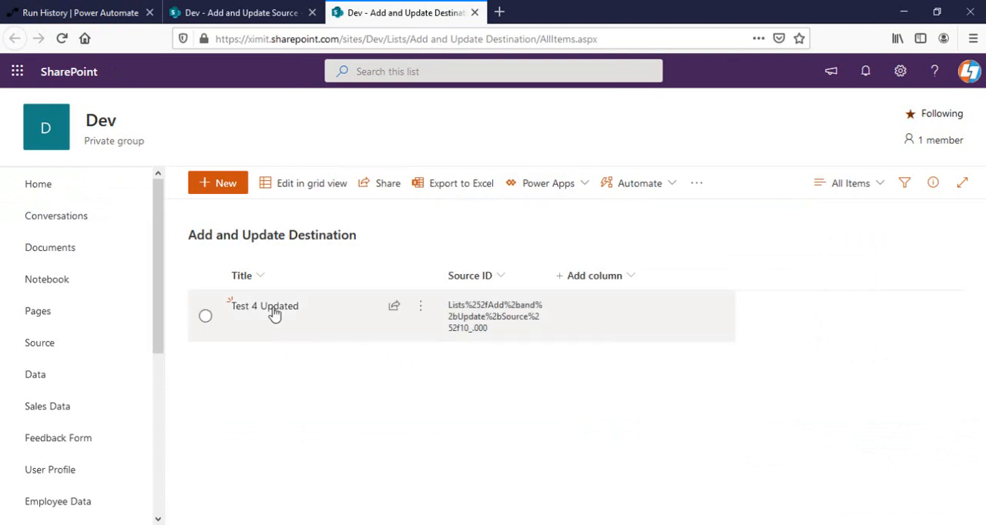
pyautogui.moveTo(257, 321)
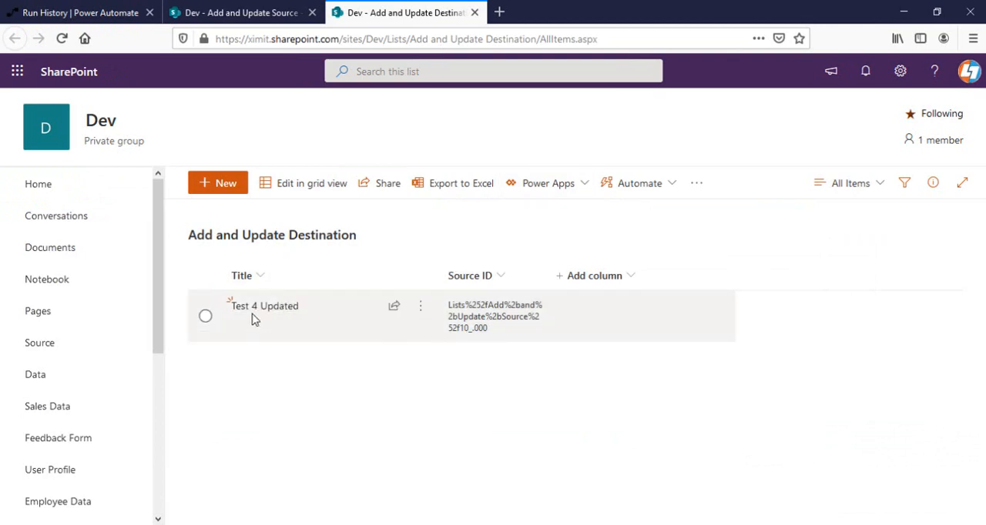
pyautogui.moveTo(287, 6)
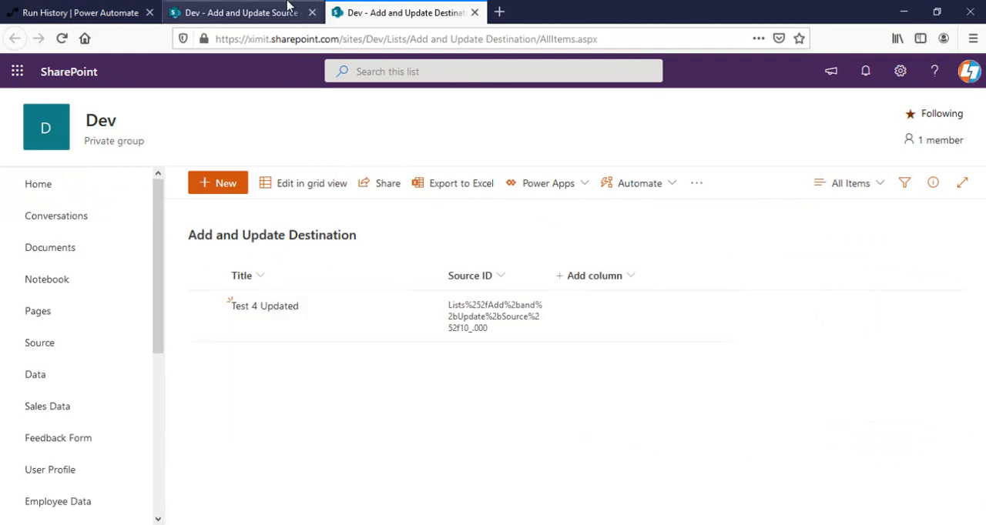
# - Create source list items Test 5, Test 6 and Test 7
pyautogui.click(242, 12)
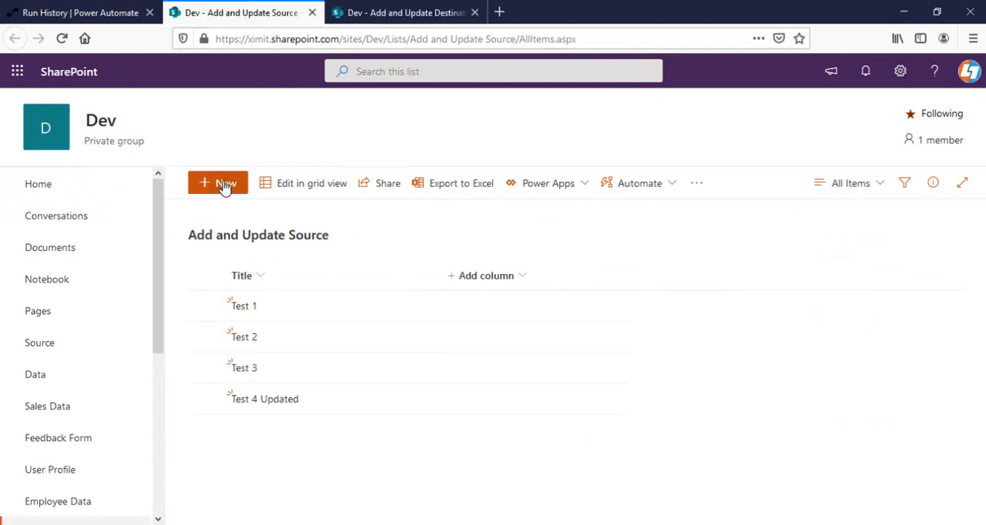
pyautogui.click(218, 182)
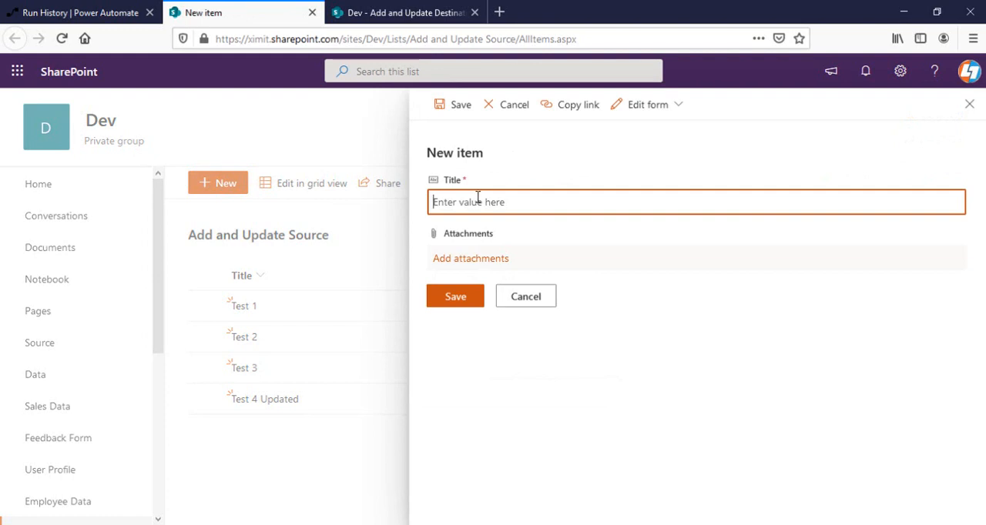
pyautogui.write('Test 5')
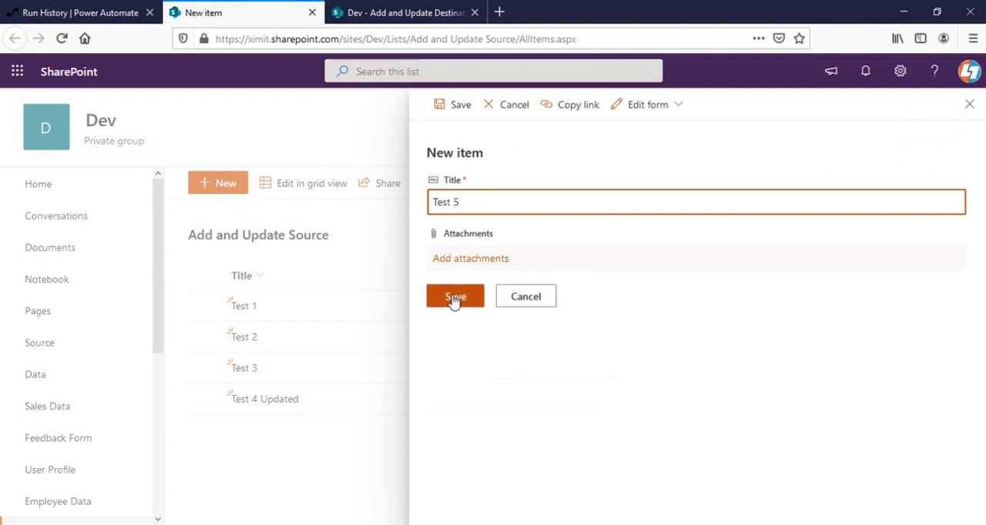
pyautogui.click(454, 296)
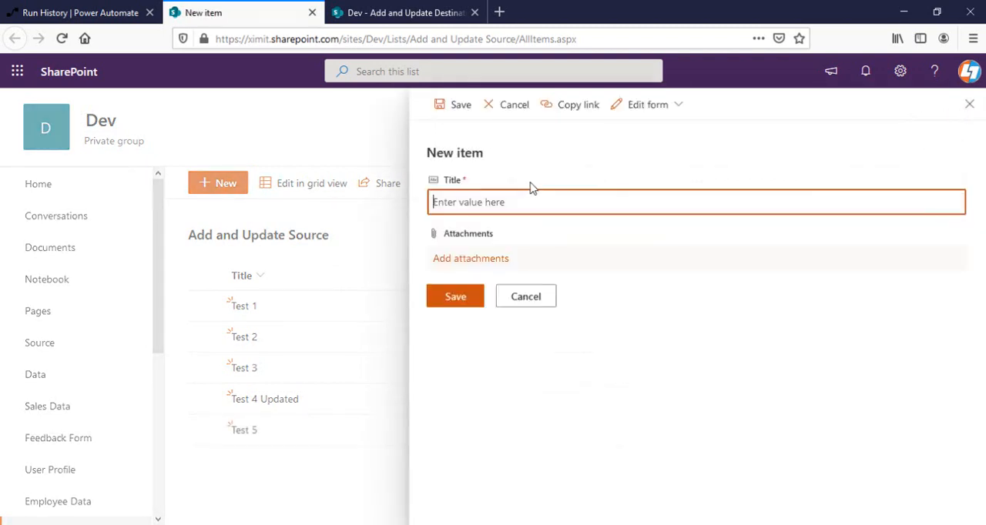
pyautogui.write('Test')
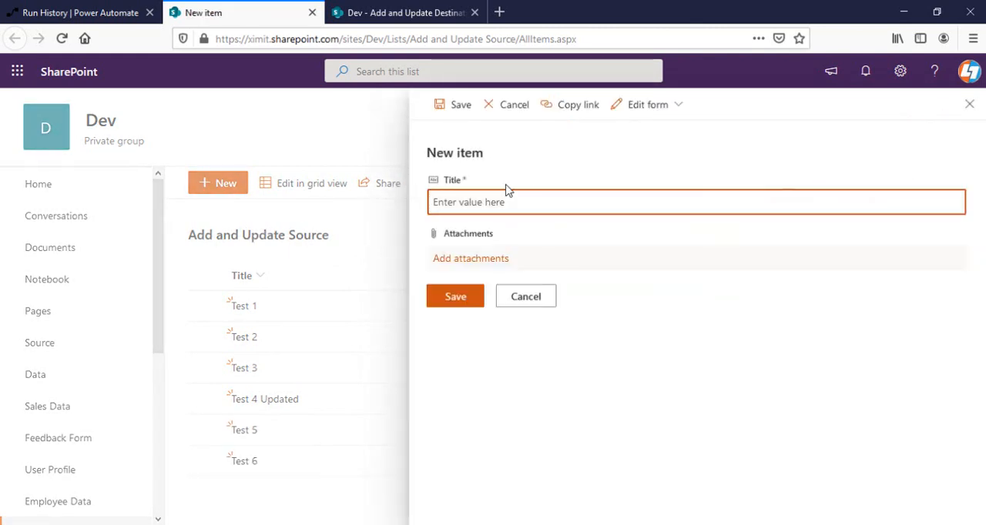
pyautogui.write('Test 7')
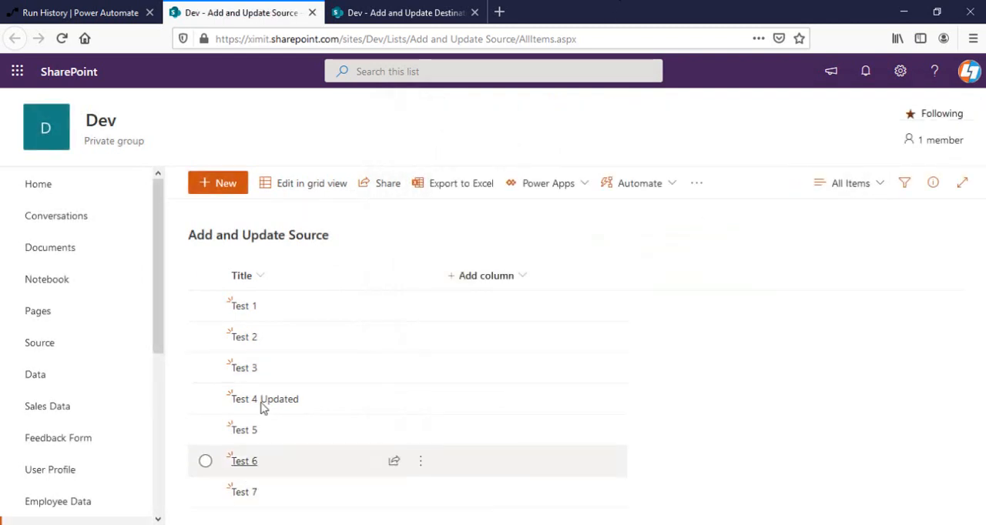
# - Reload the destination list, check the three succeeded runs, and view the copied items
pyautogui.click(400, 12)
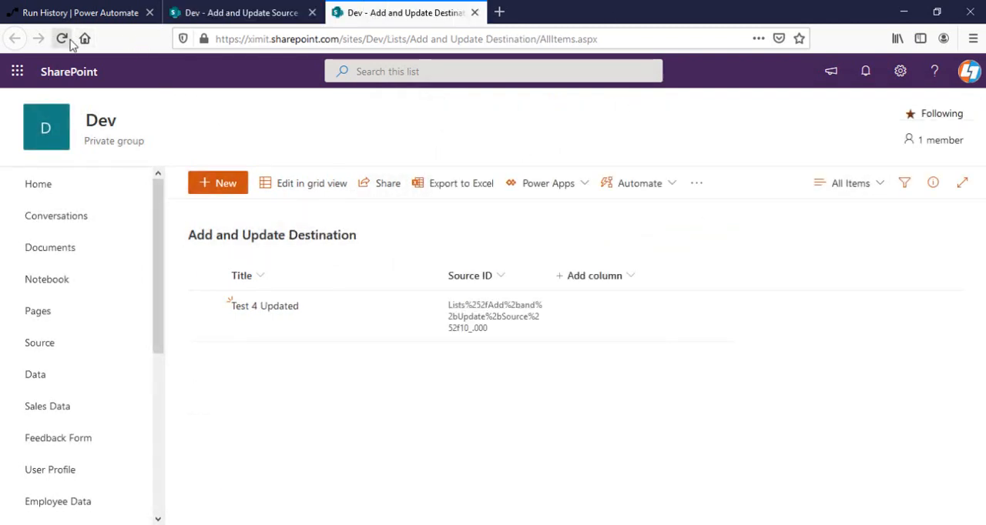
pyautogui.click(62, 39)
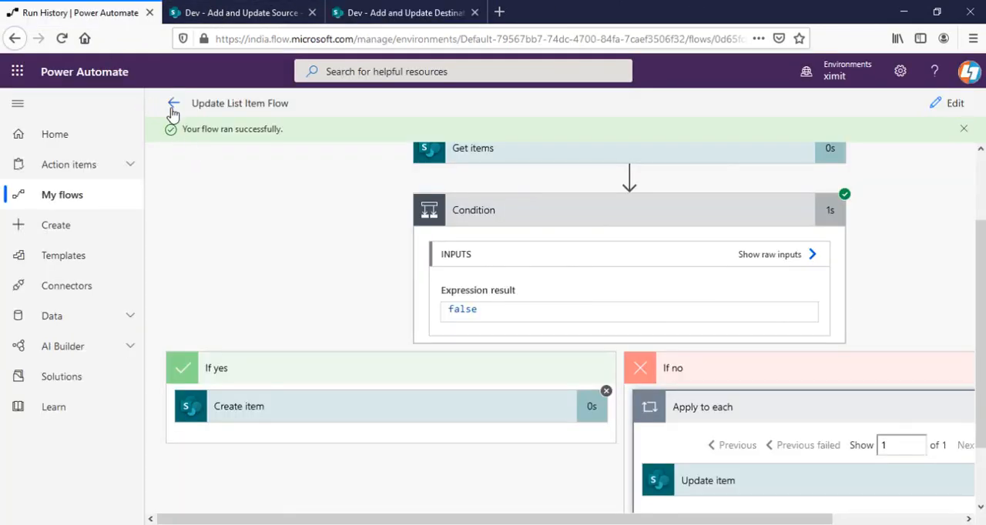
pyautogui.click(172, 104)
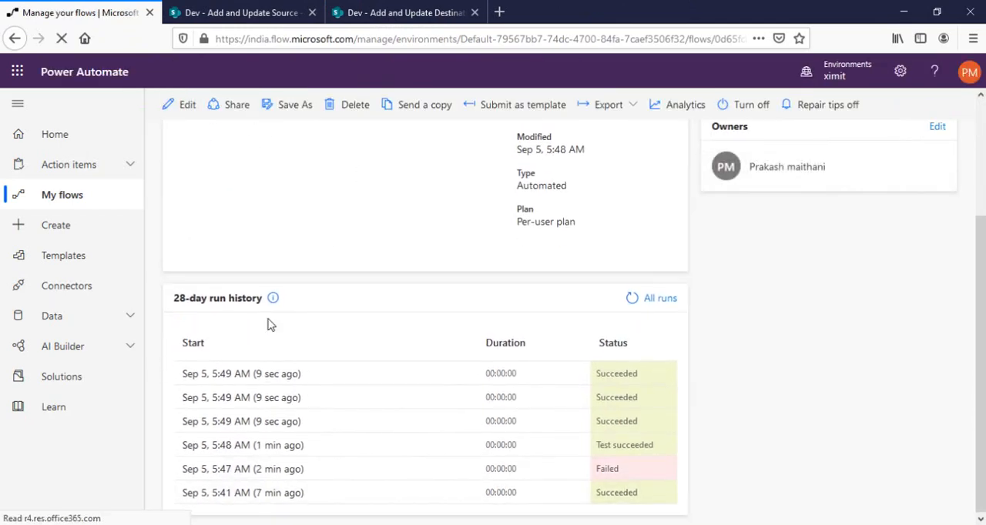
pyautogui.click(405, 12)
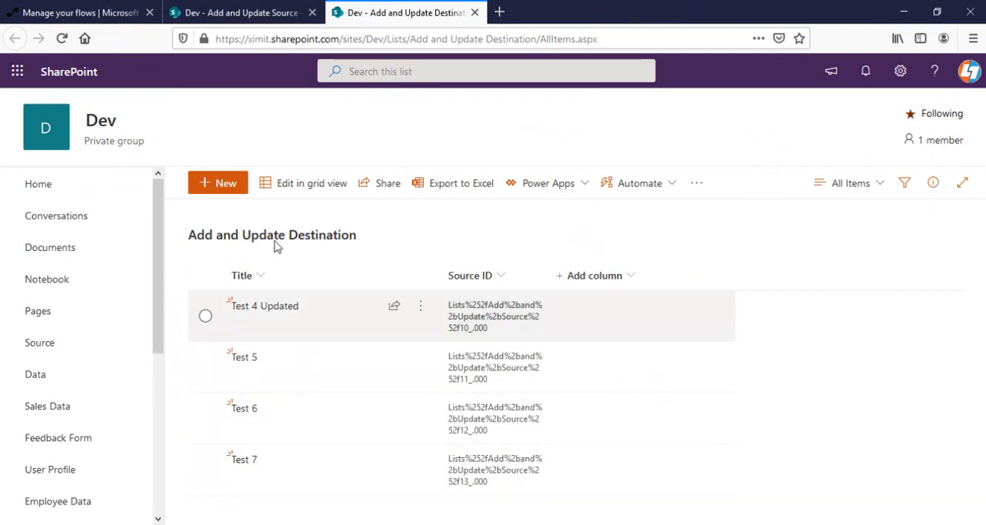
# - Flip between source and destination lists to confirm items from Test 4 Updated onward match
pyautogui.click(243, 12)
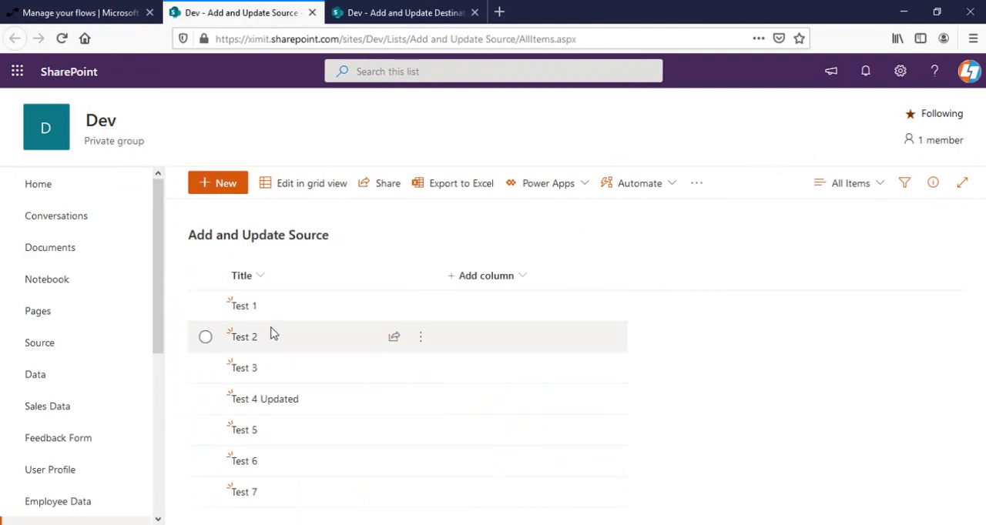
pyautogui.moveTo(300, 305)
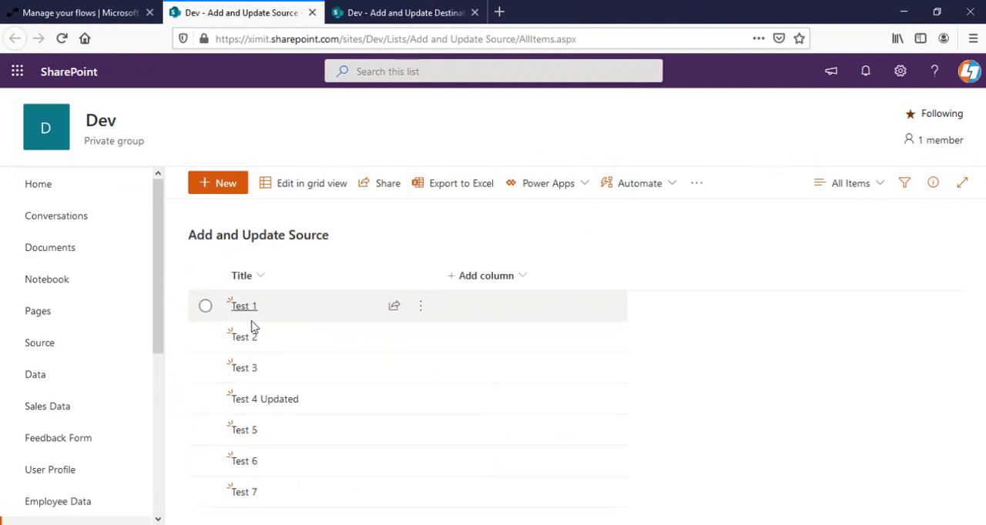
pyautogui.moveTo(254, 376)
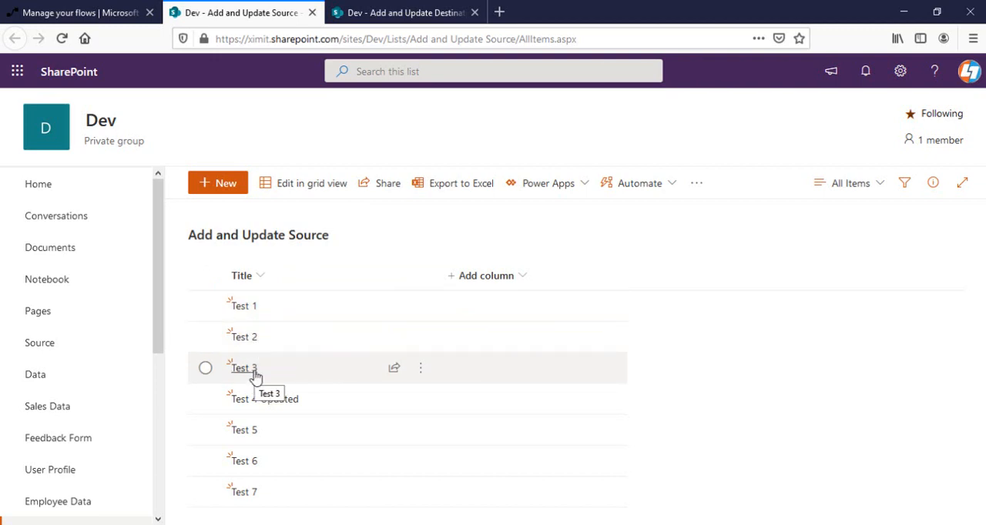
pyautogui.moveTo(206, 306)
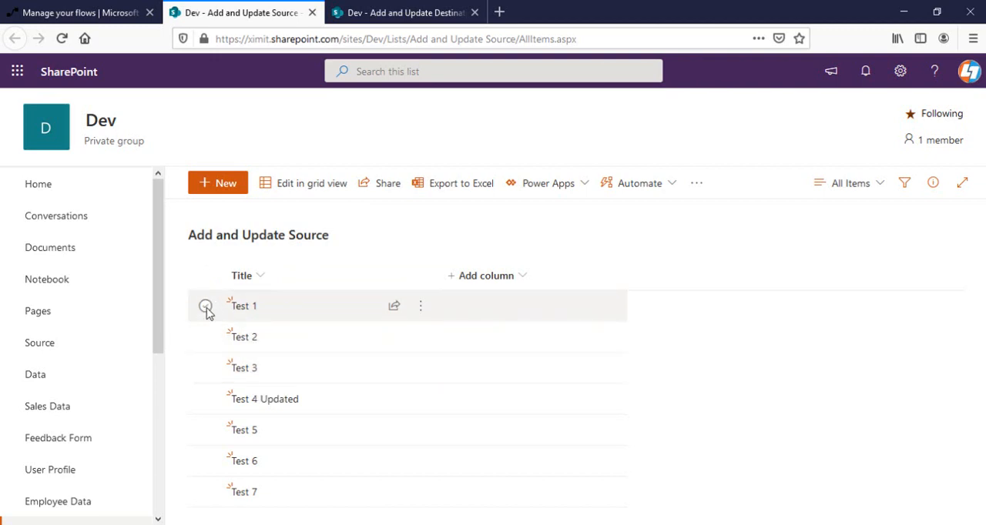
pyautogui.click(405, 13)
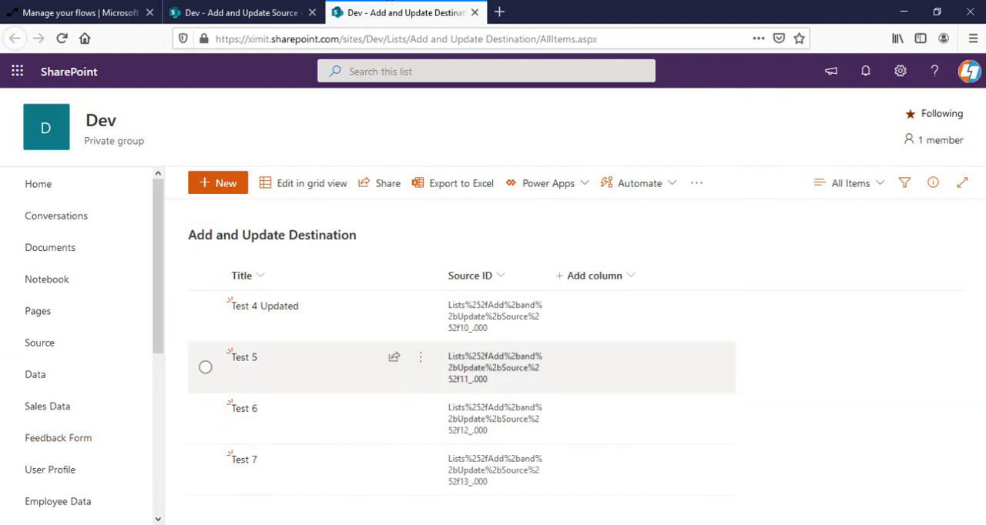
pyautogui.click(239, 12)
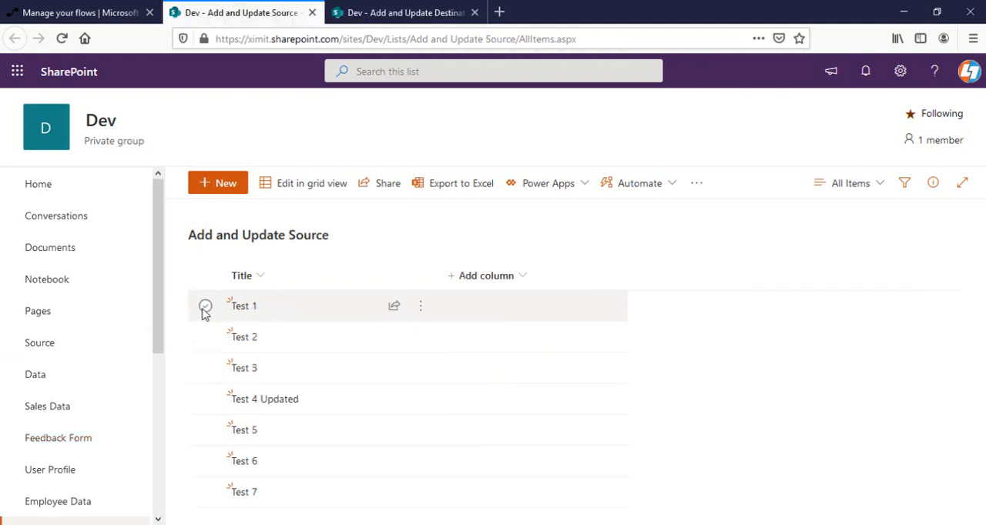
# - Rename the source item 'Test 1' to 'Test 1 Updated' and save it
pyautogui.click(205, 306)
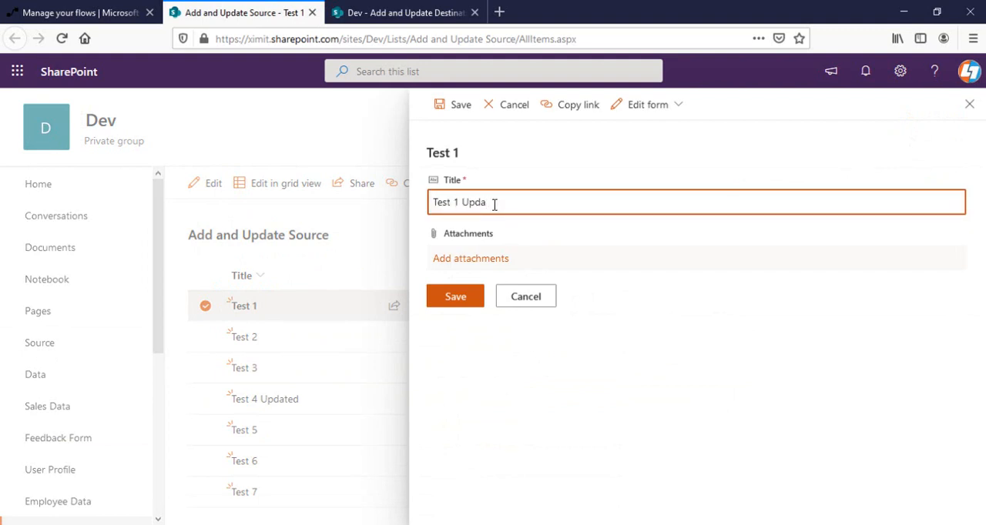
pyautogui.click(454, 295)
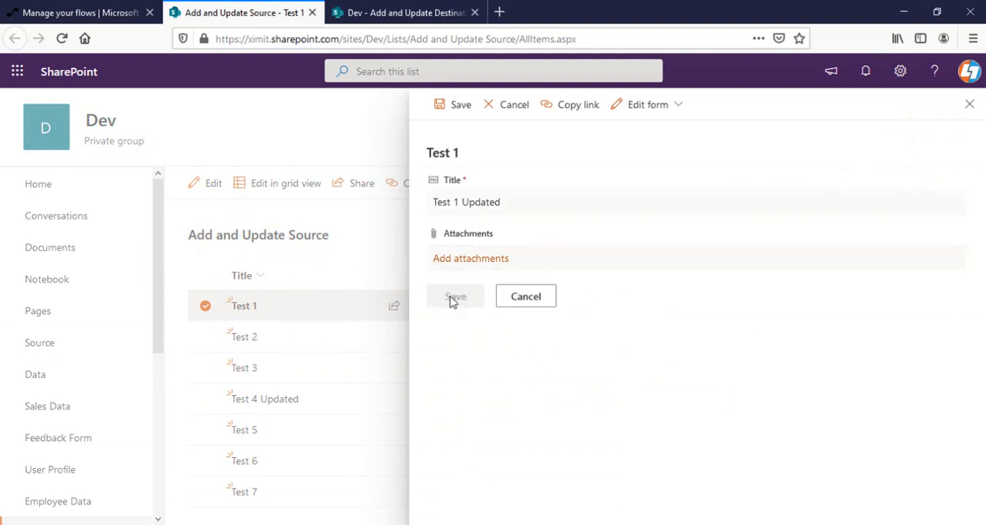
pyautogui.click(455, 296)
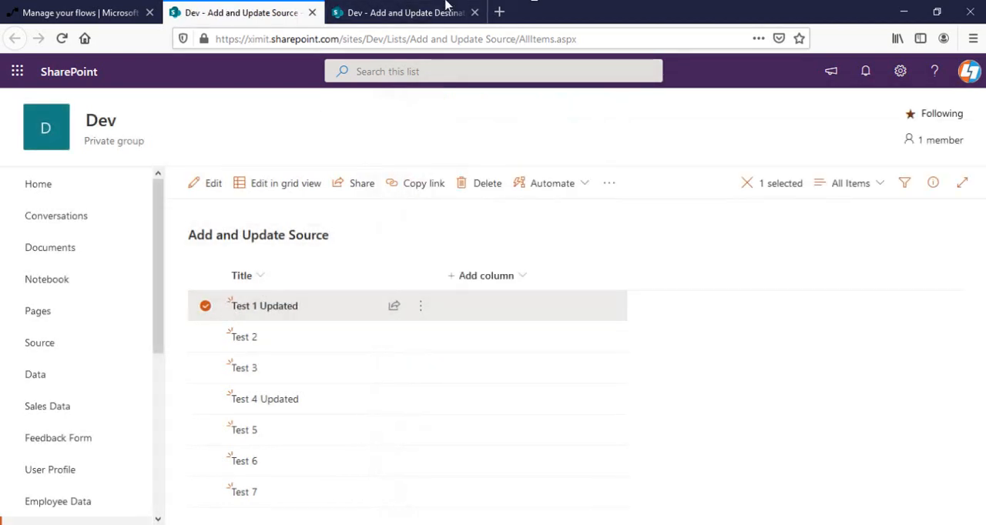
# - Compare the Destination and Source lists to check whether the rename synced
pyautogui.click(401, 12)
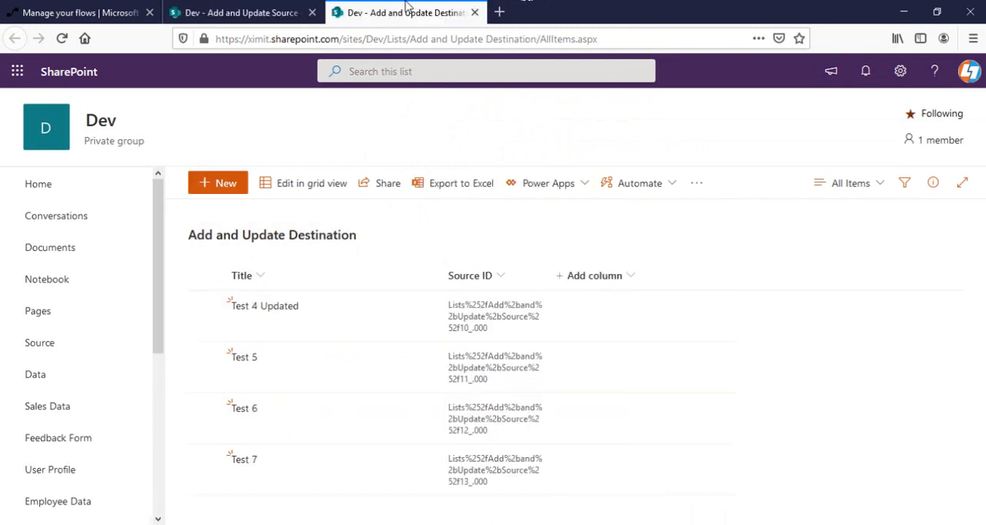
pyautogui.click(239, 12)
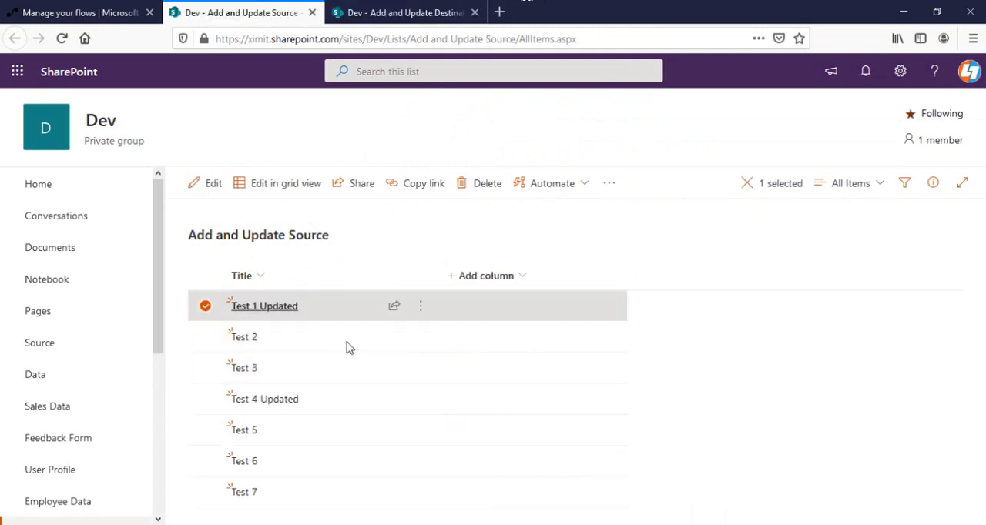
pyautogui.click(404, 13)
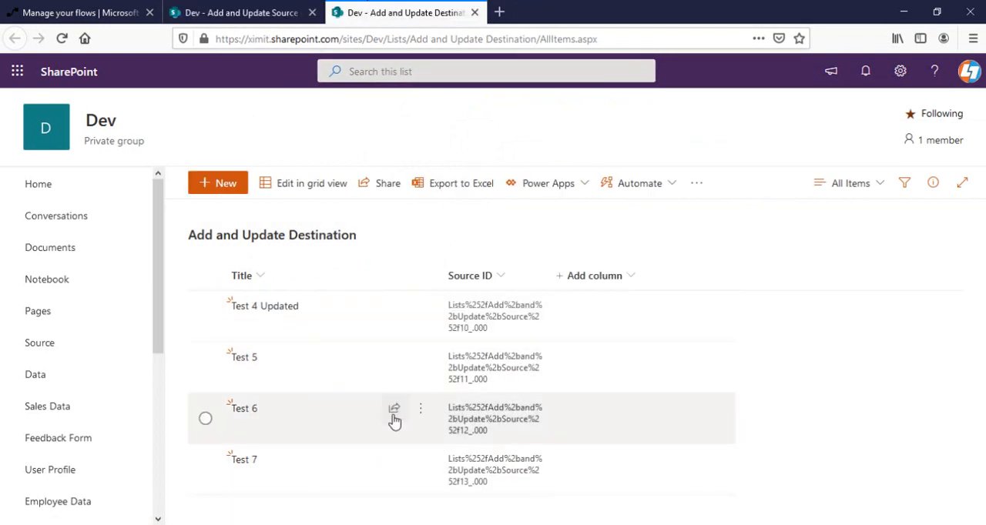
pyautogui.click(243, 12)
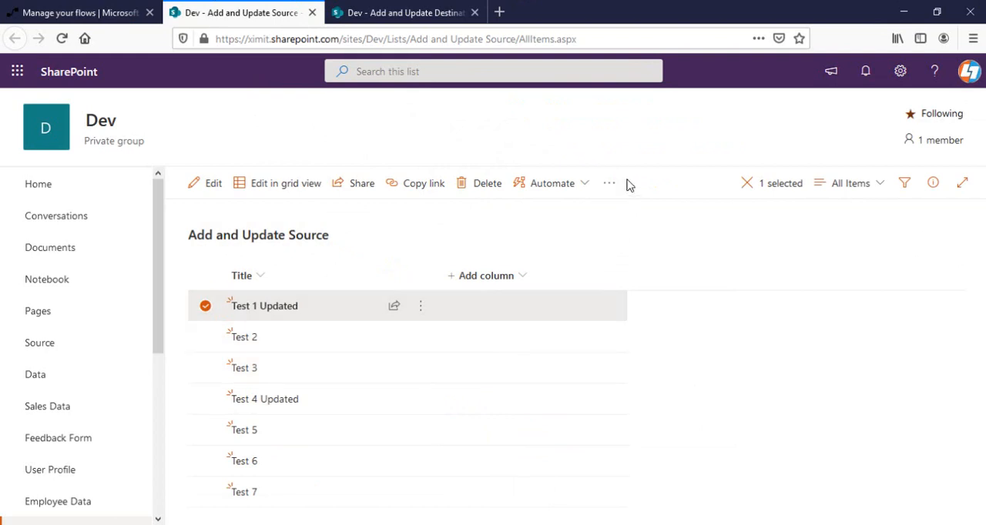
pyautogui.moveTo(632, 227)
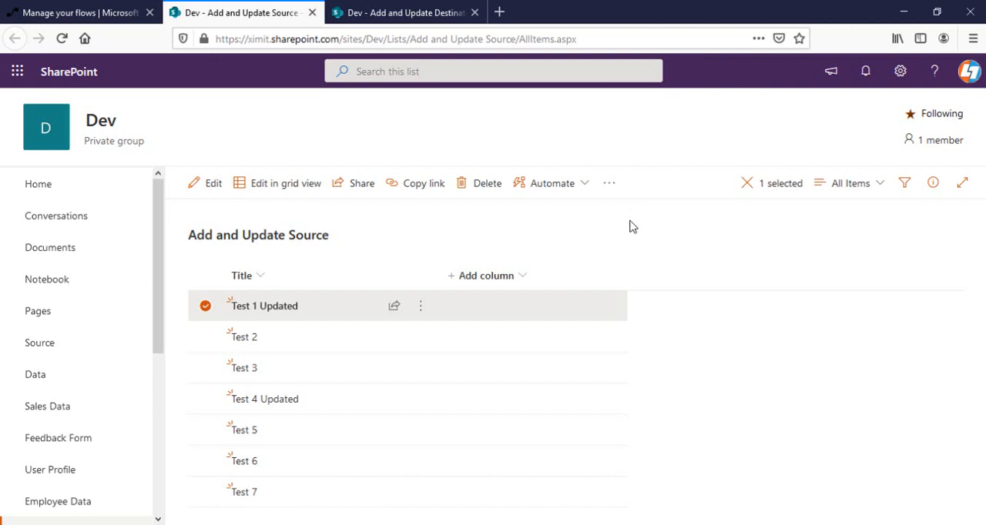